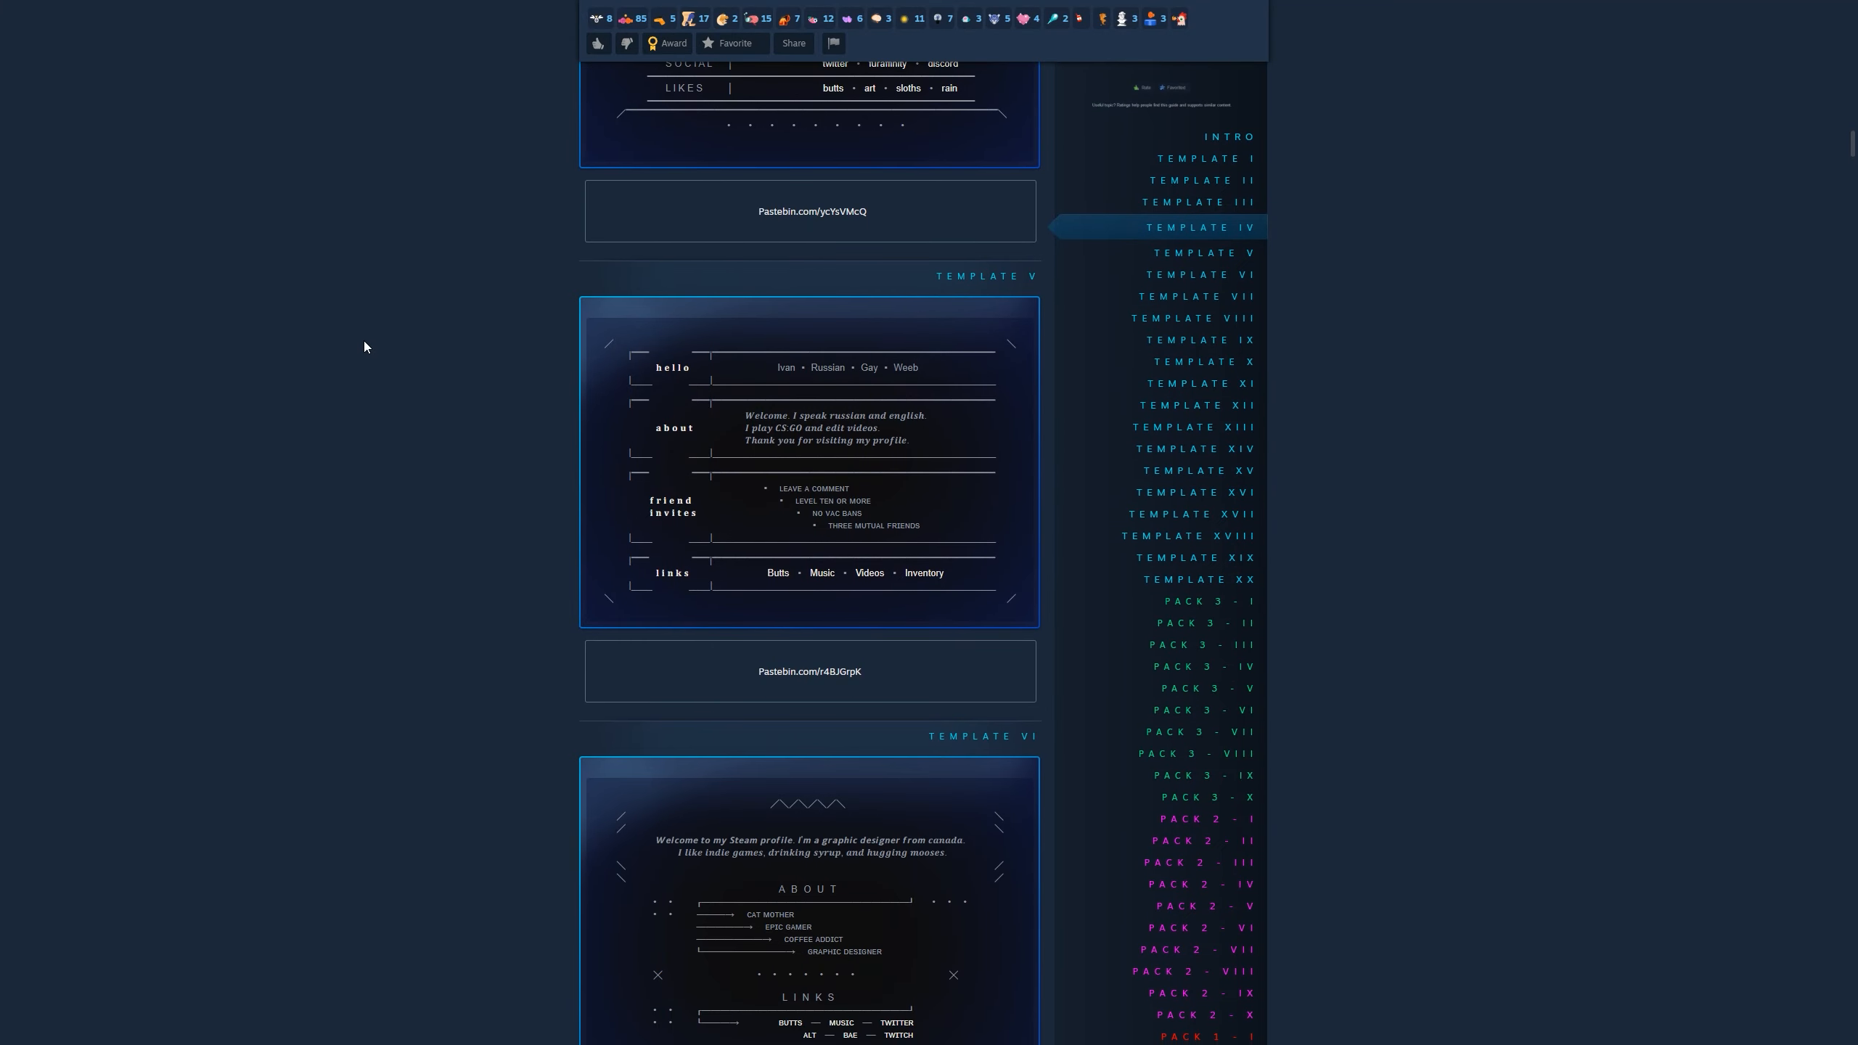
# Step: Raise the desired Steam level to 9 so the calculator prices the level-up
pyautogui.scroll(-3)
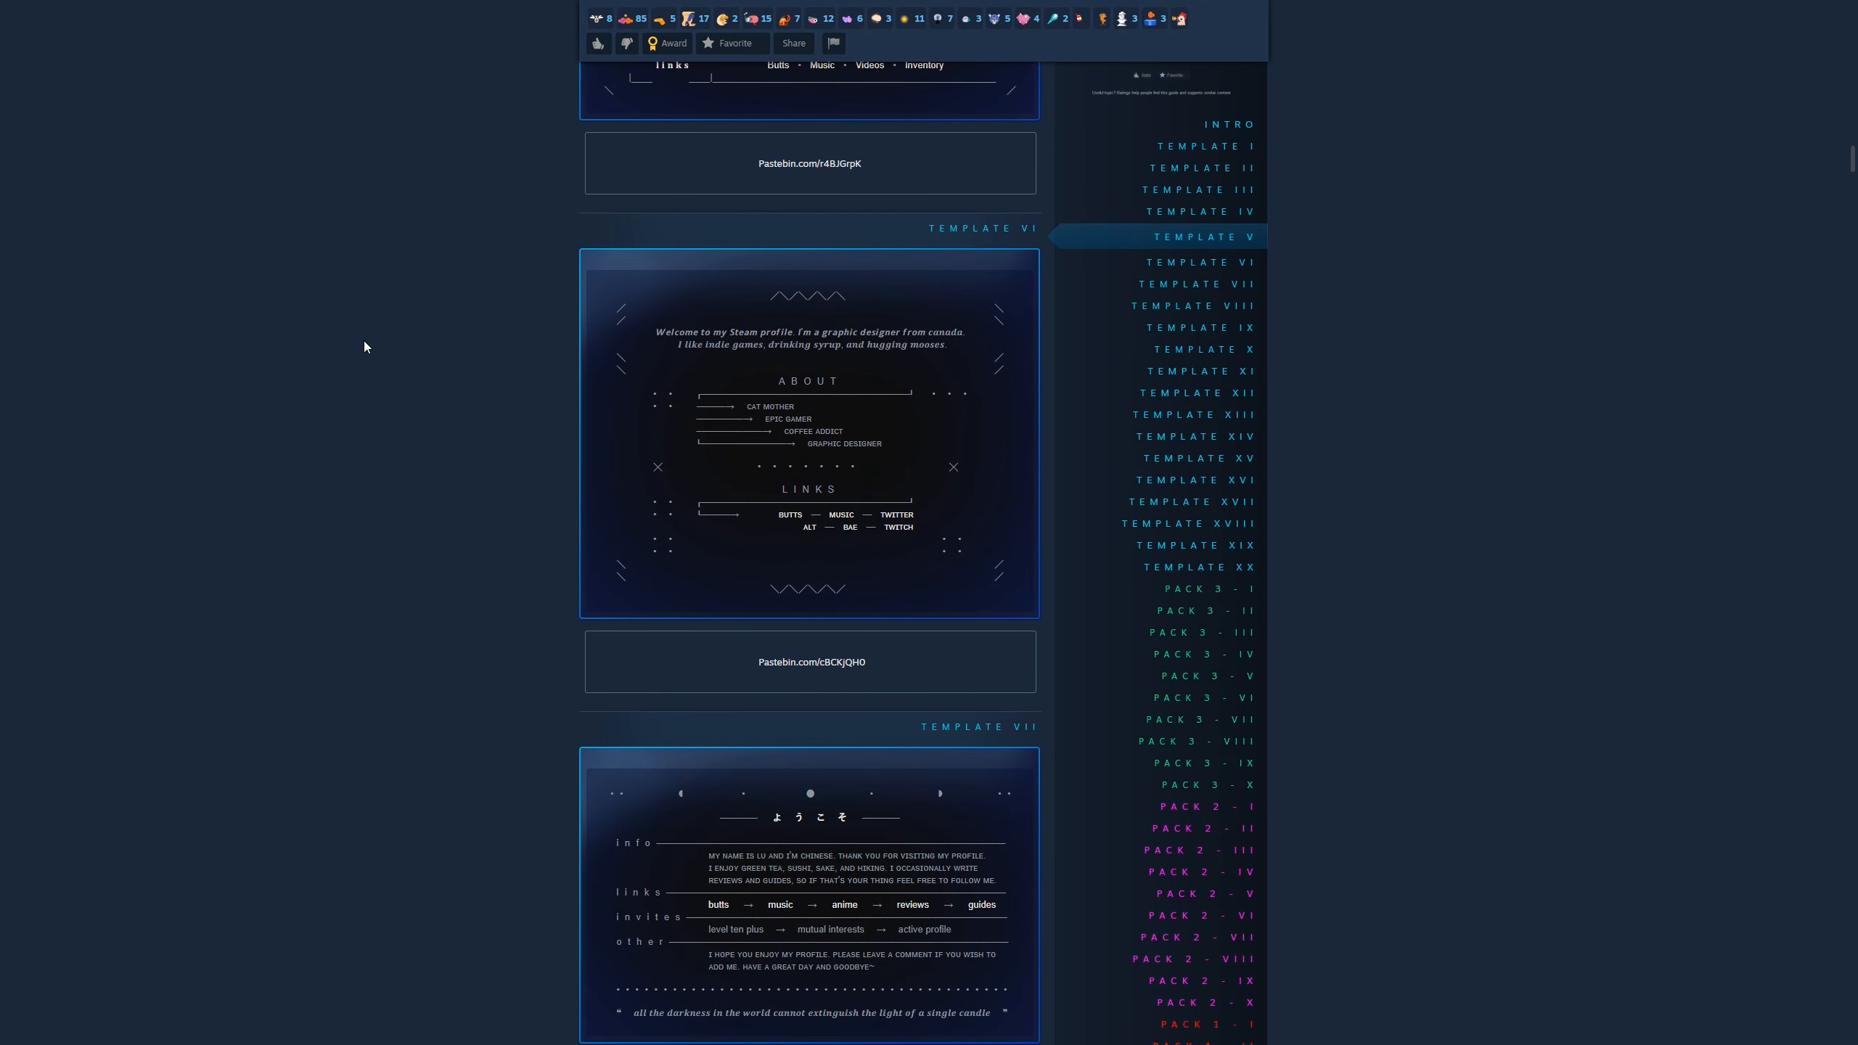
pyautogui.scroll(-3)
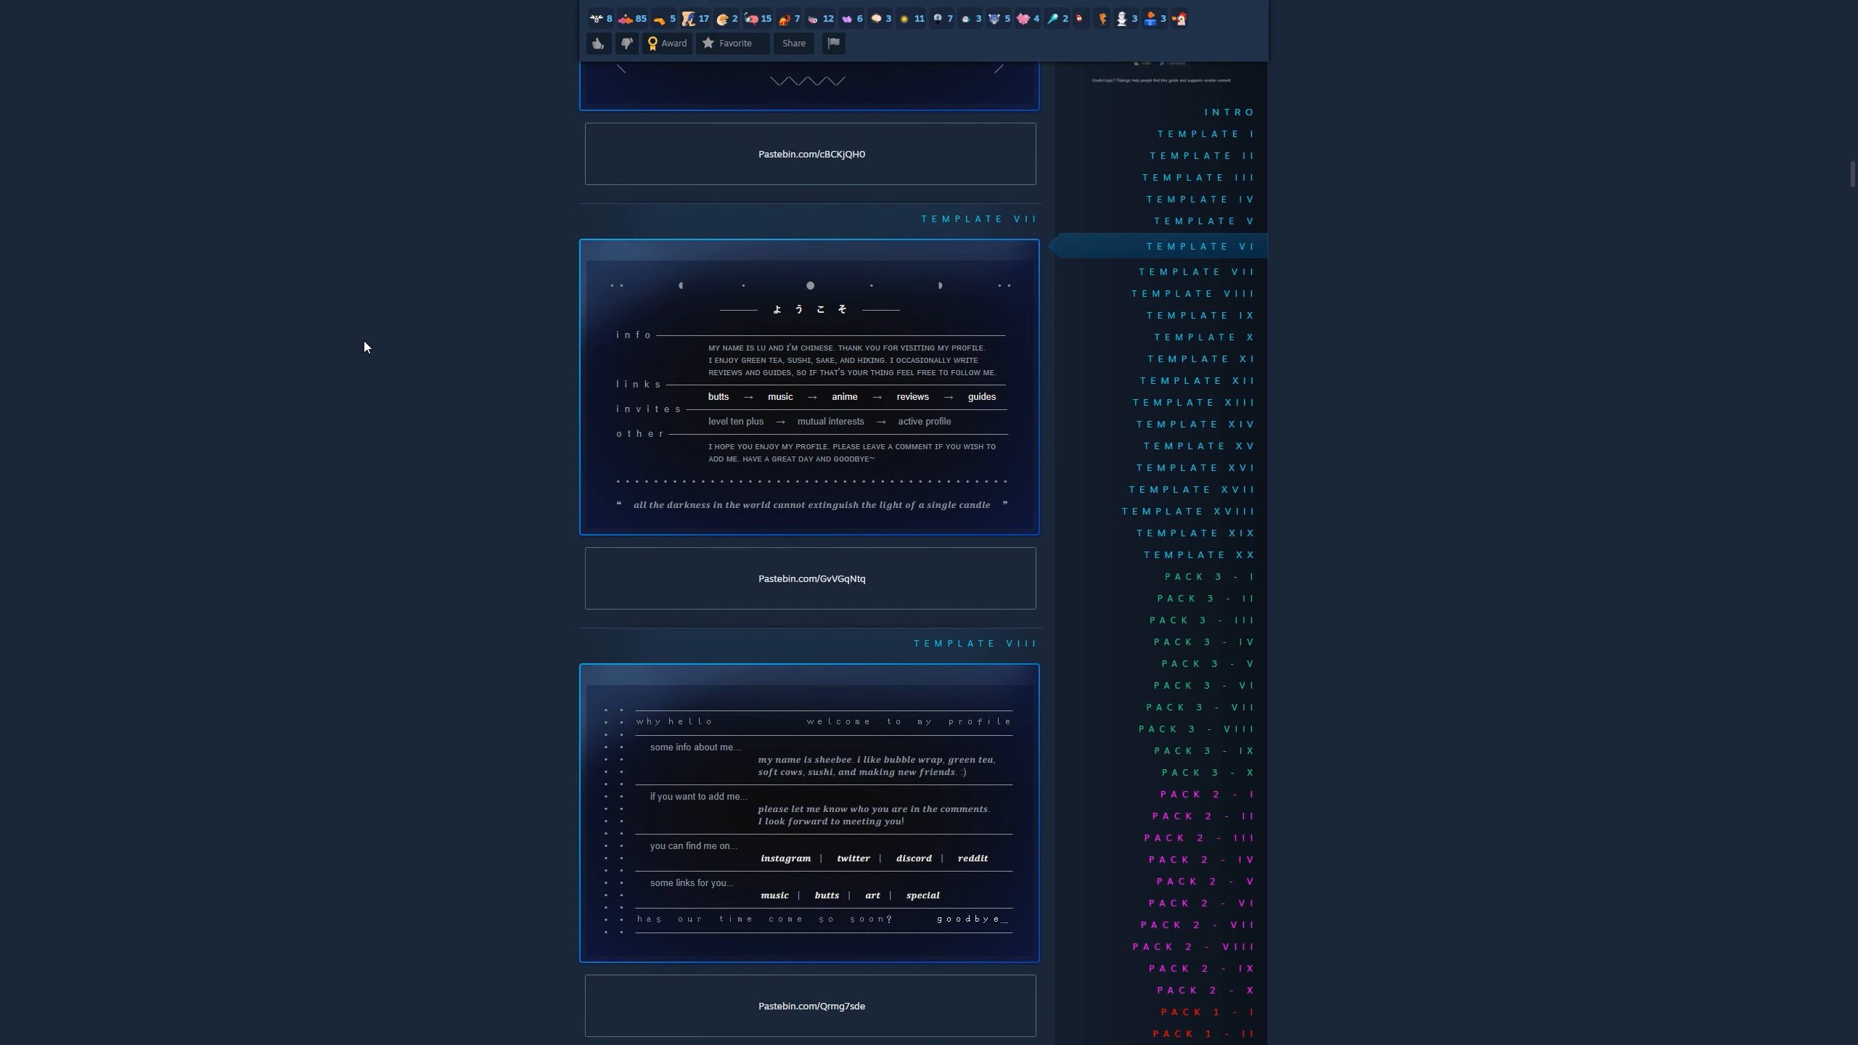
pyautogui.scroll(-3)
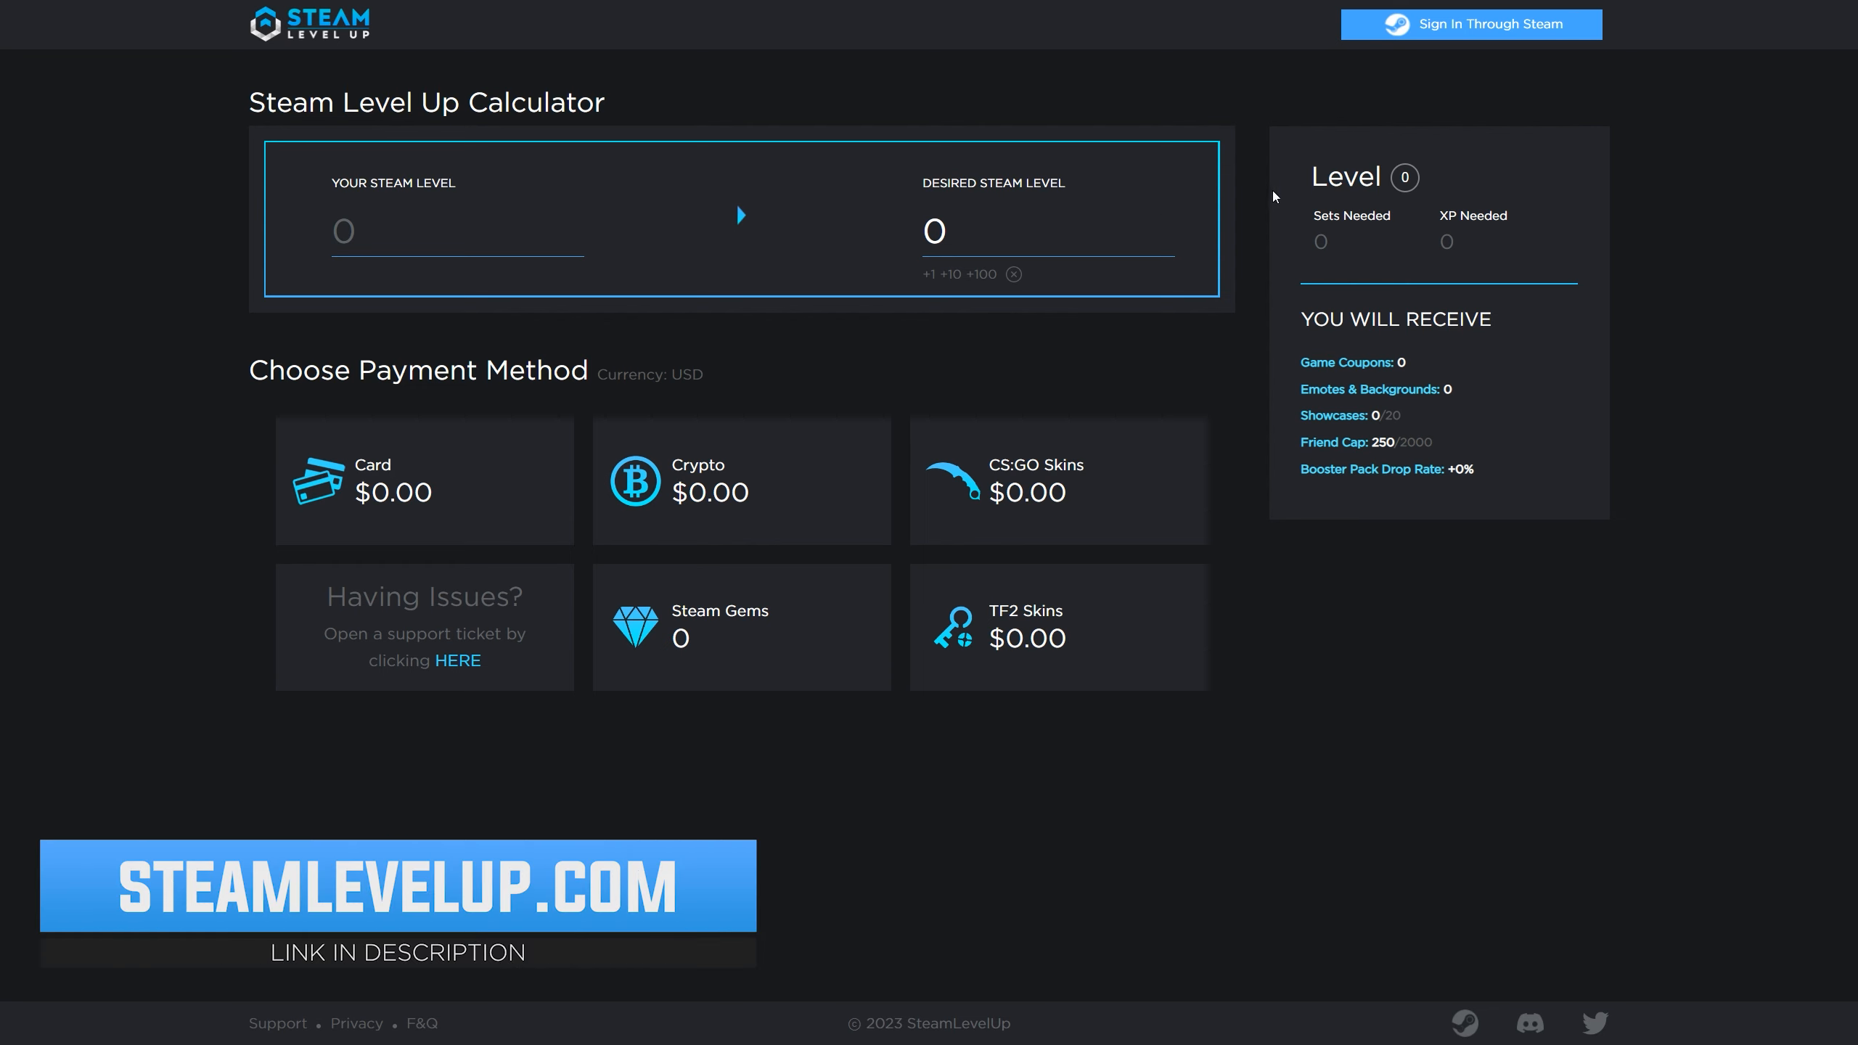
pyautogui.click(928, 274)
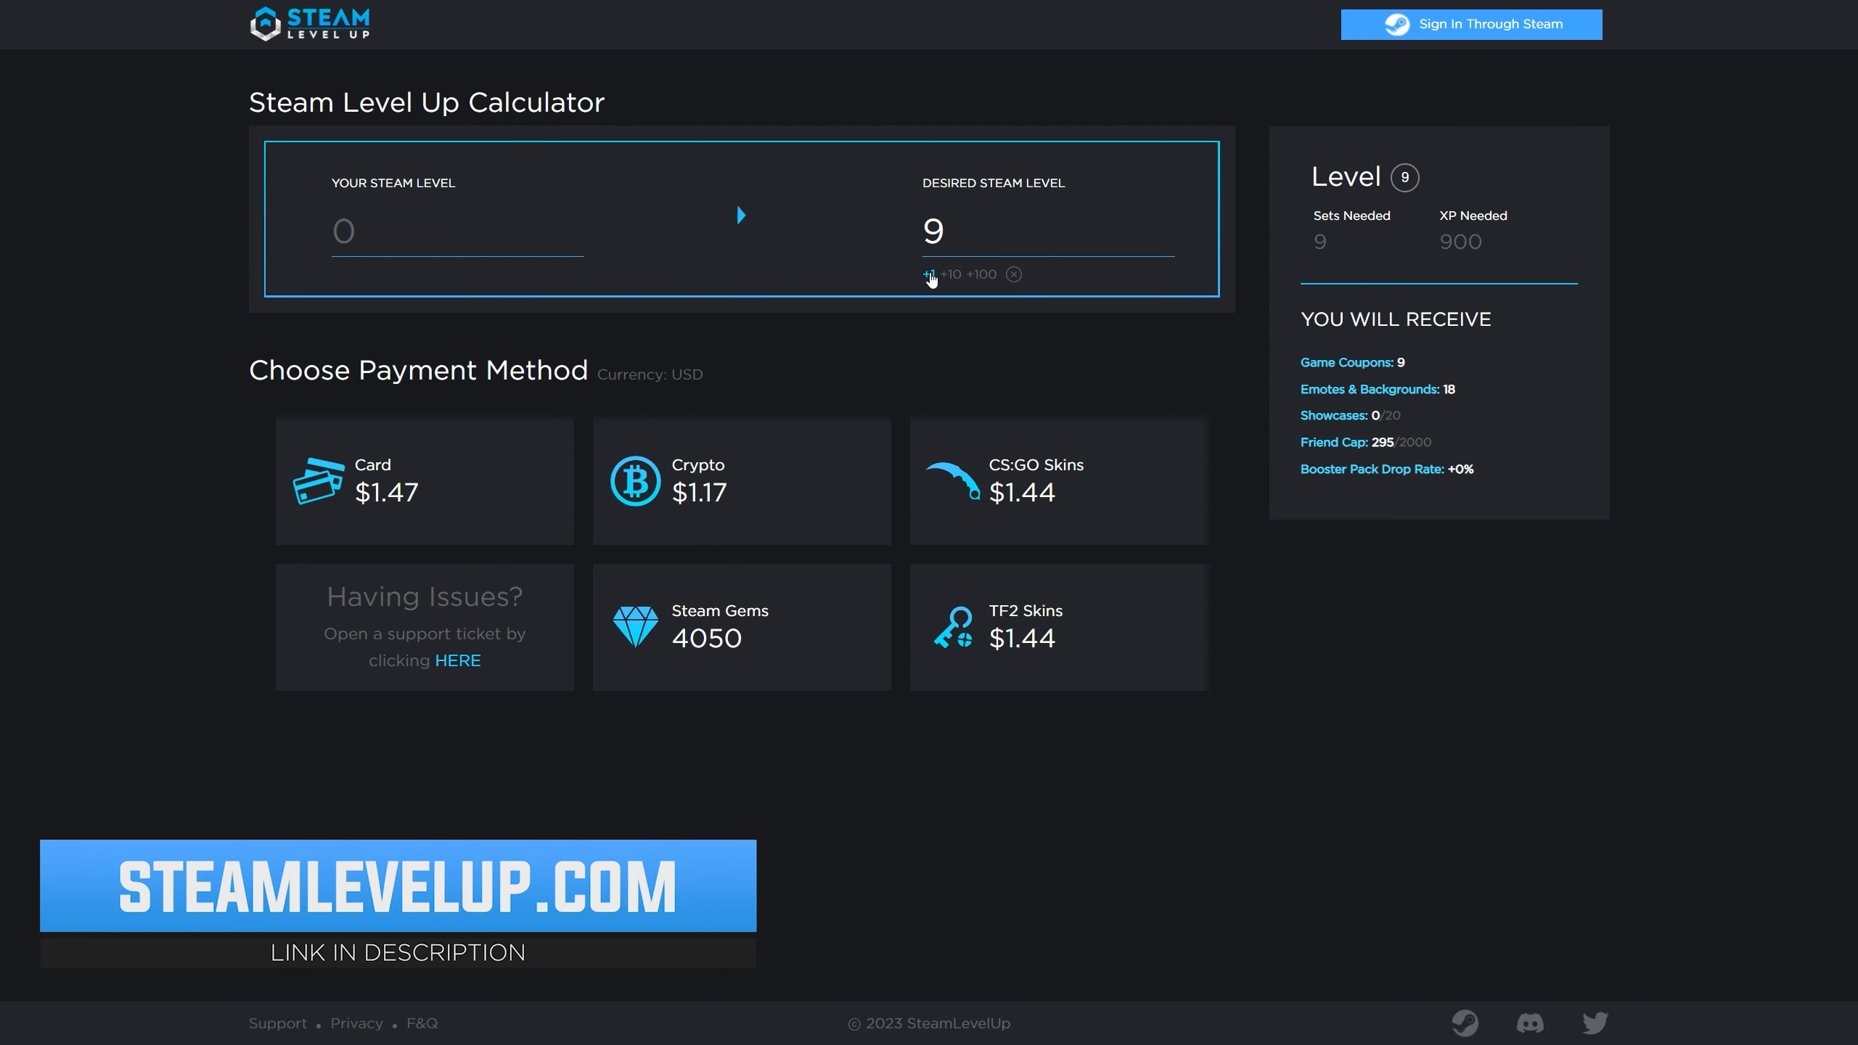
pyautogui.click(931, 273)
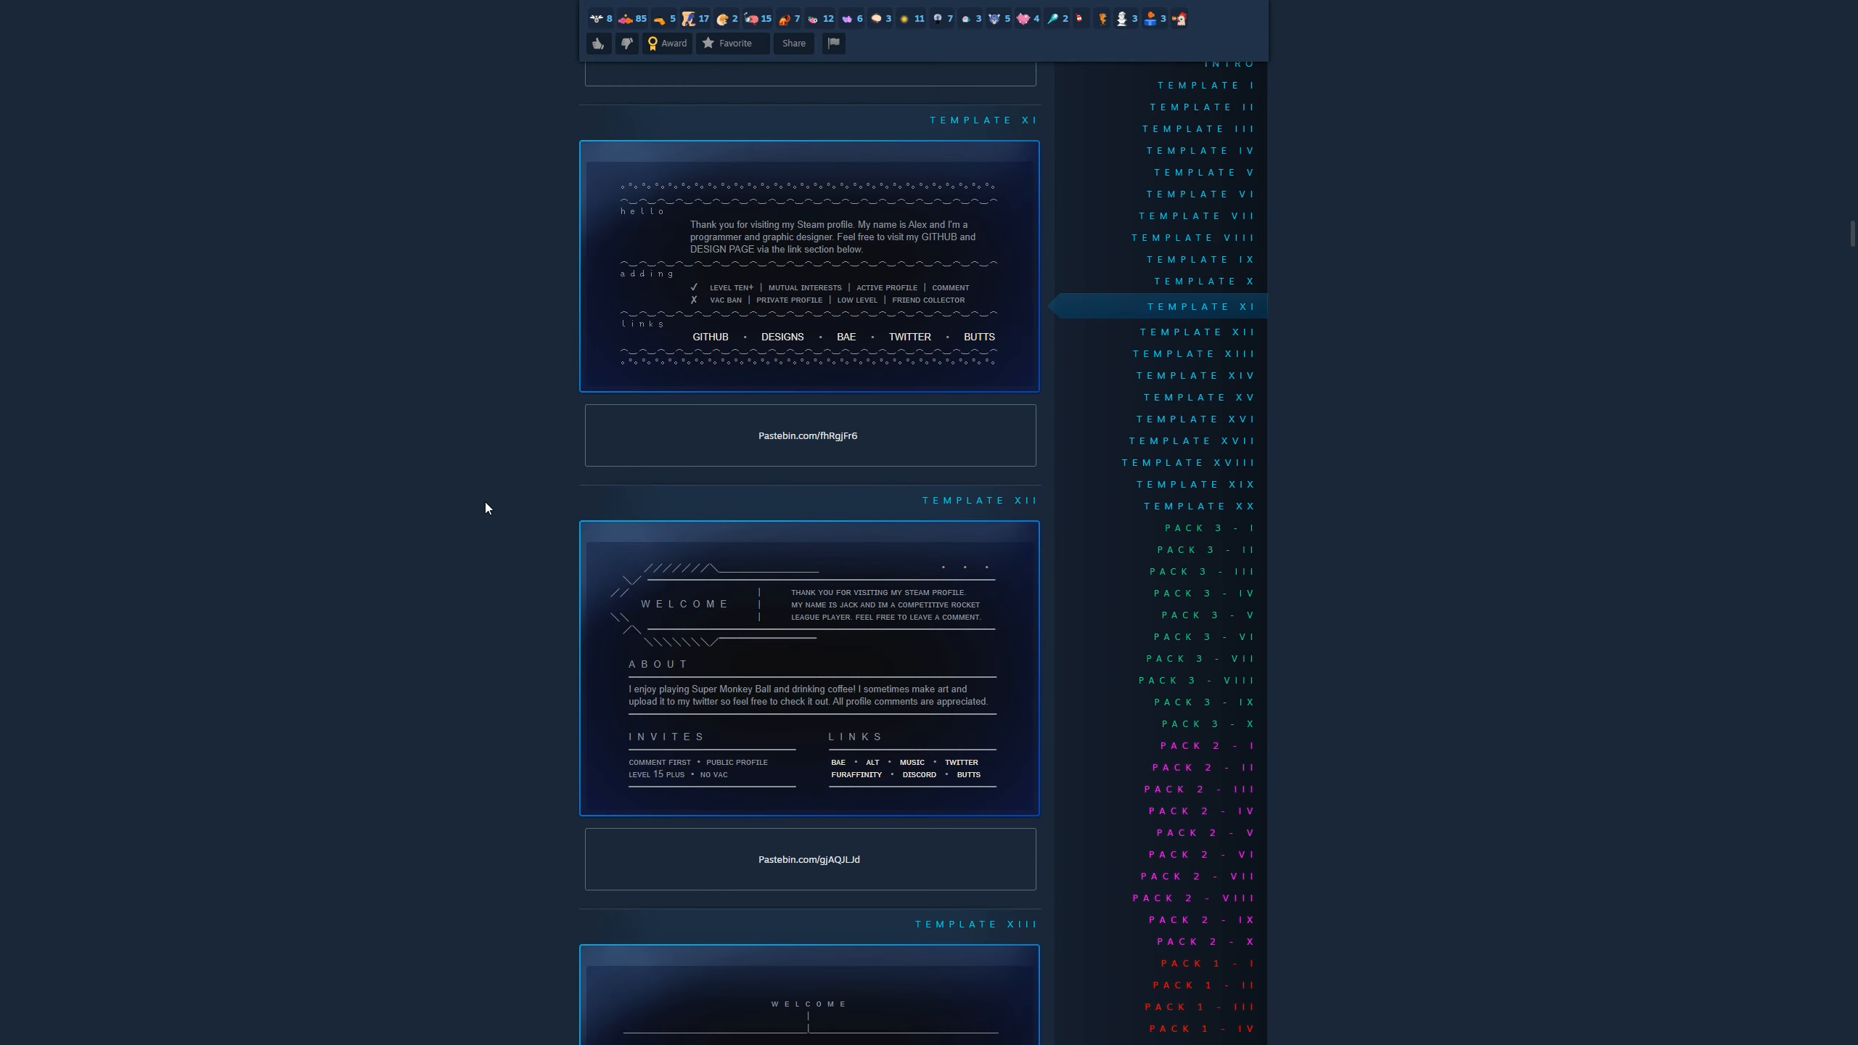
pyautogui.scroll(-3)
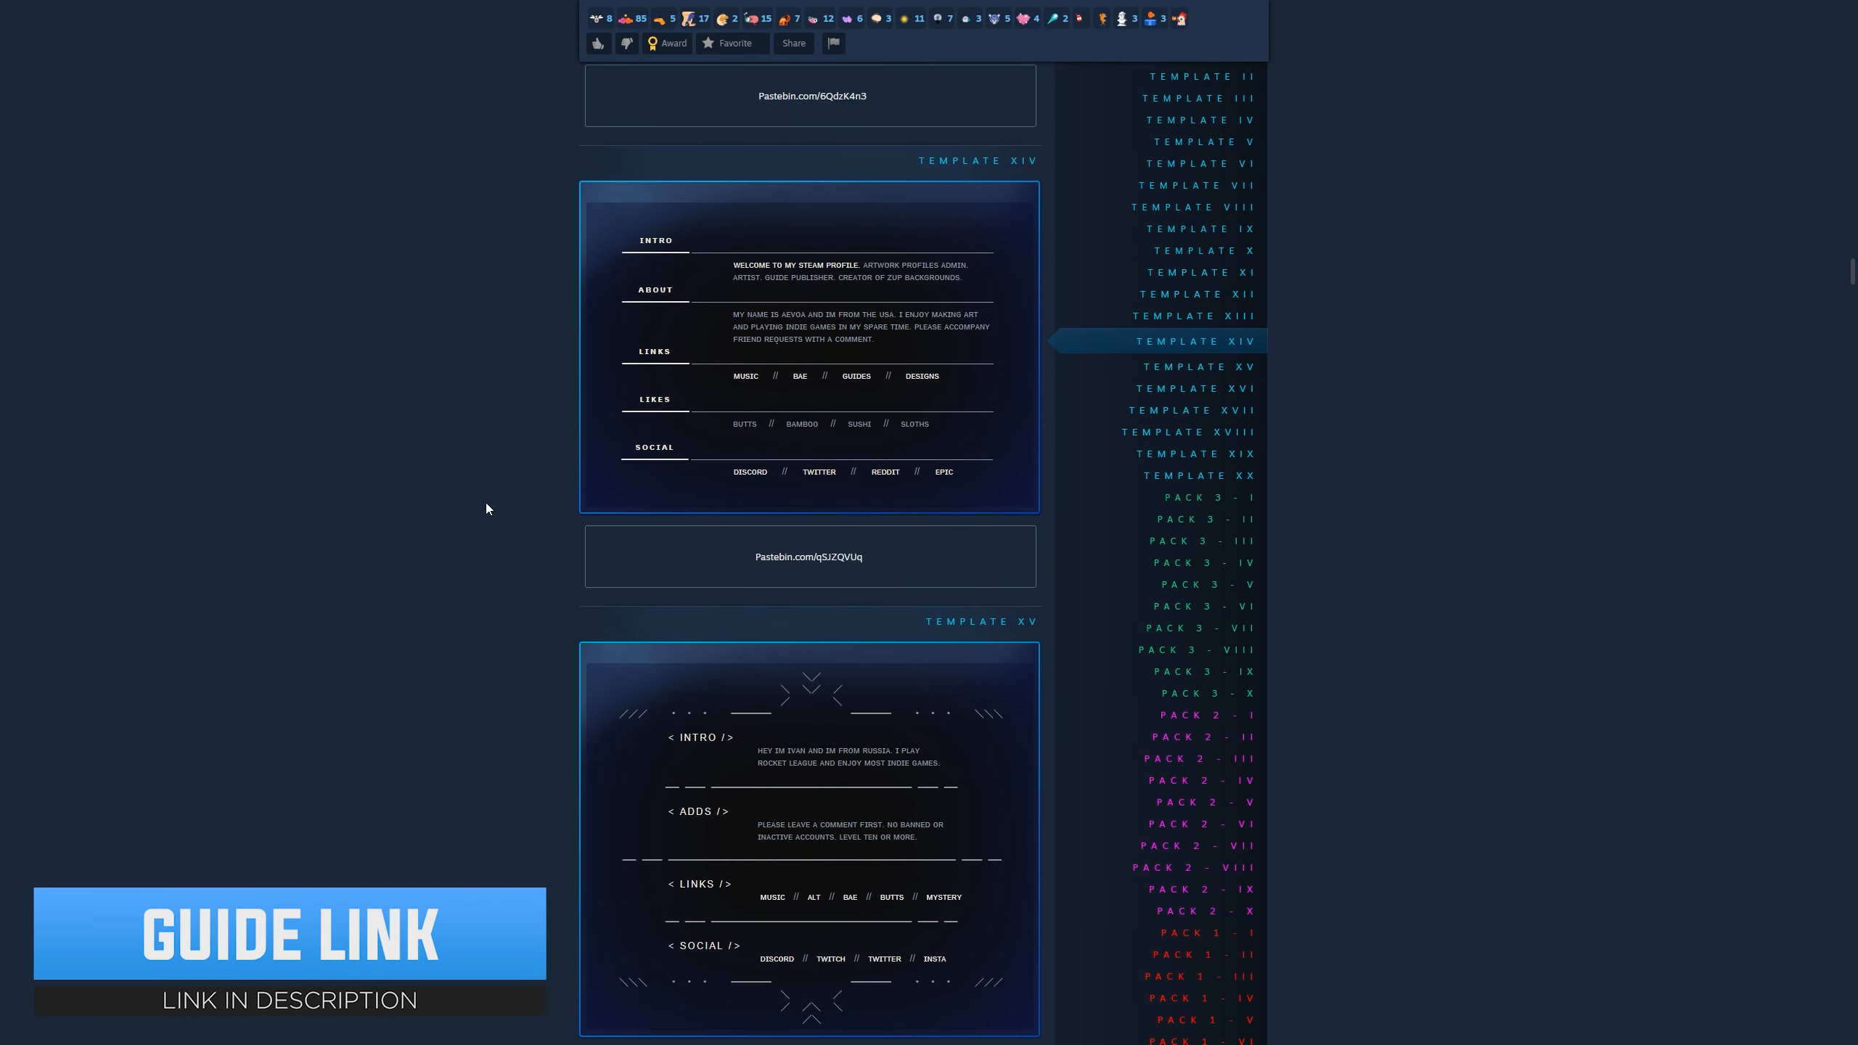
pyautogui.scroll(-3)
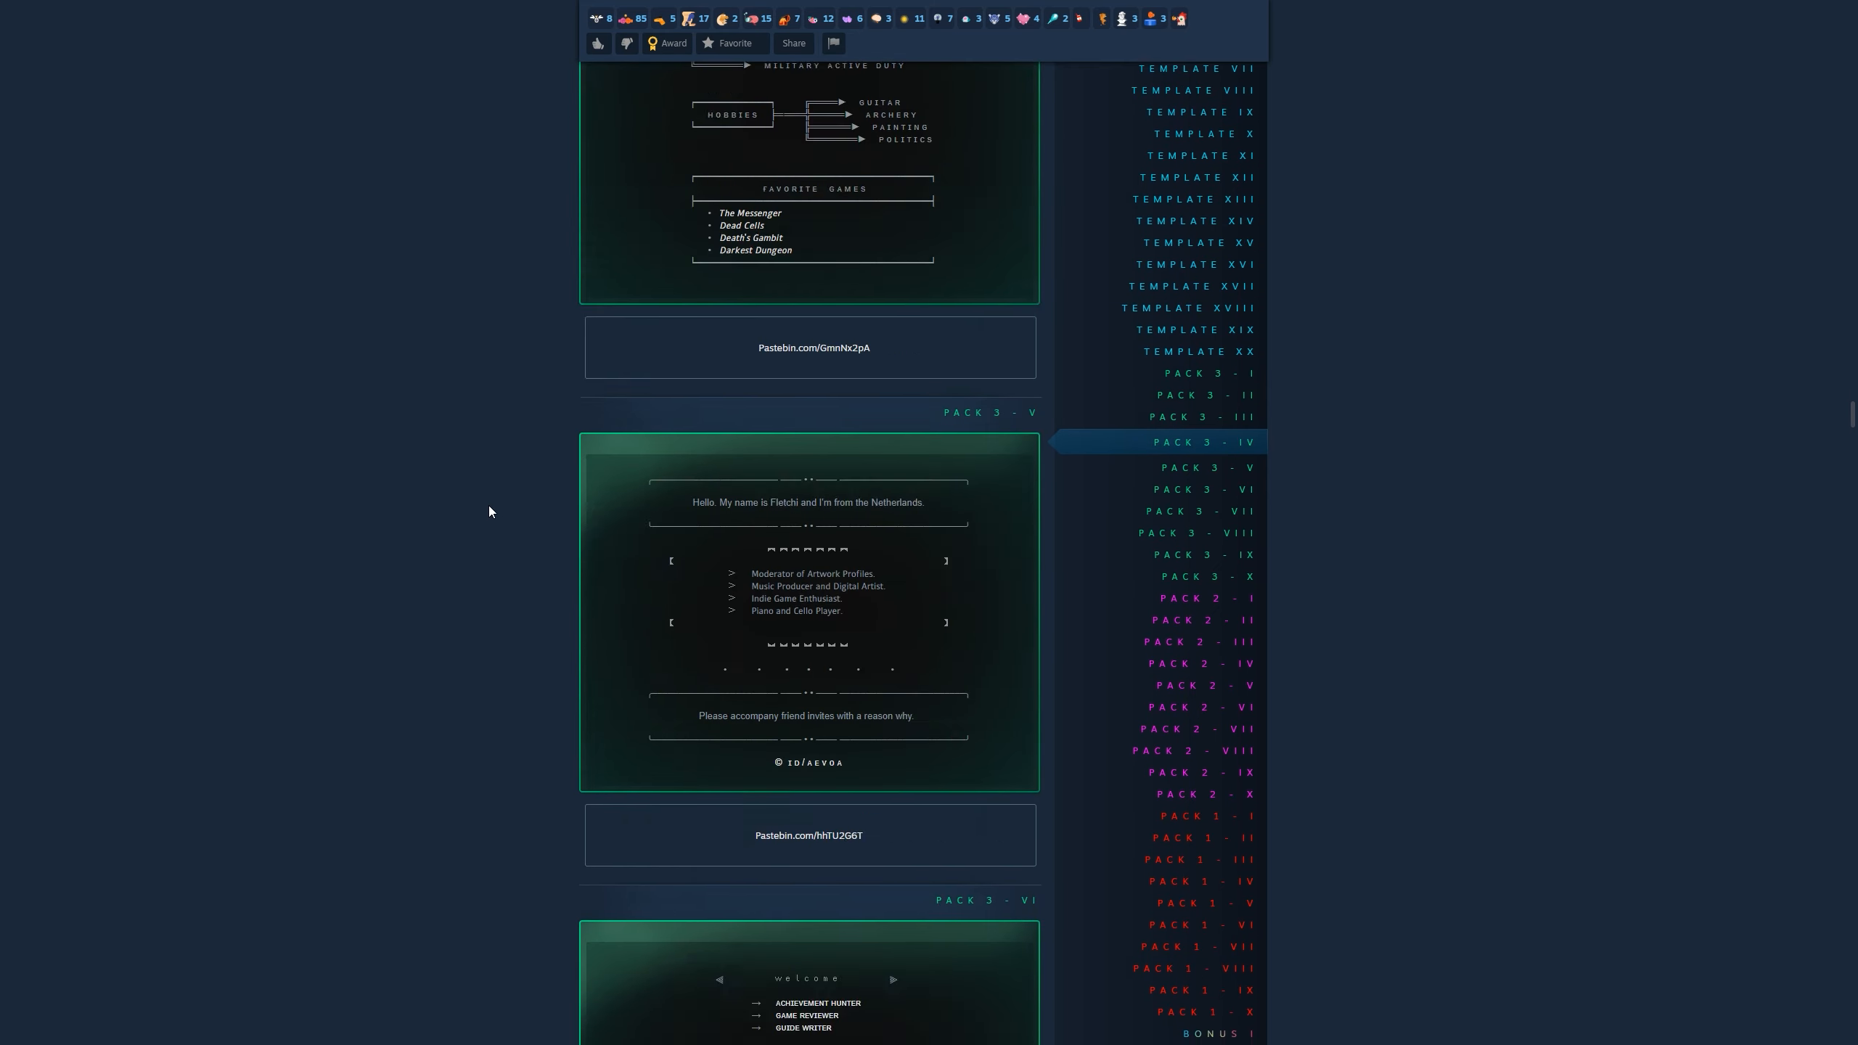
pyautogui.scroll(-3)
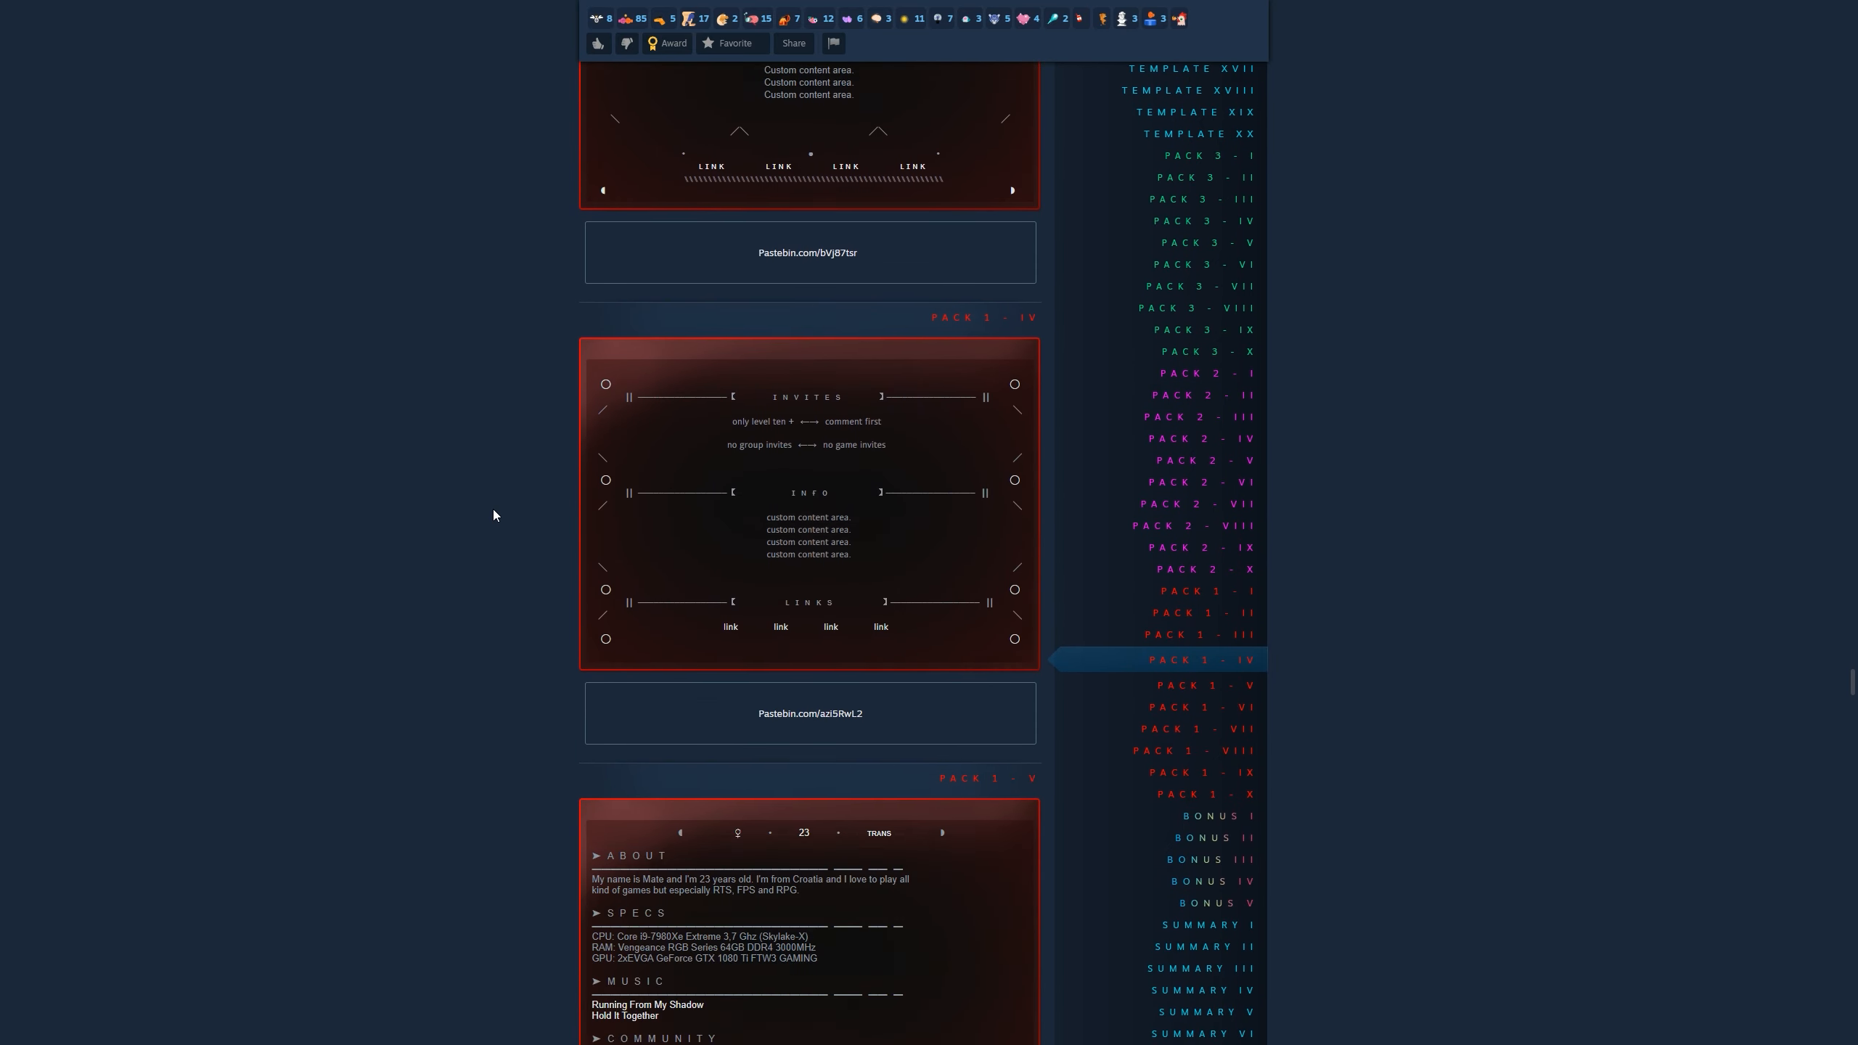
pyautogui.scroll(-3)
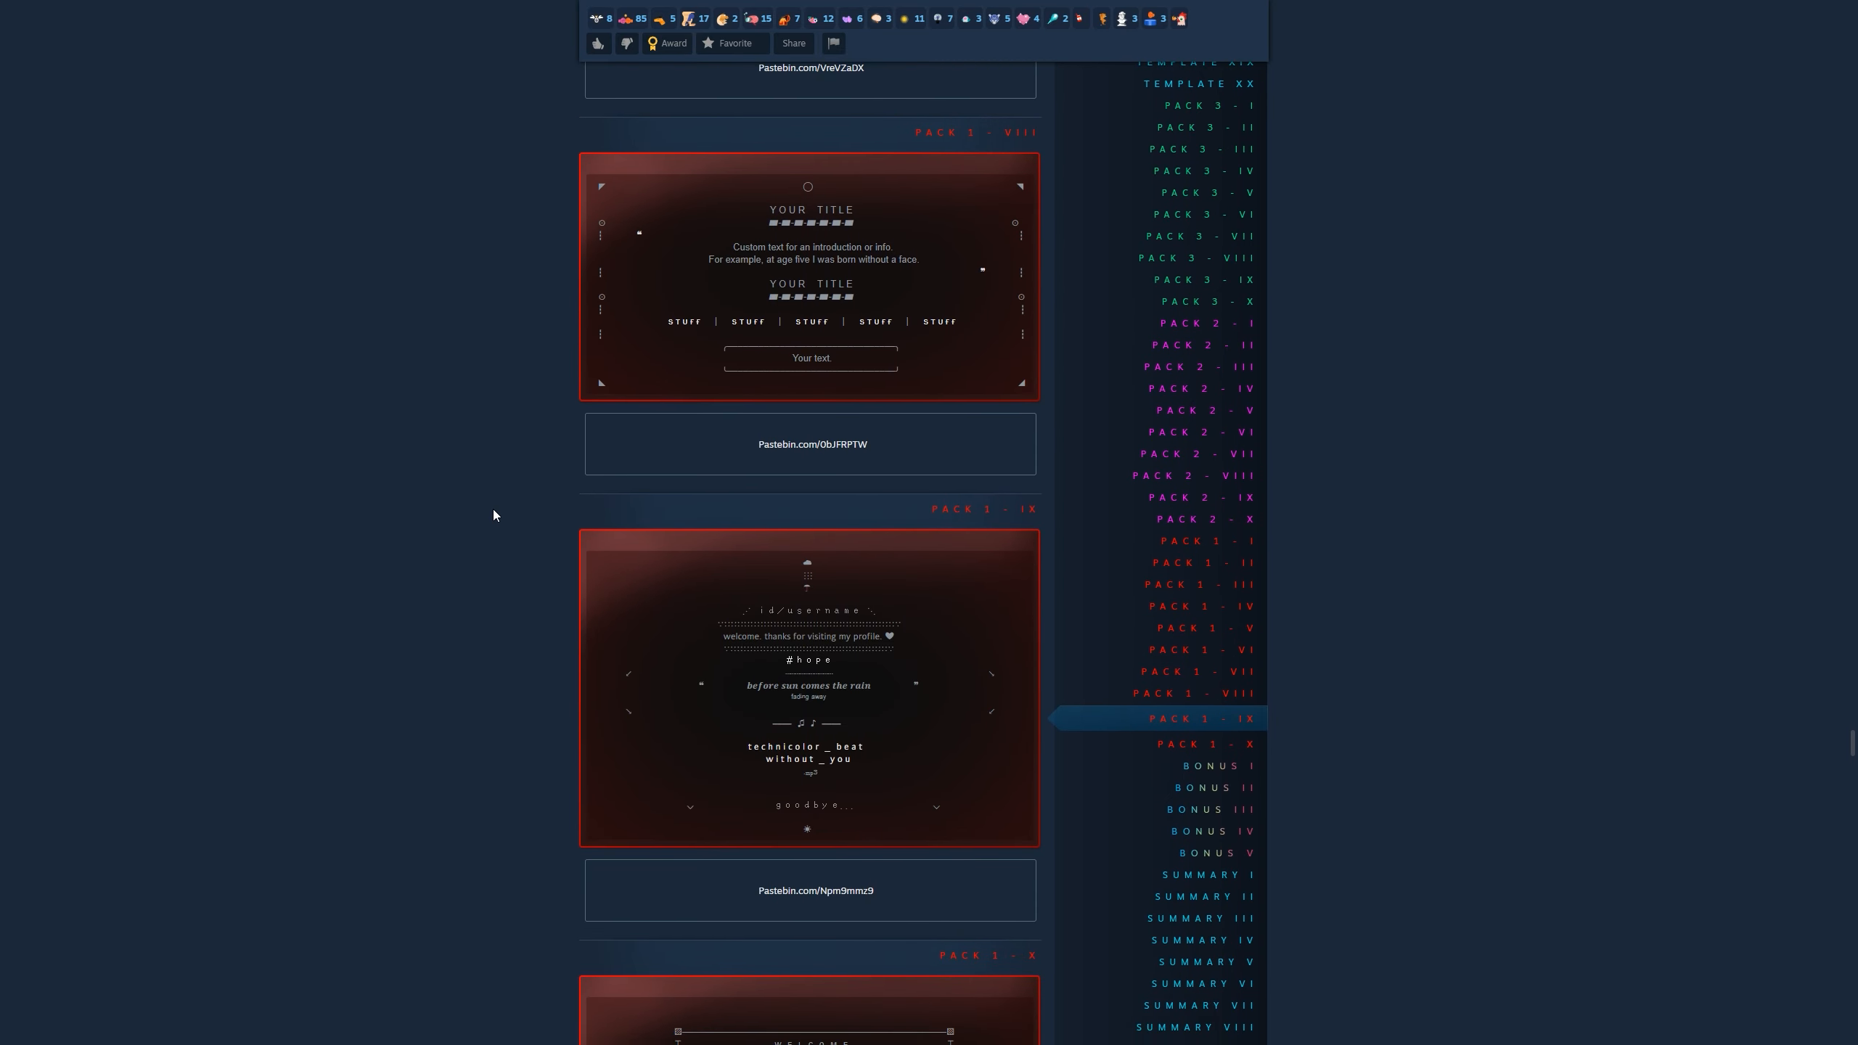
pyautogui.scroll(3)
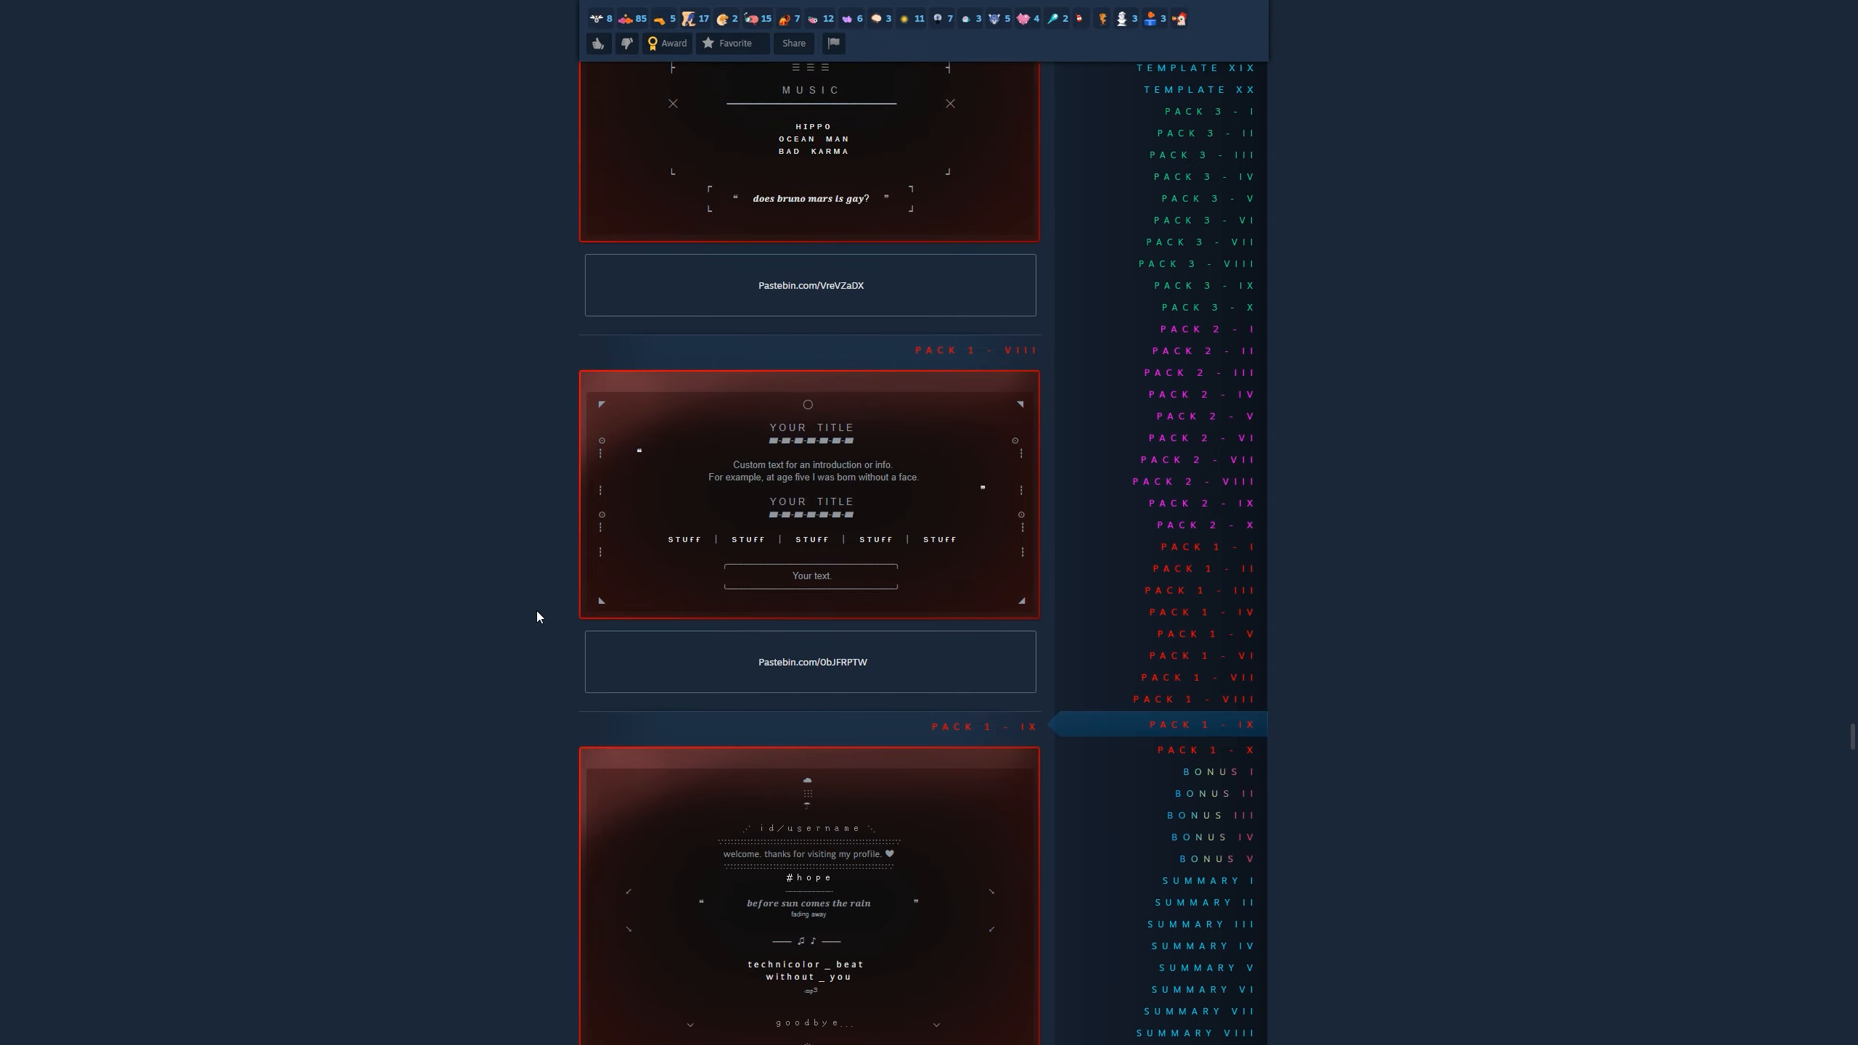
pyautogui.moveTo(615, 674)
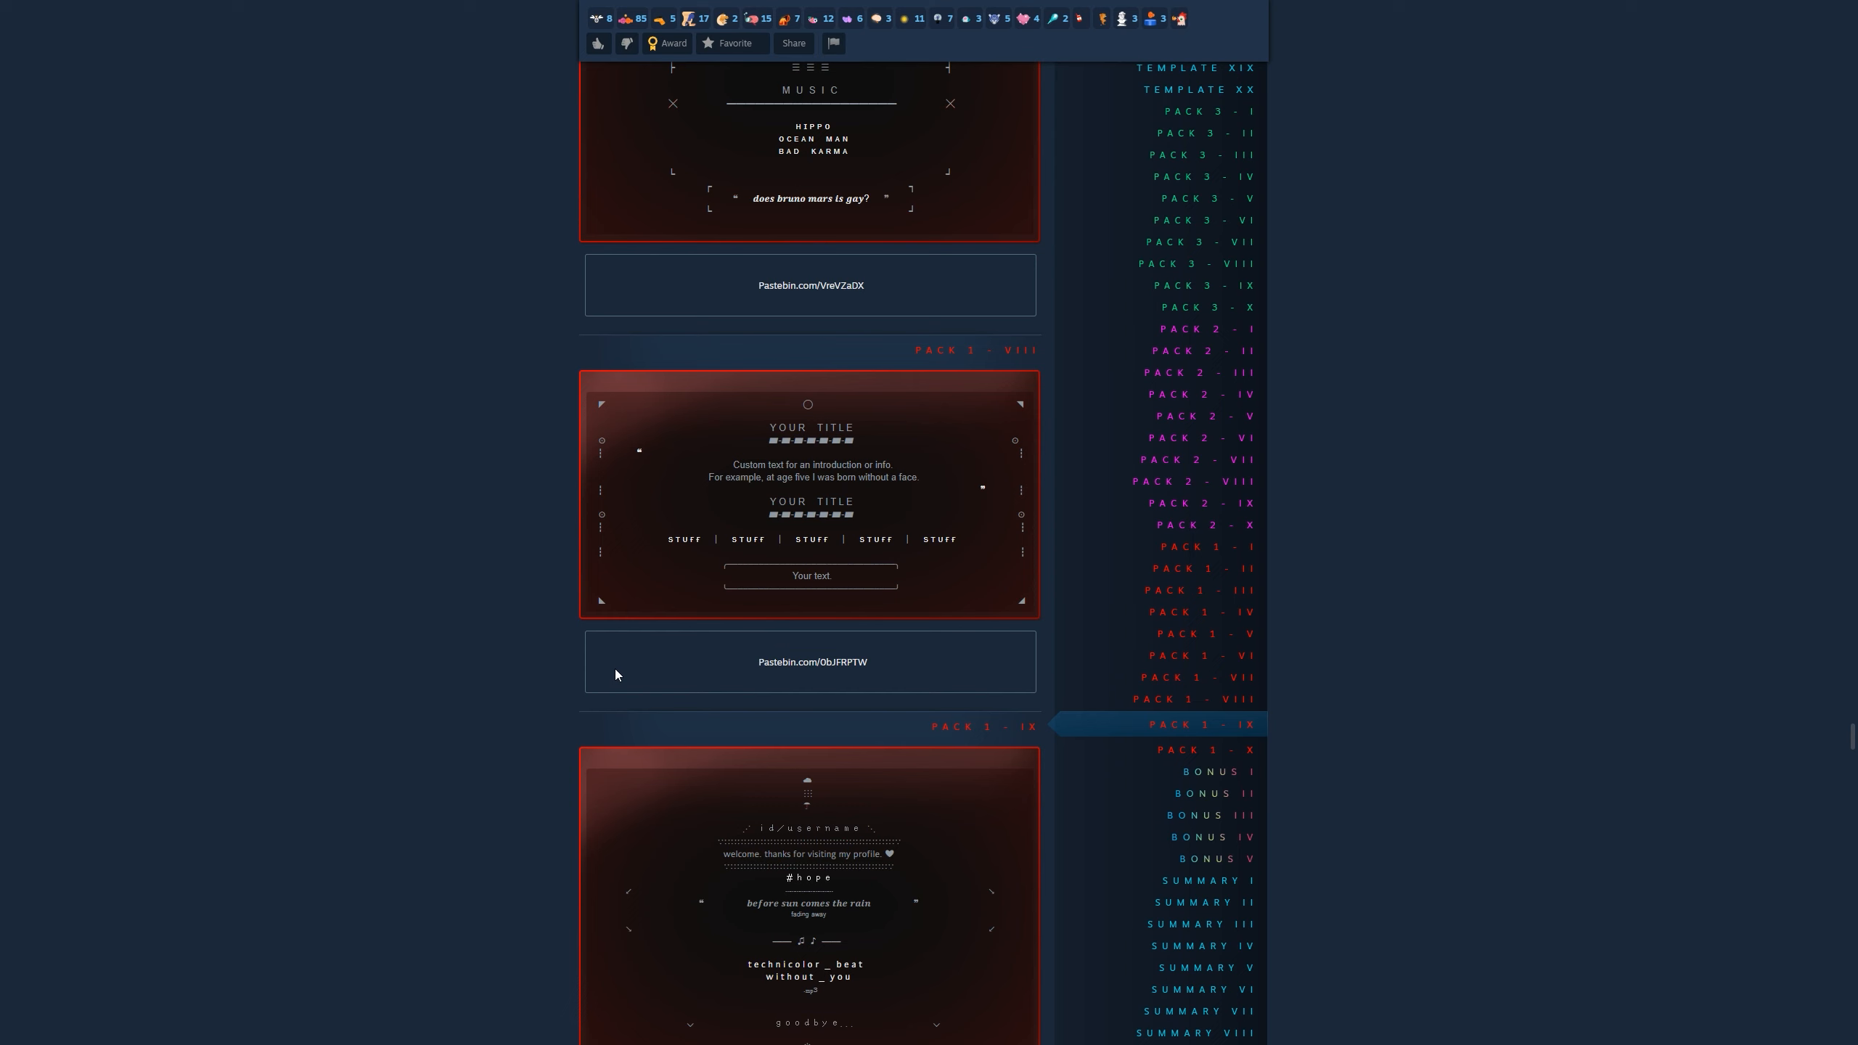
pyautogui.moveTo(811, 661)
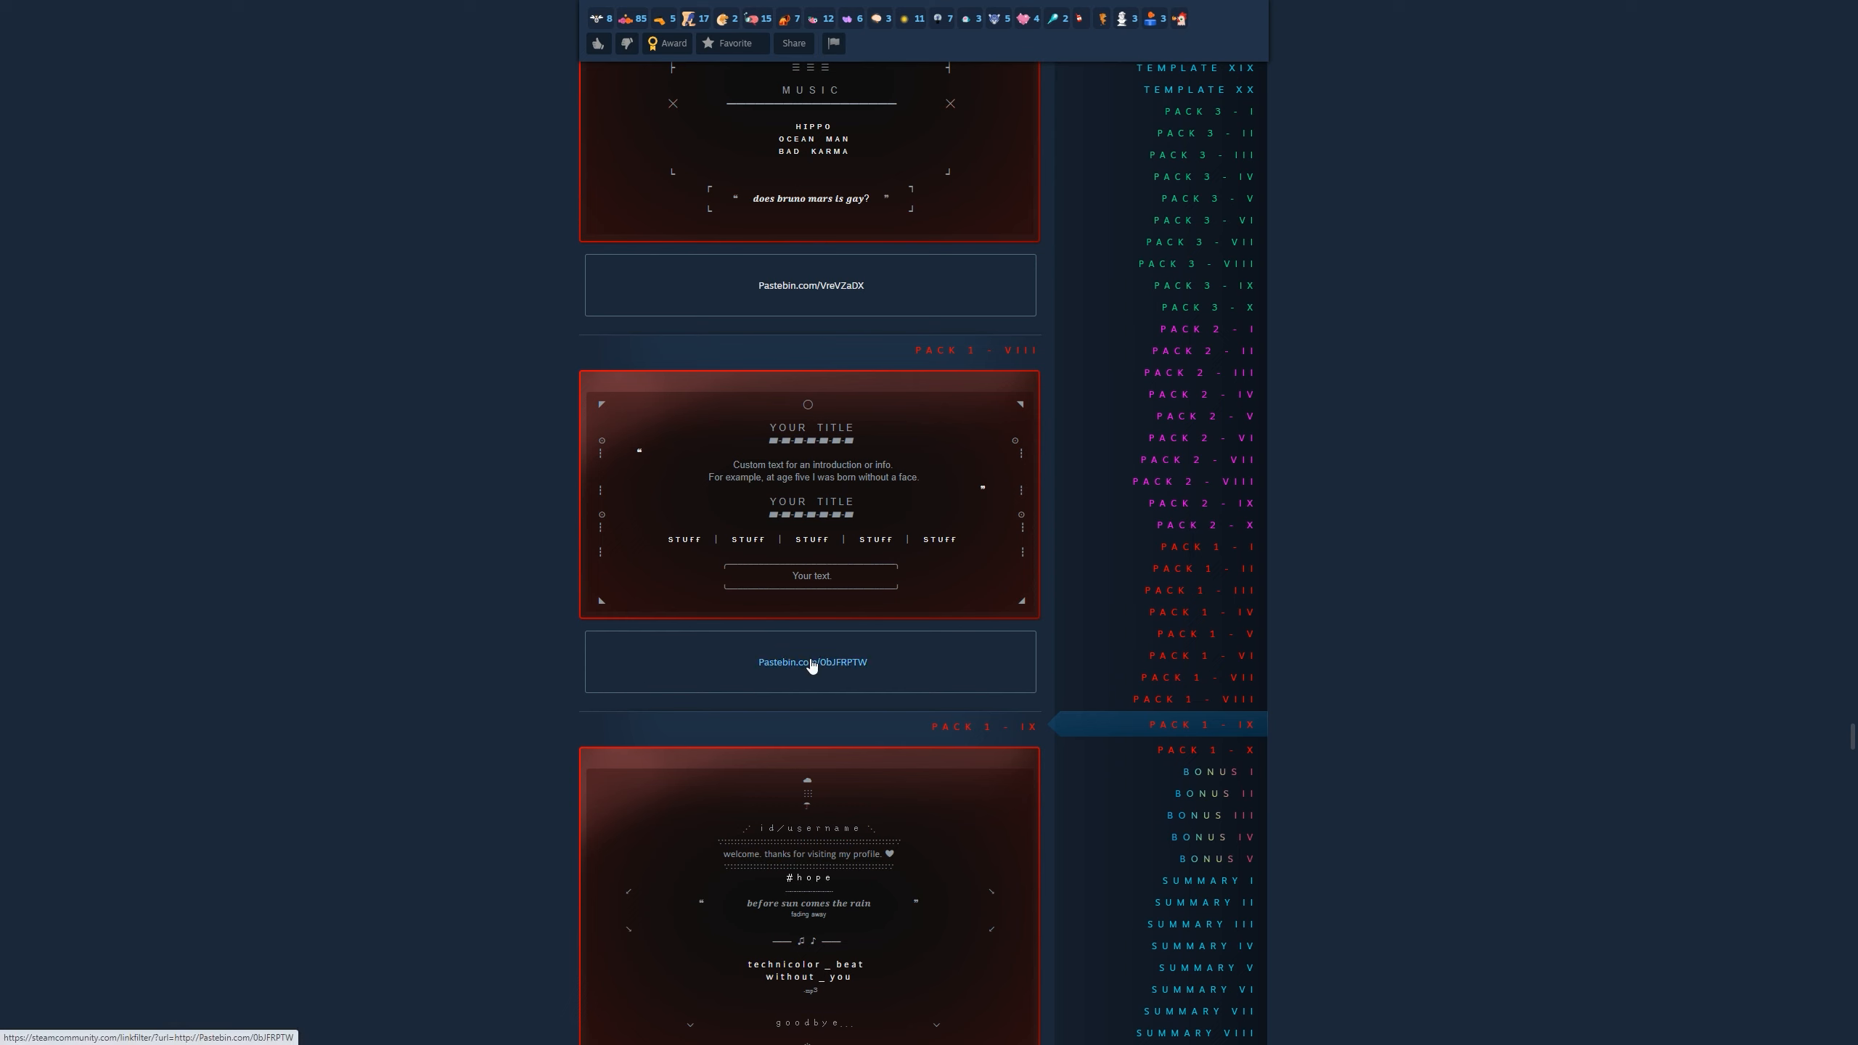
# Step: Open the Pack 1 Template 8 paste and select its template text for copying
pyautogui.click(811, 661)
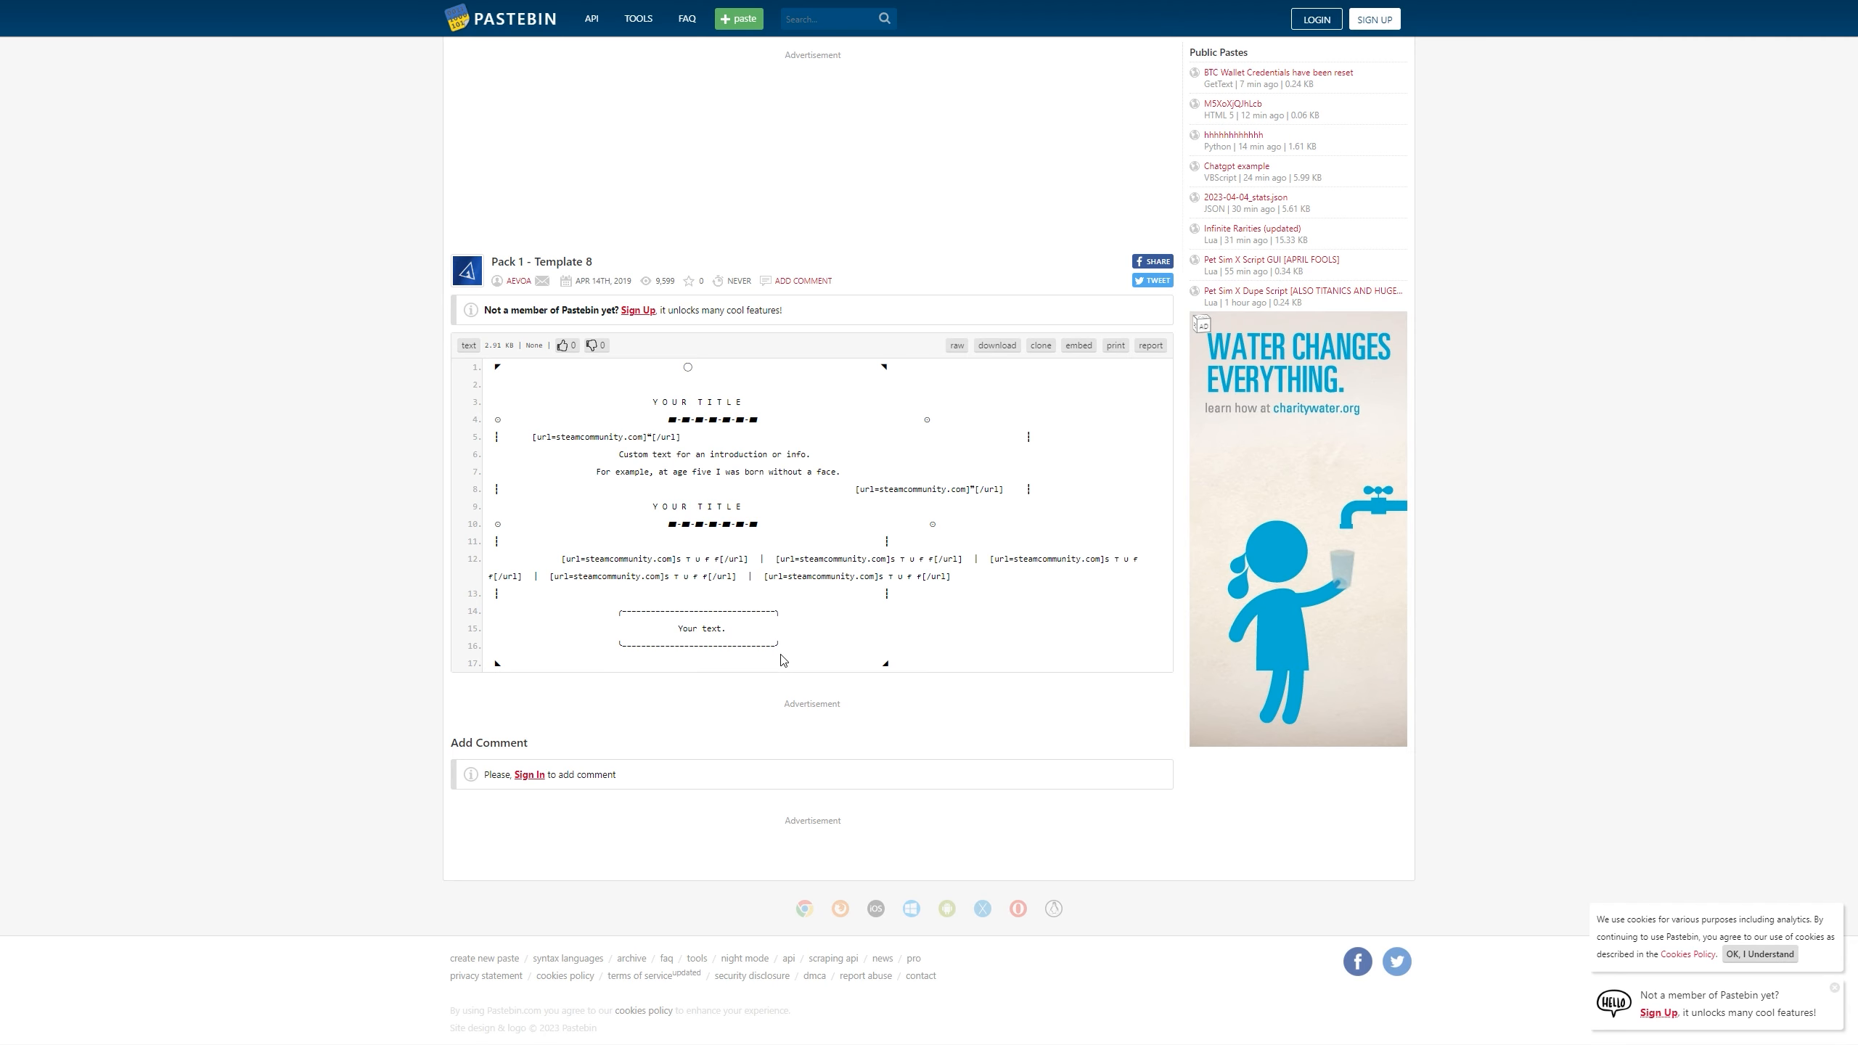
pyautogui.moveTo(977, 486)
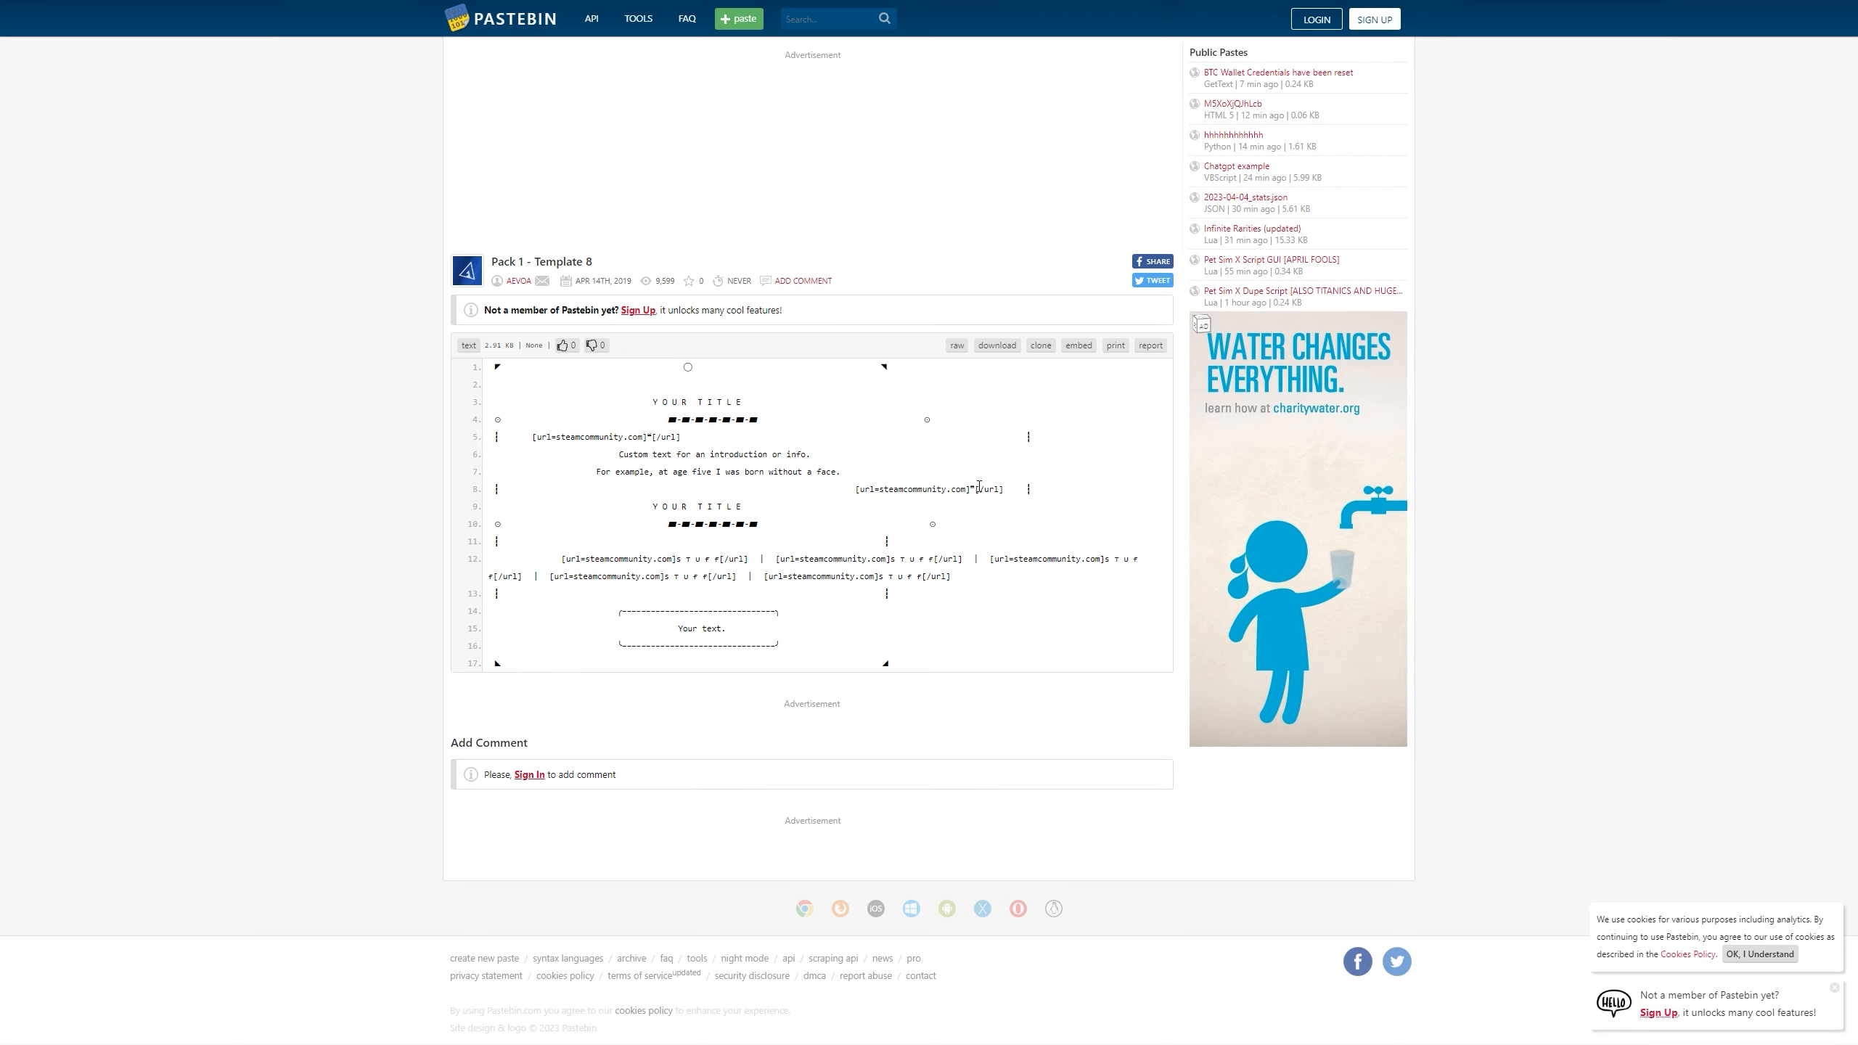
pyautogui.click(955, 345)
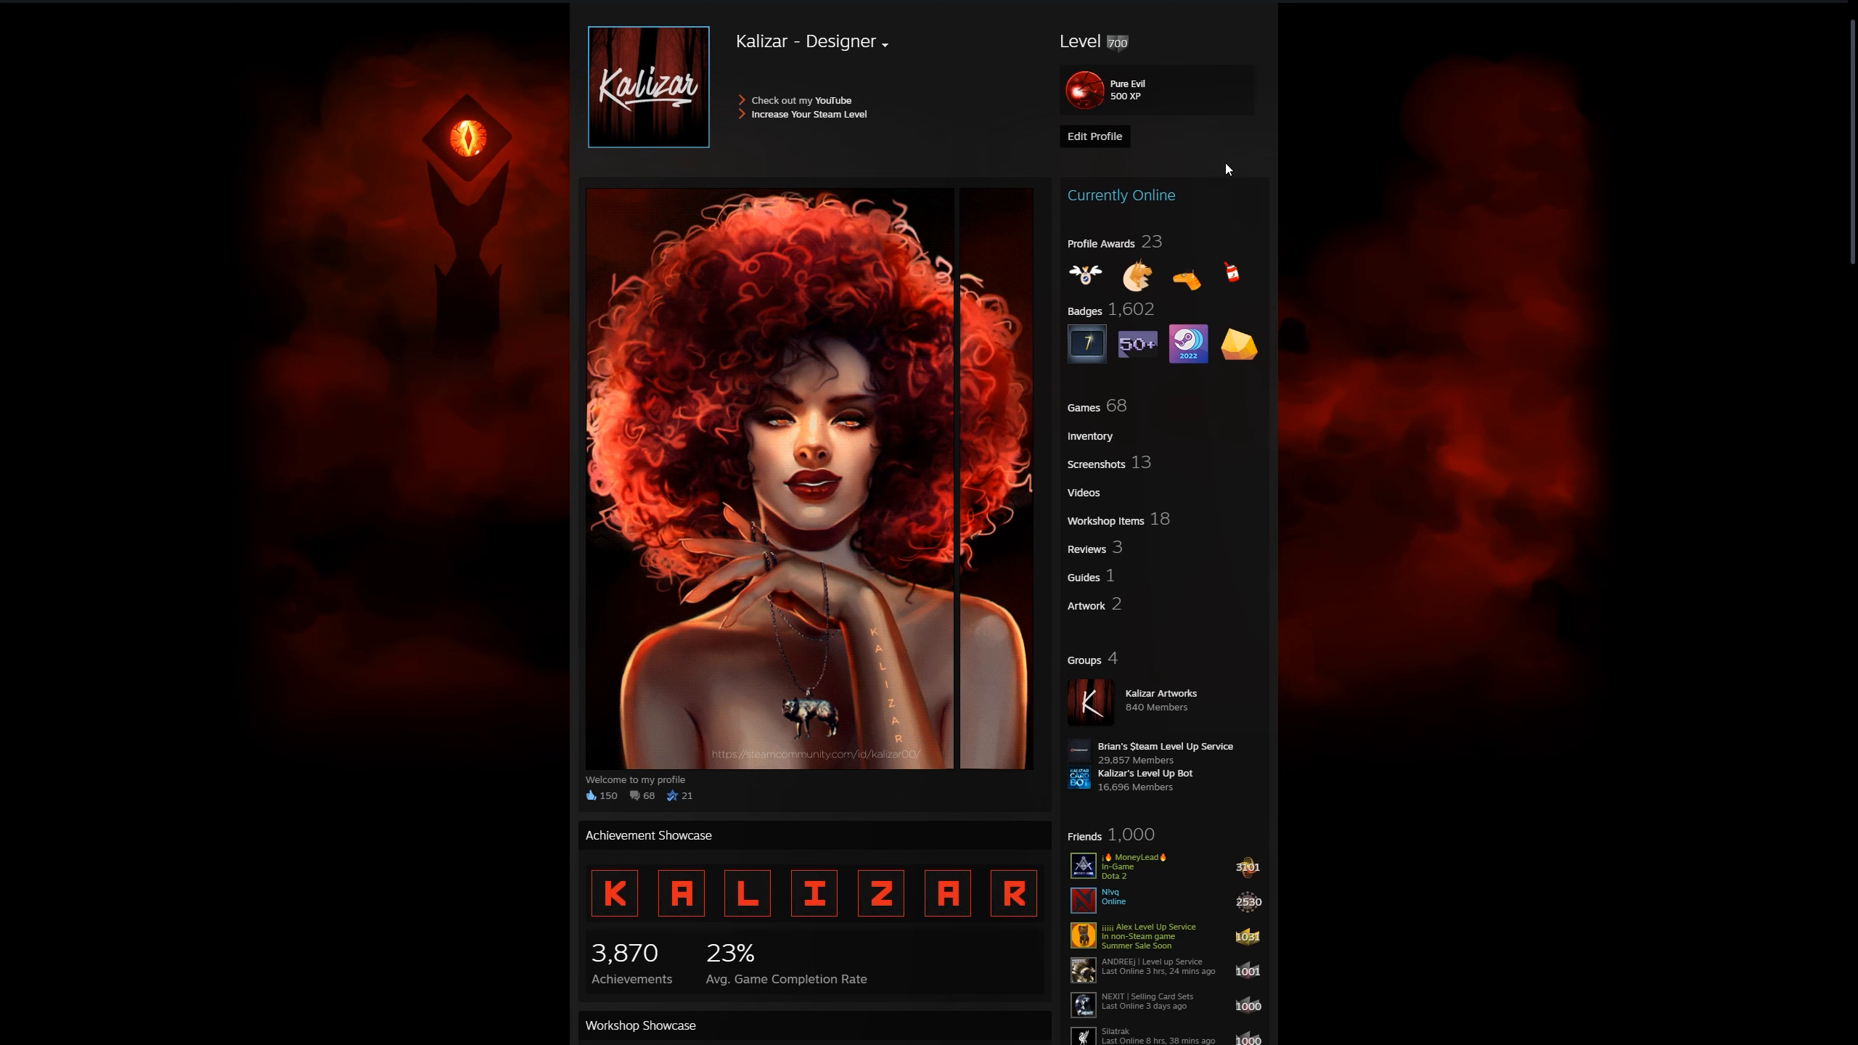
# Step: Edit the profile and make an empty showcase slot a Custom Info Box (Points Shop Purchase)
pyautogui.click(1093, 135)
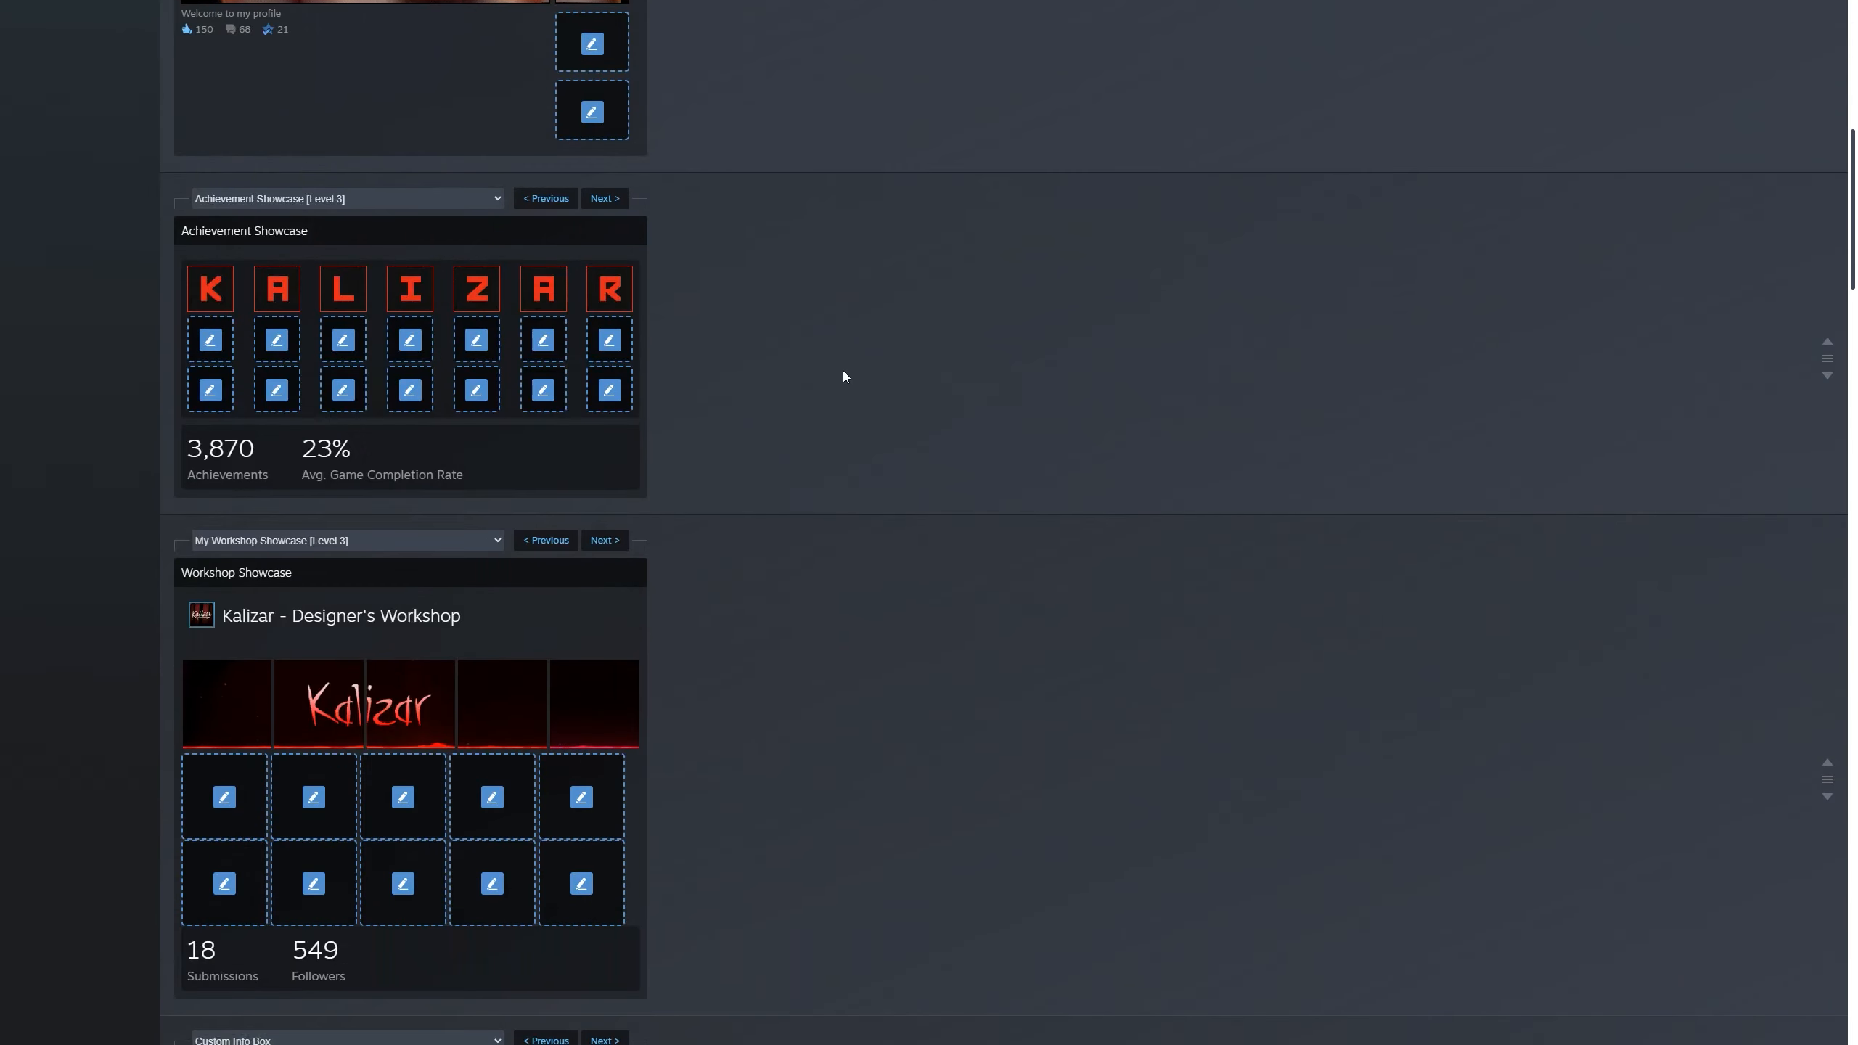
pyautogui.scroll(-3)
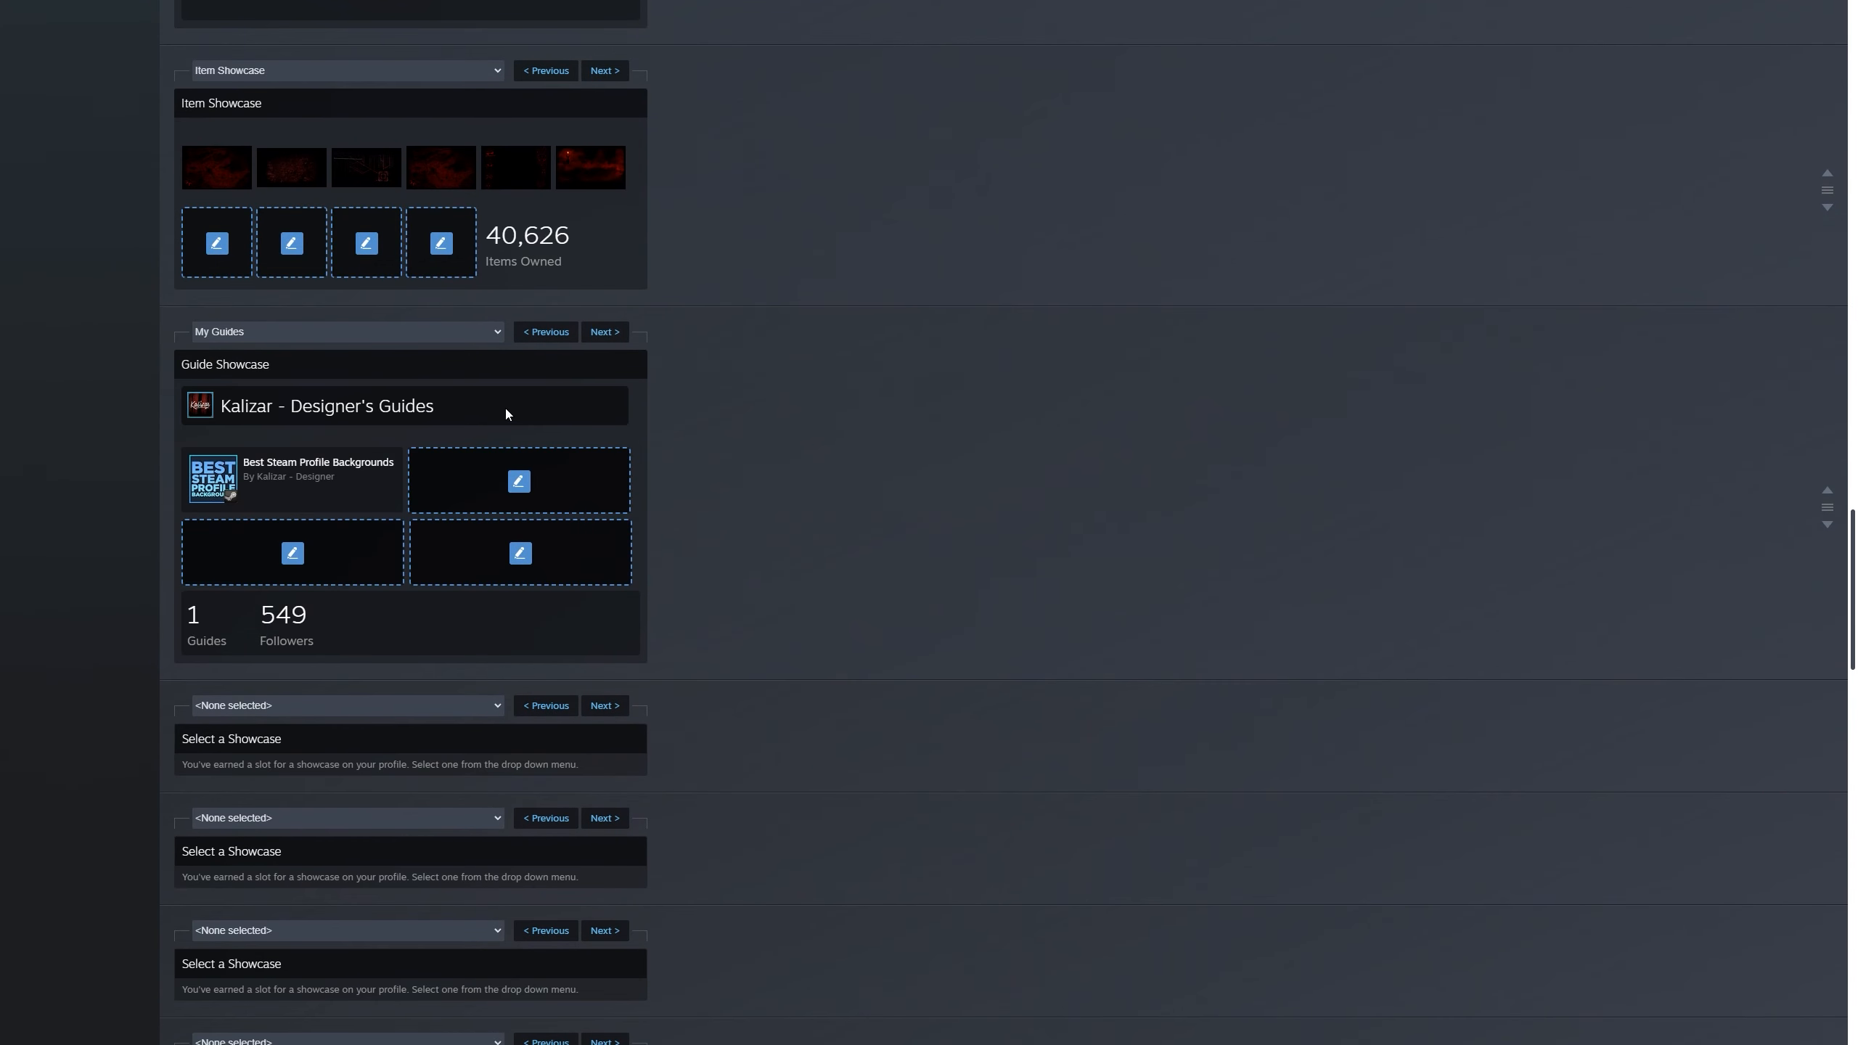
pyautogui.click(343, 704)
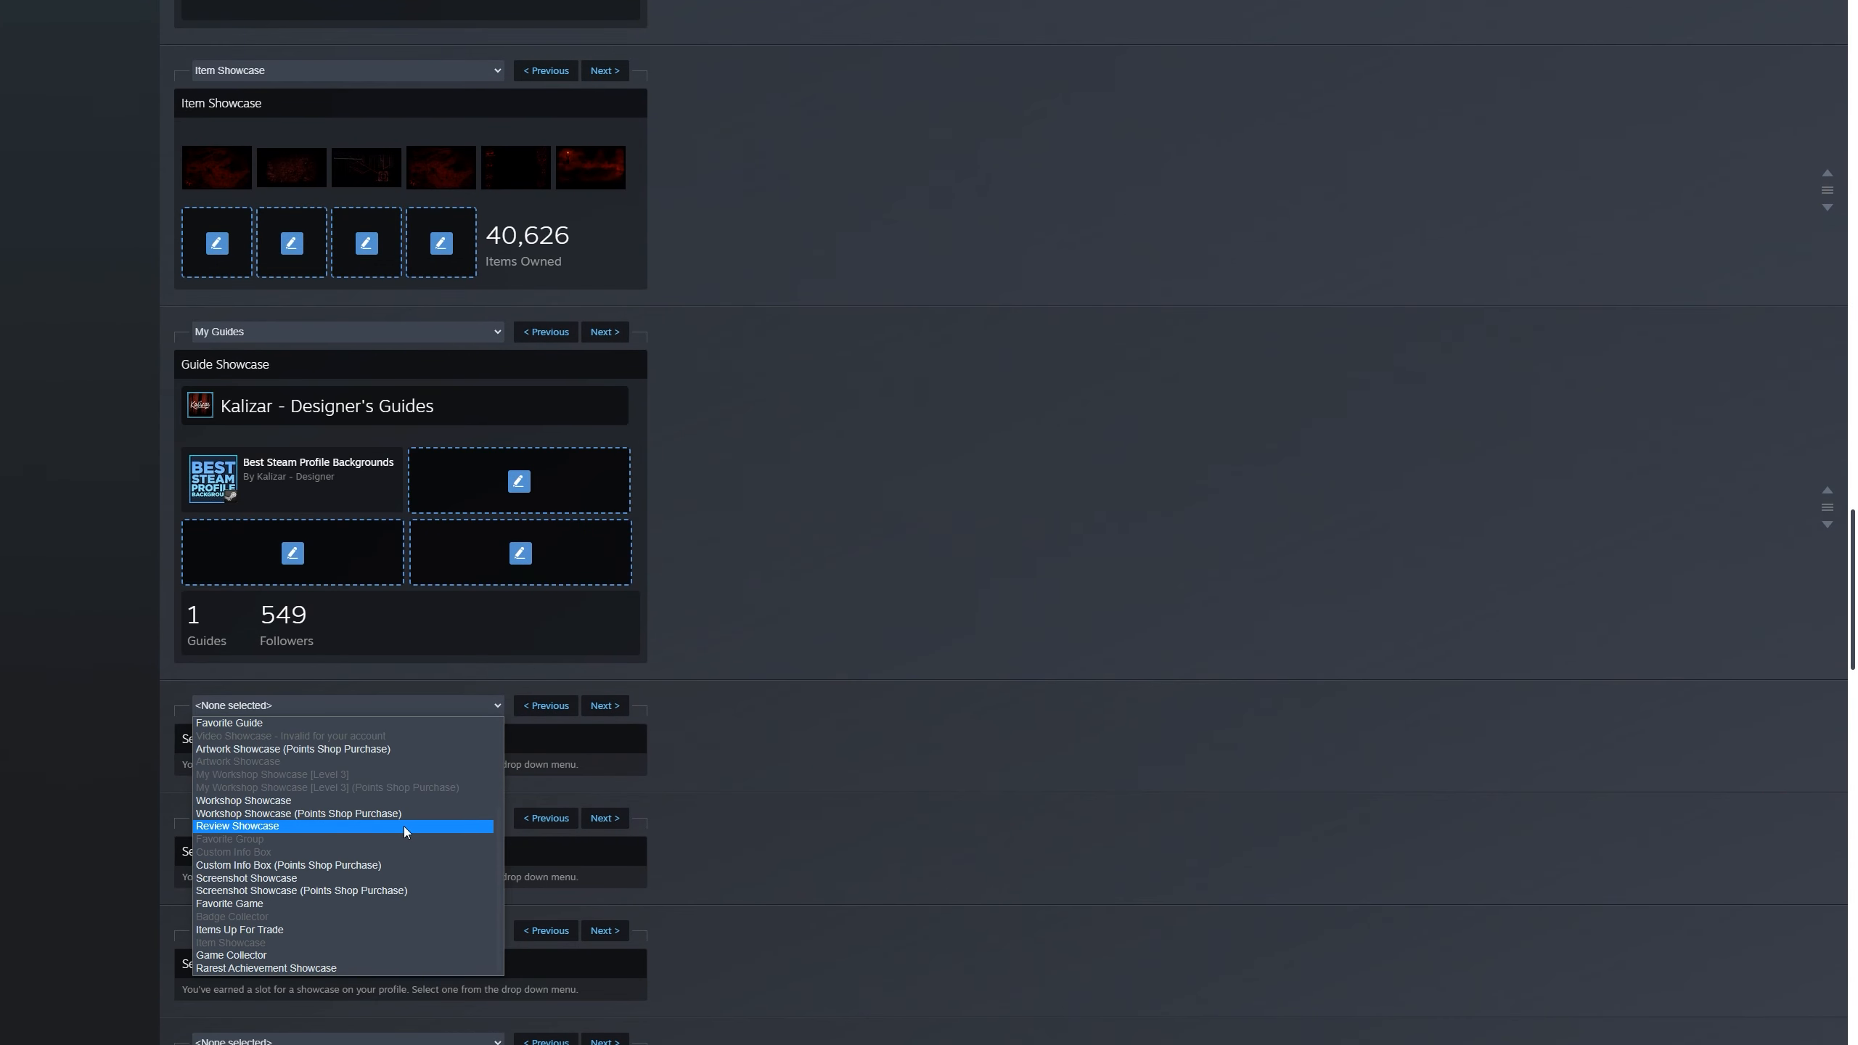
pyautogui.click(288, 864)
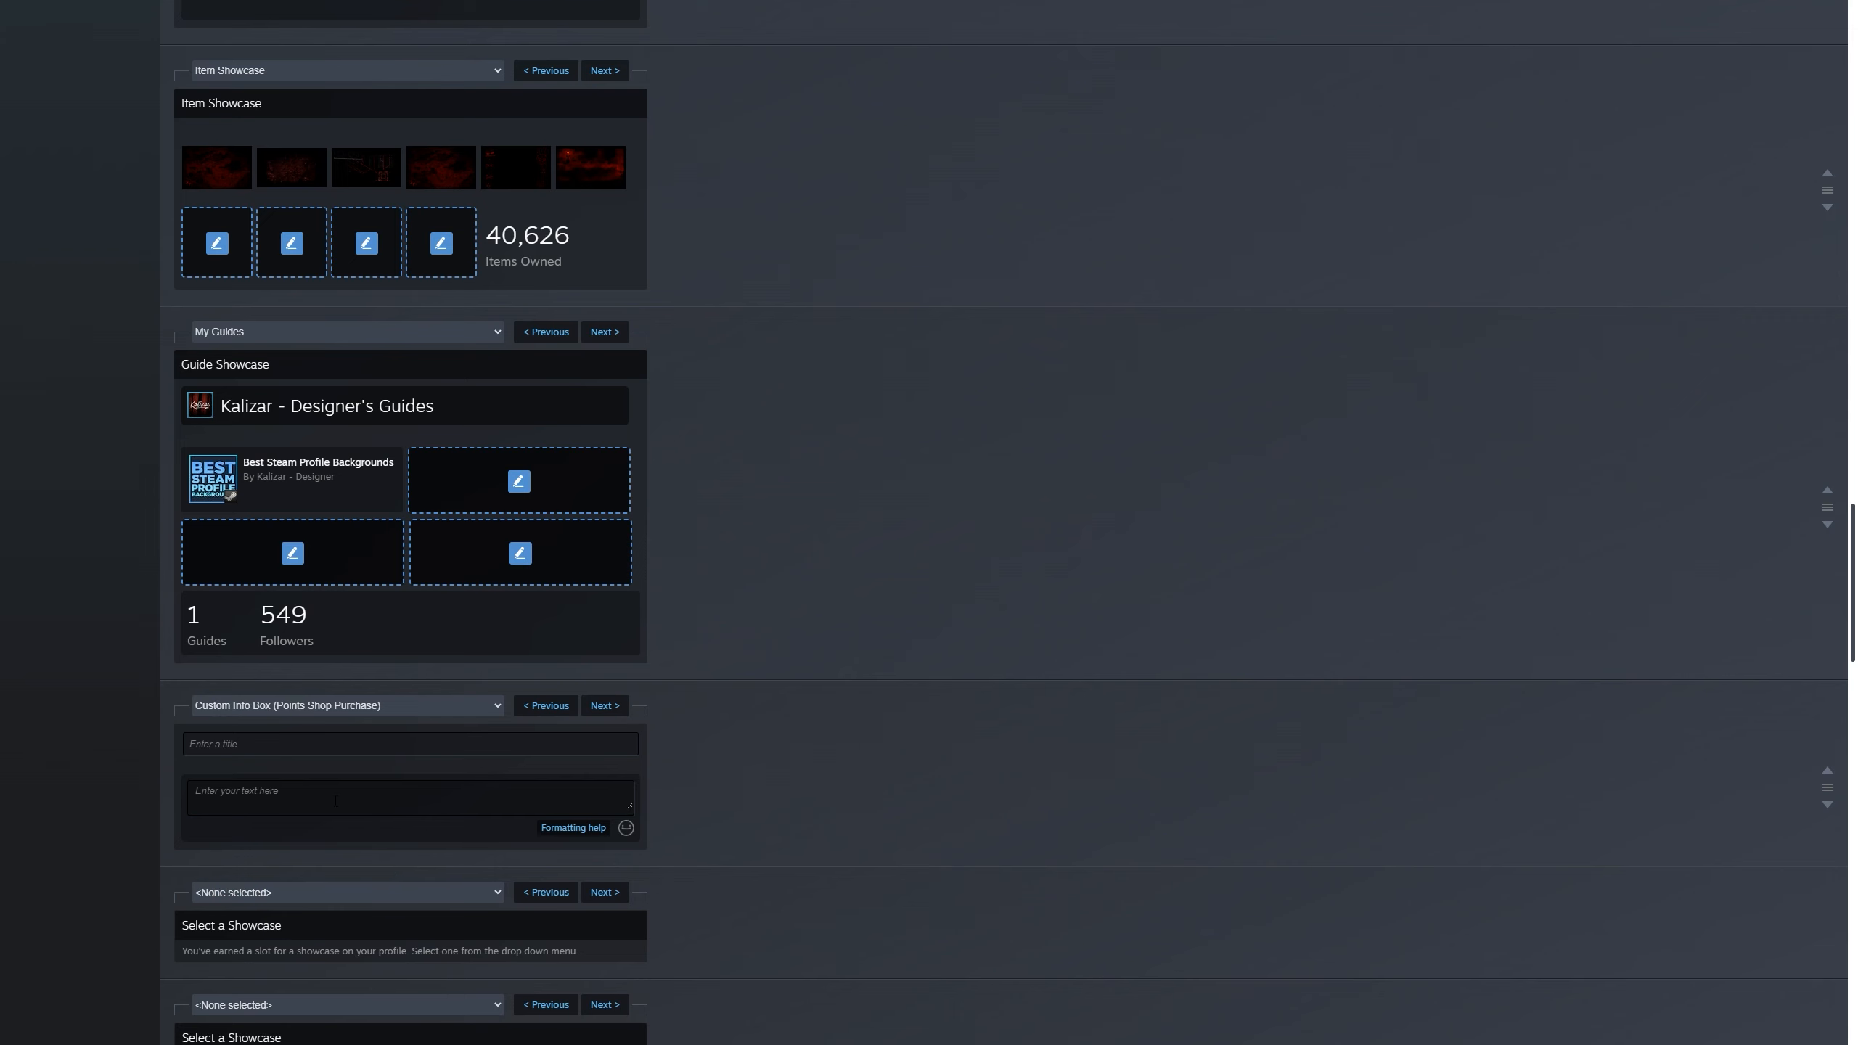
pyautogui.moveTo(548, 730)
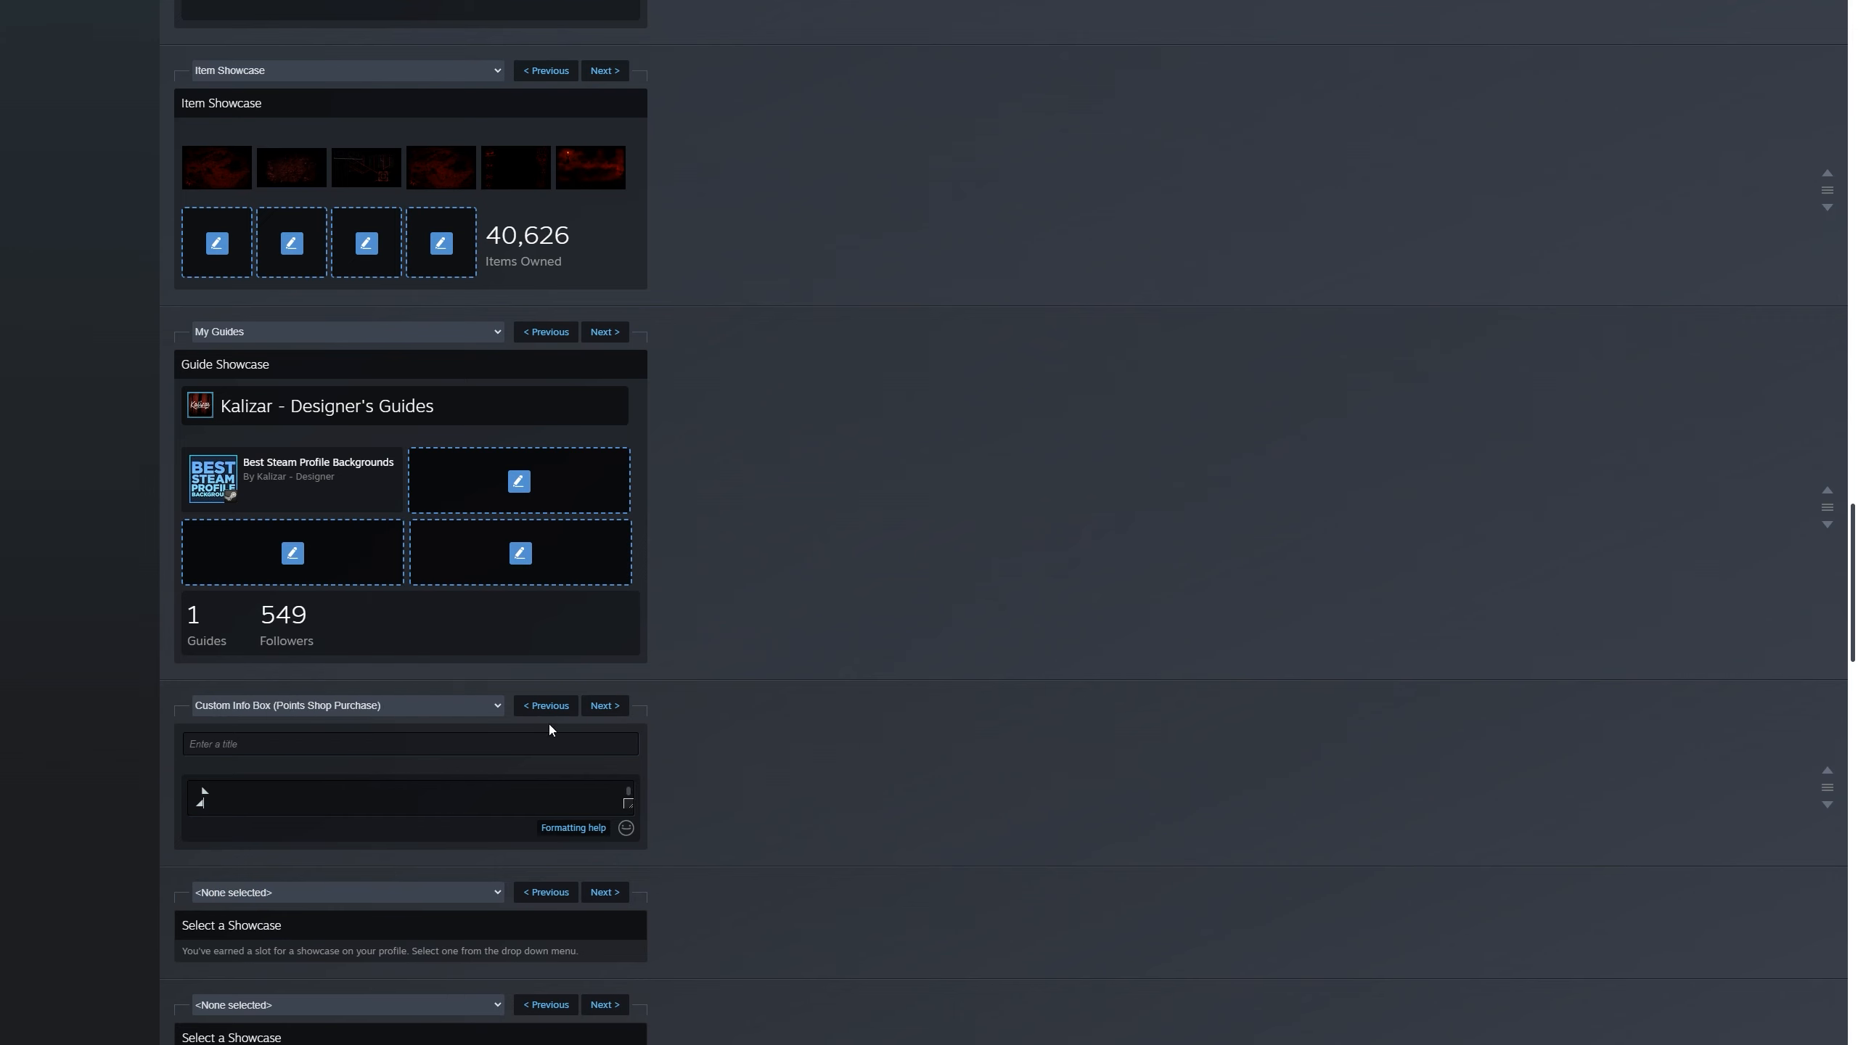
# Step: Enter 'Title' as the box title, paste the Pack 1 template code and review it to the bottom
pyautogui.scroll(-3)
pyautogui.write('Title')
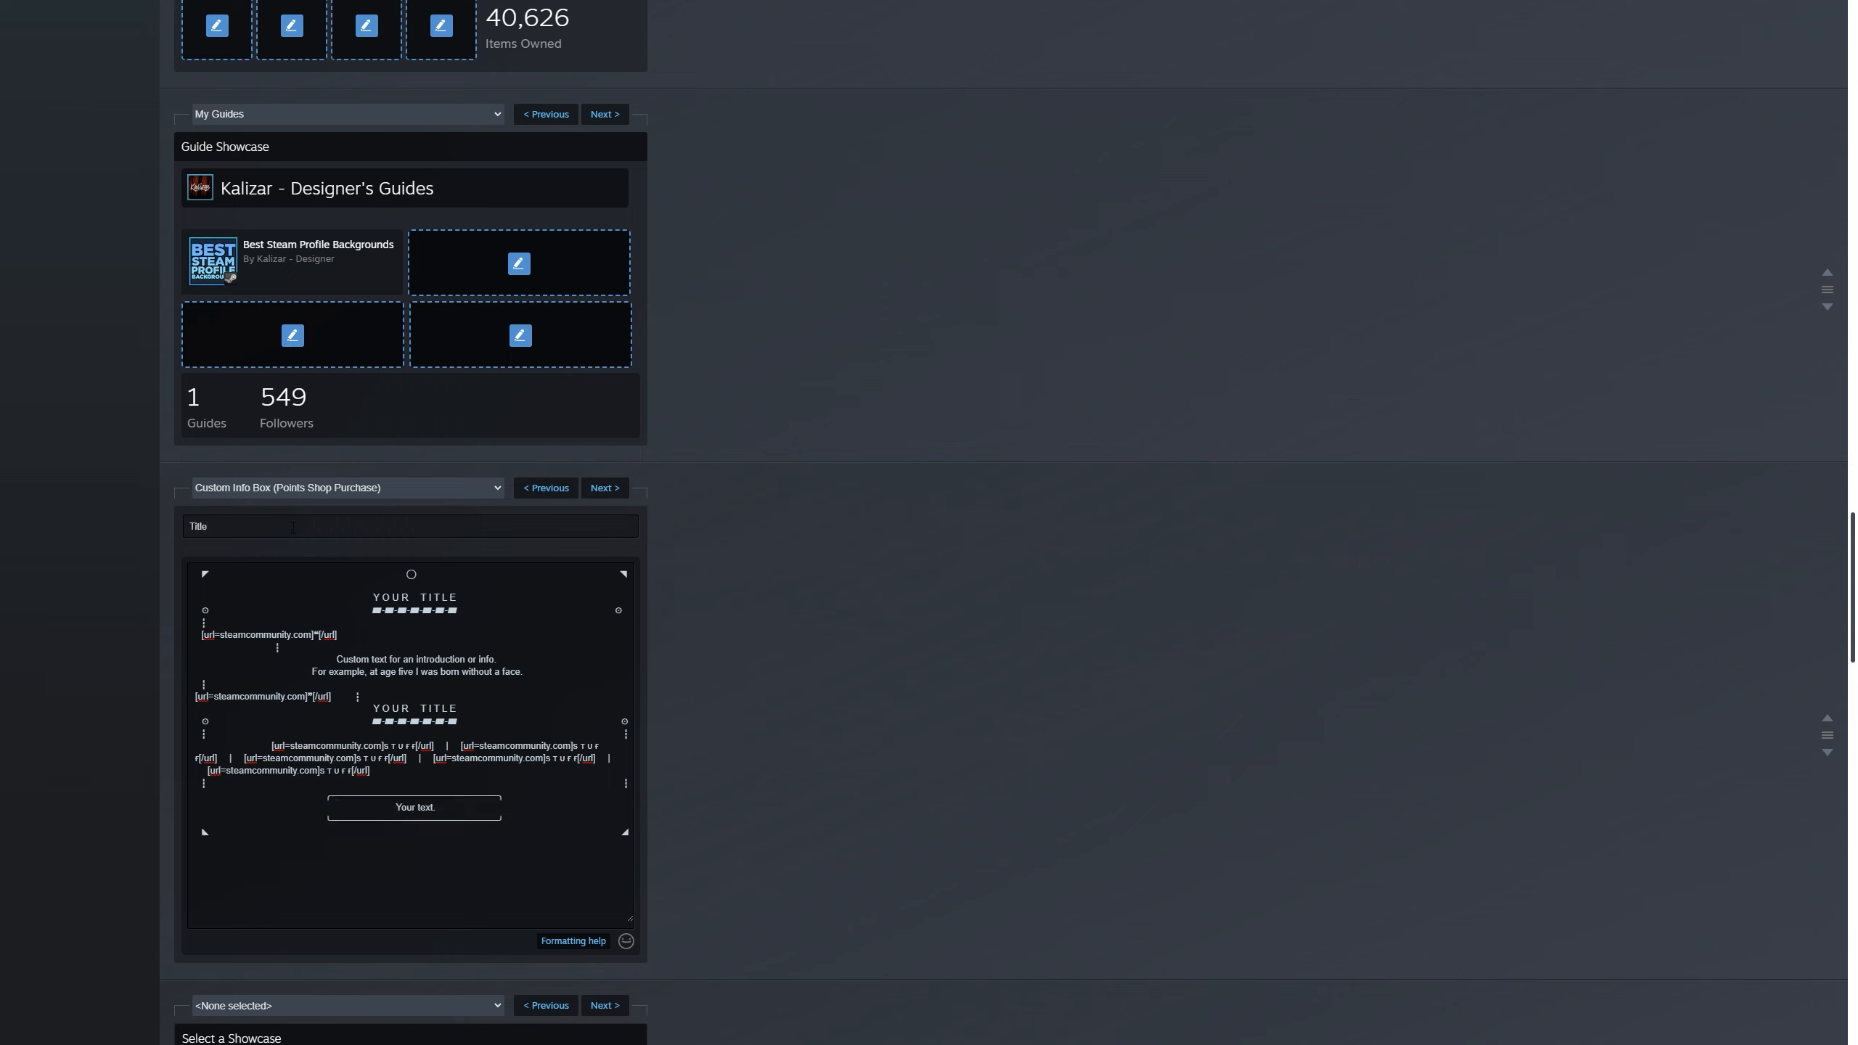
pyautogui.scroll(-3)
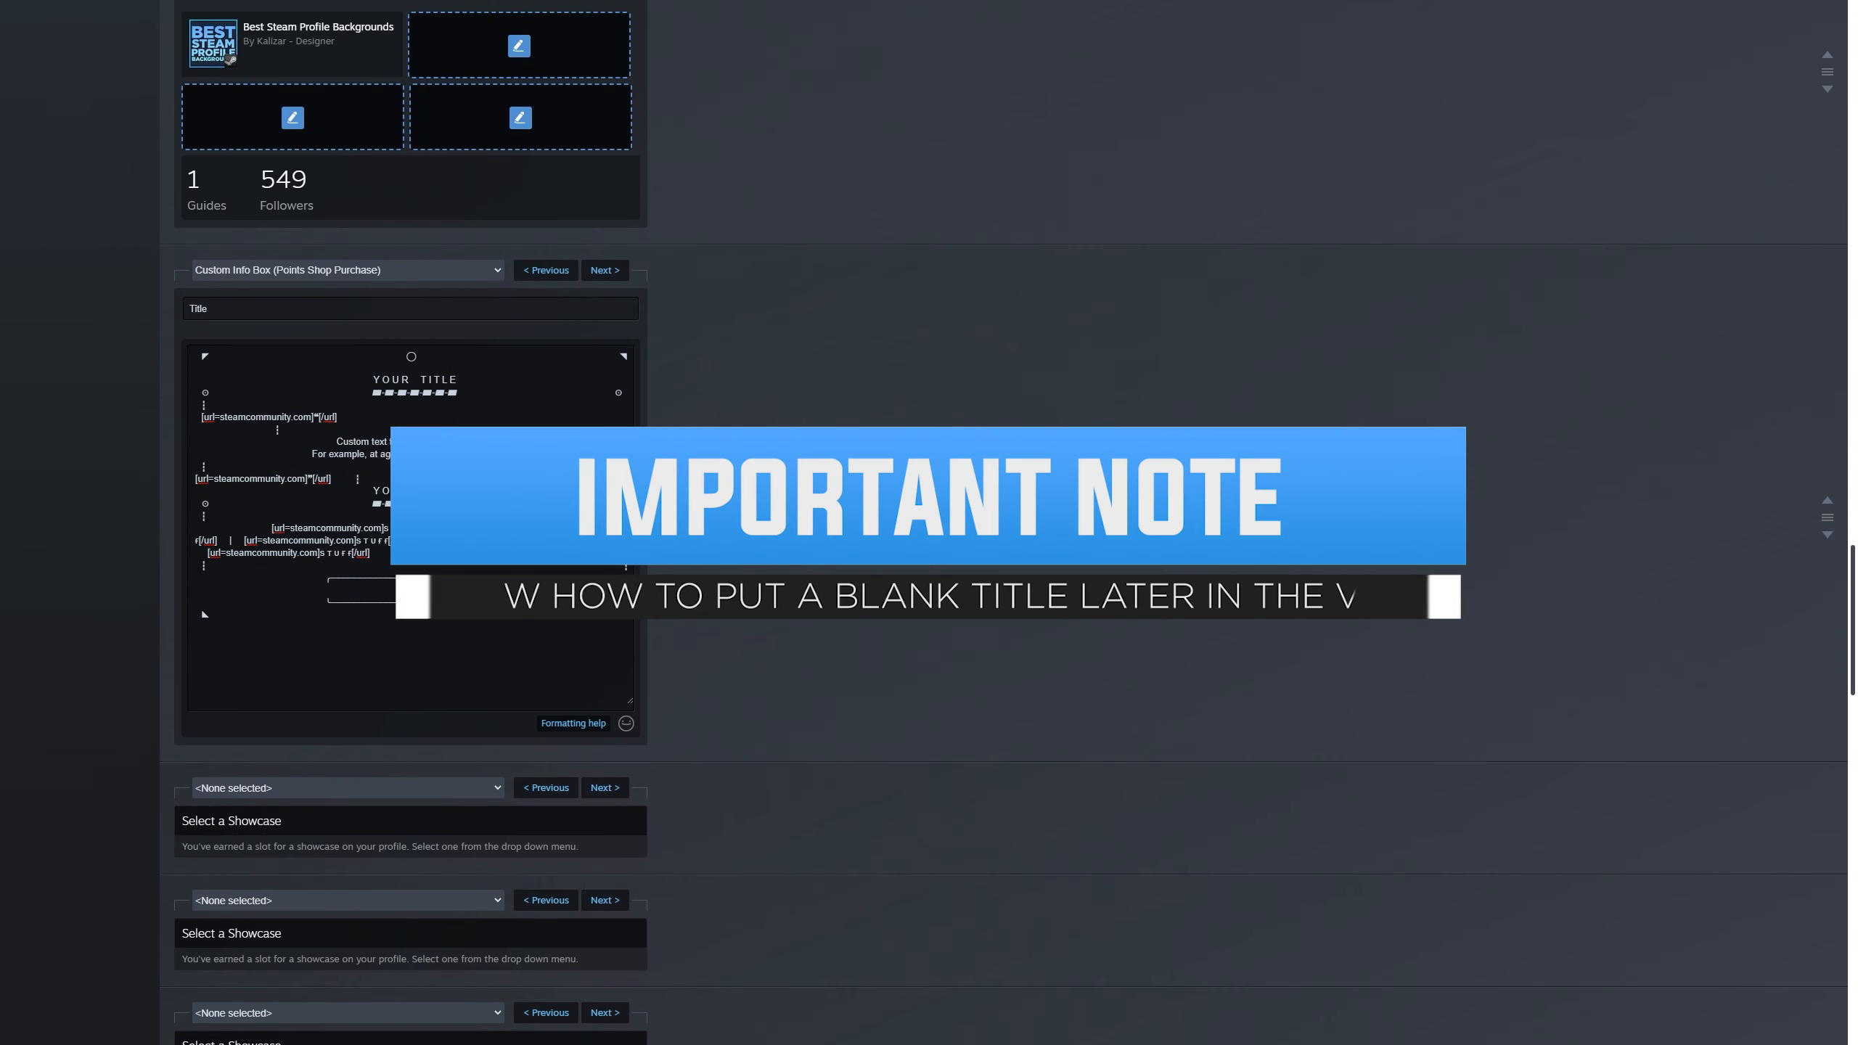
pyautogui.scroll(-3)
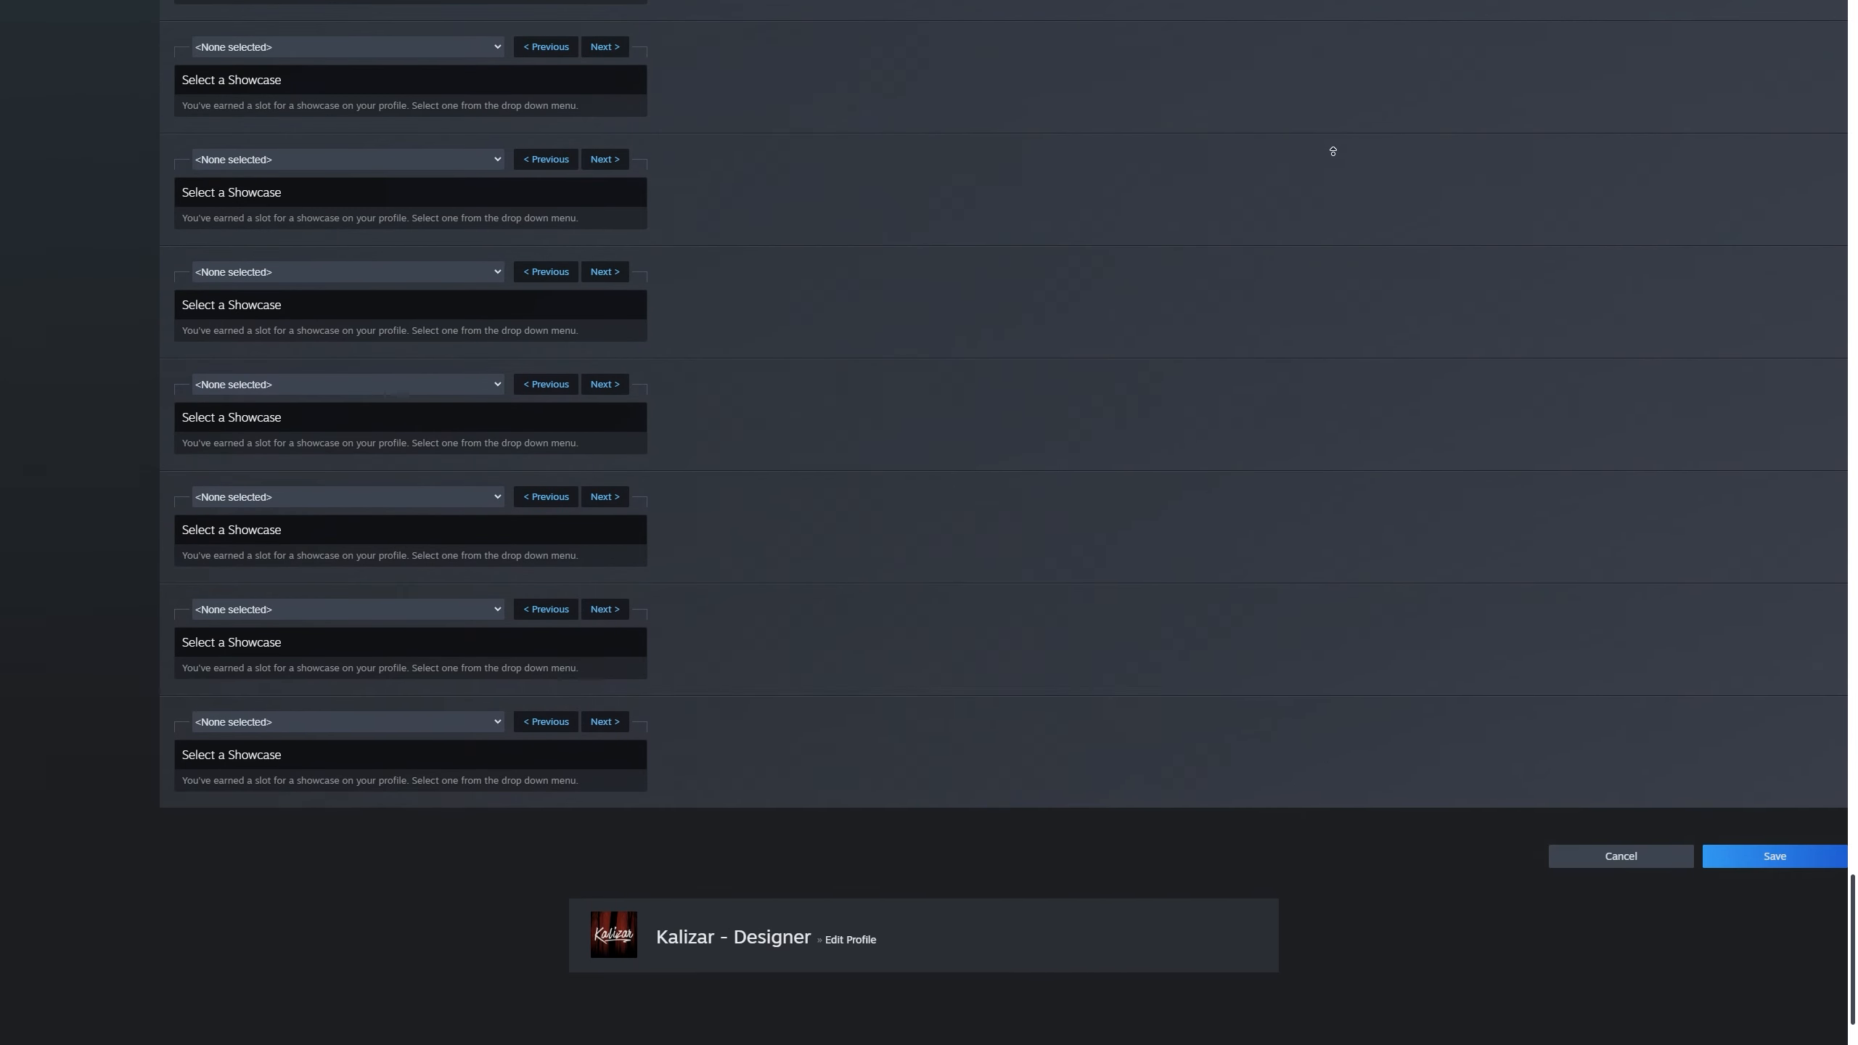
# Step: Save the profile and view the live Custom Info Box rendering under 'Title'
pyautogui.click(1774, 856)
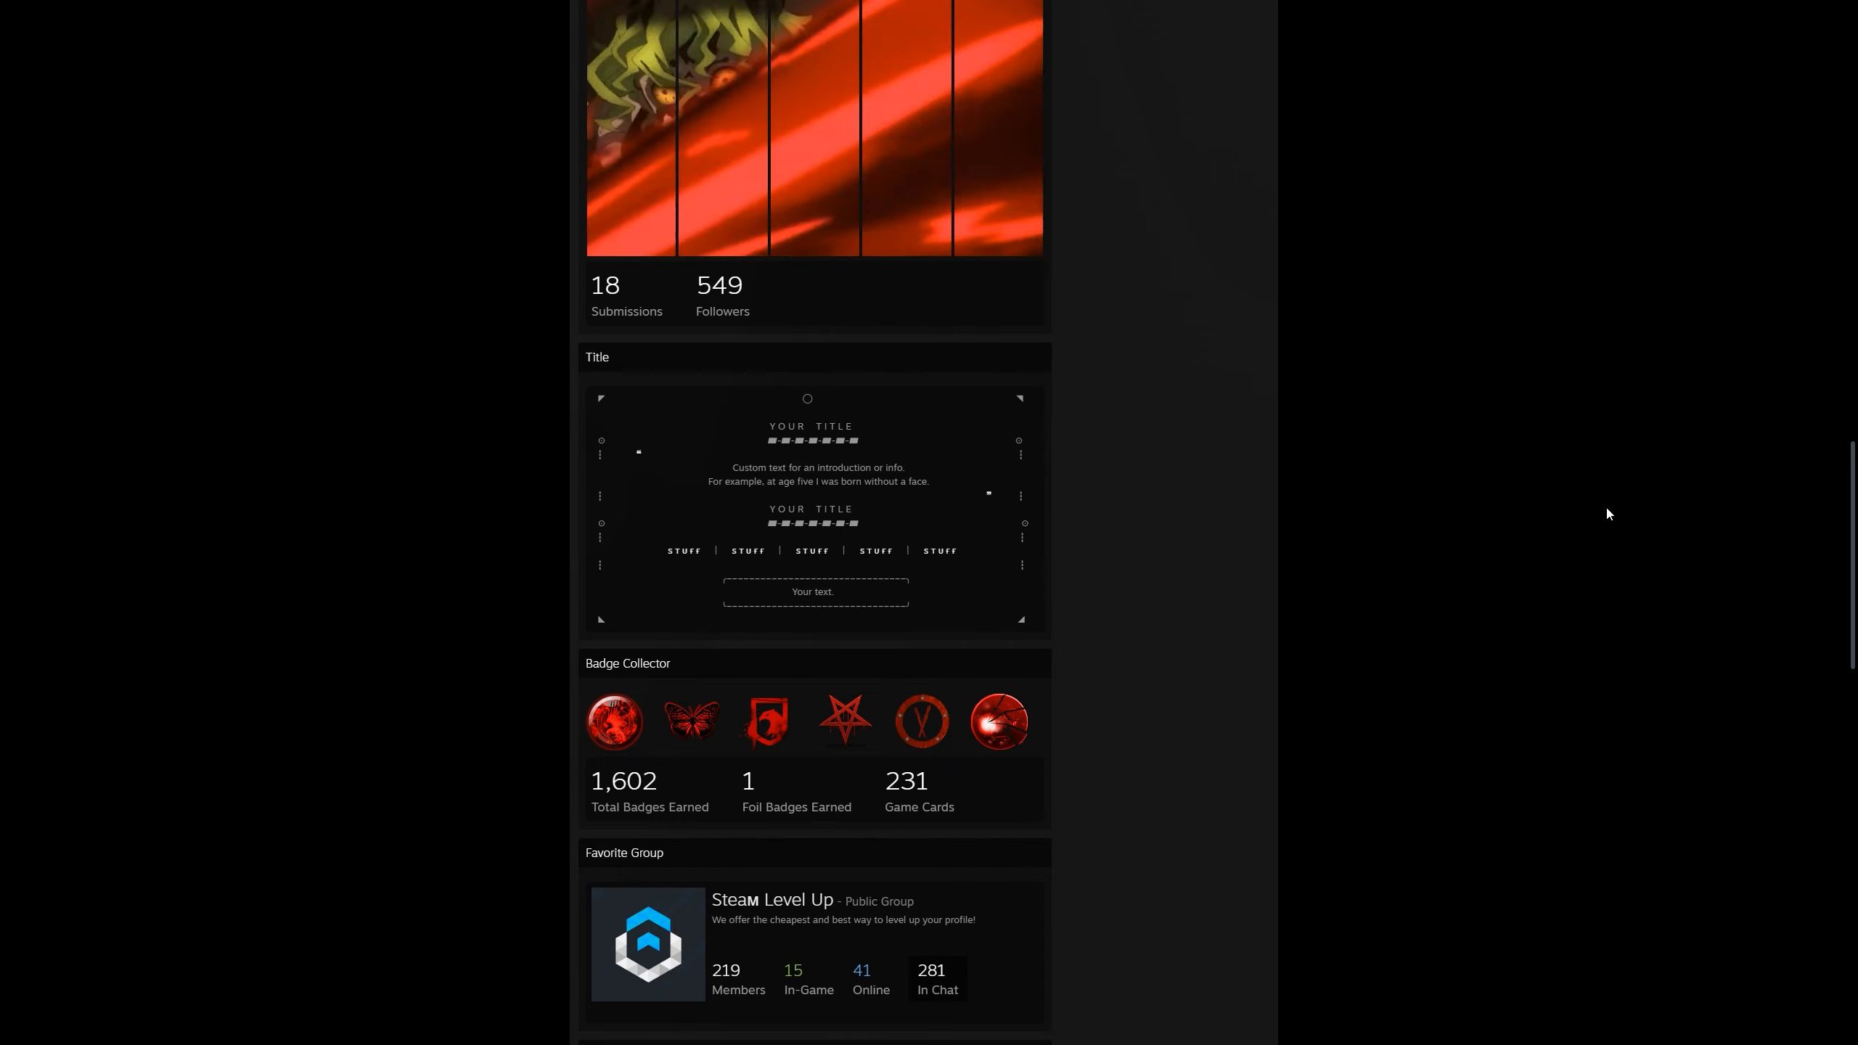
pyautogui.scroll(3)
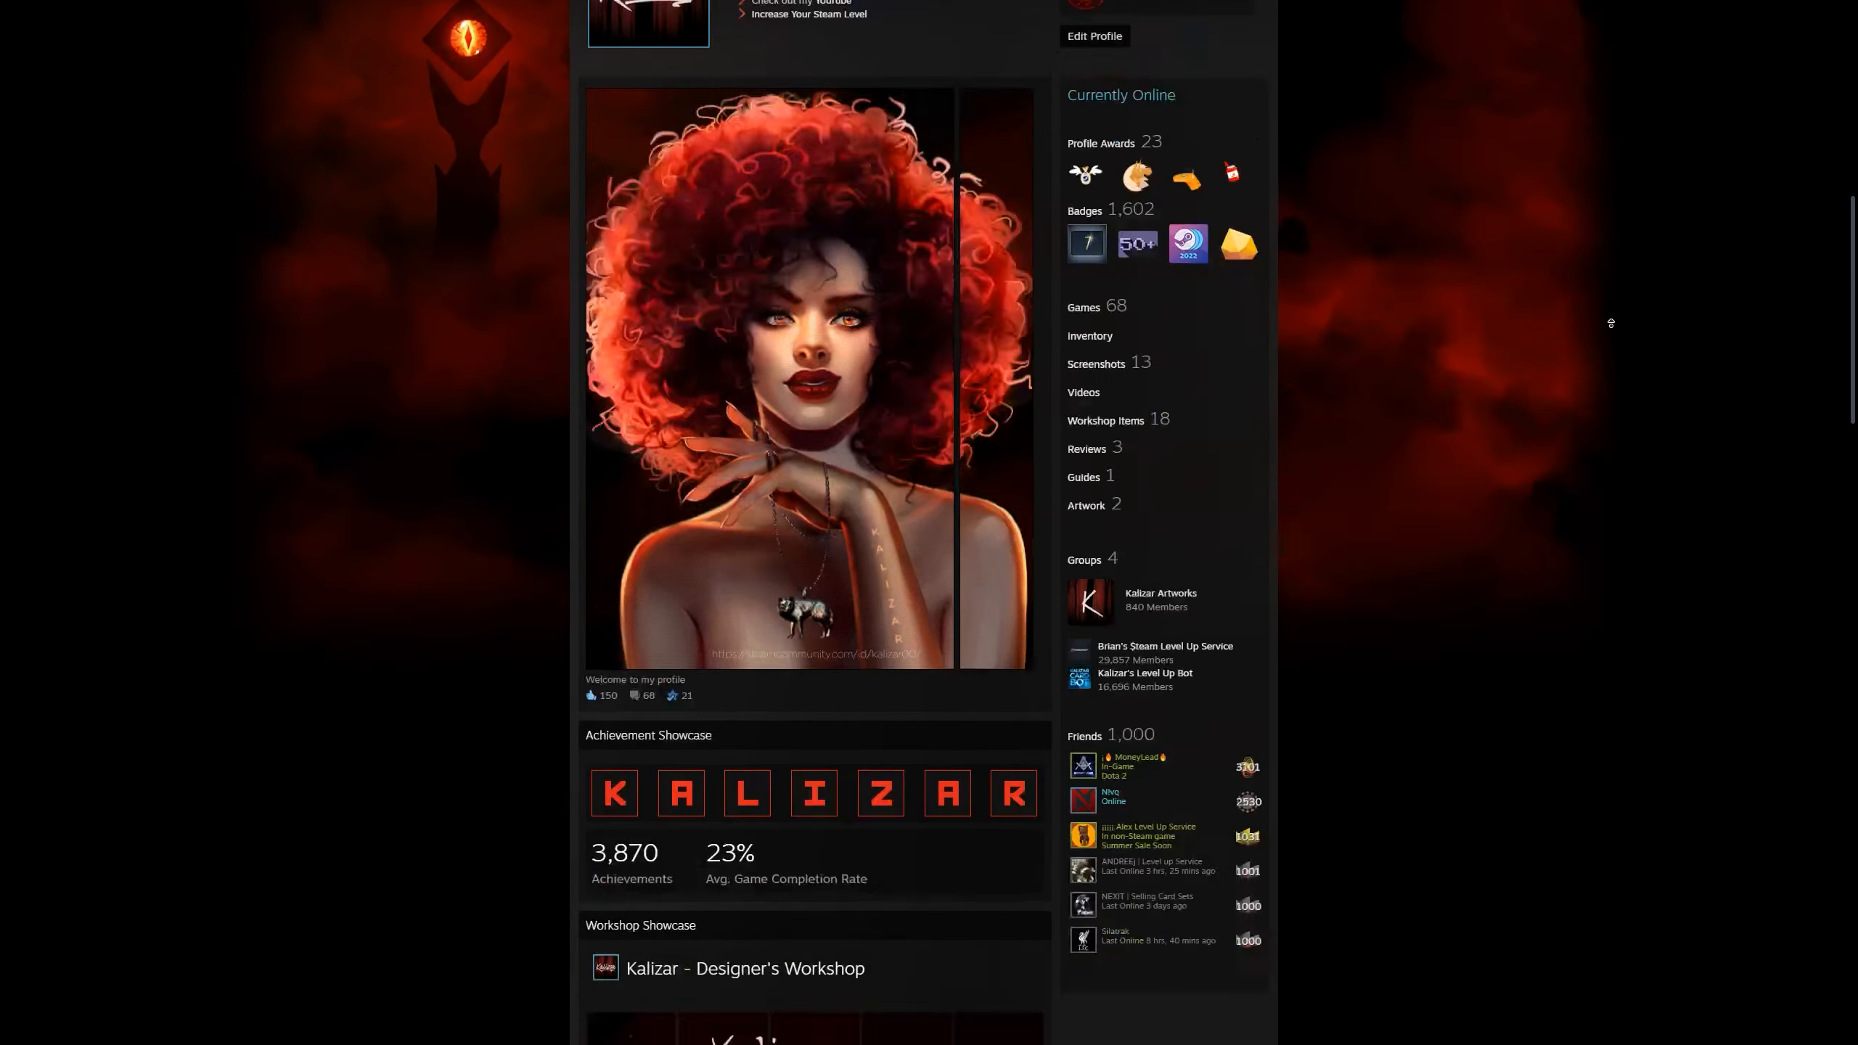
# Step: Back in the editor, replace the first YOUR TITLE heading with the name KALIZAR
pyautogui.click(1093, 35)
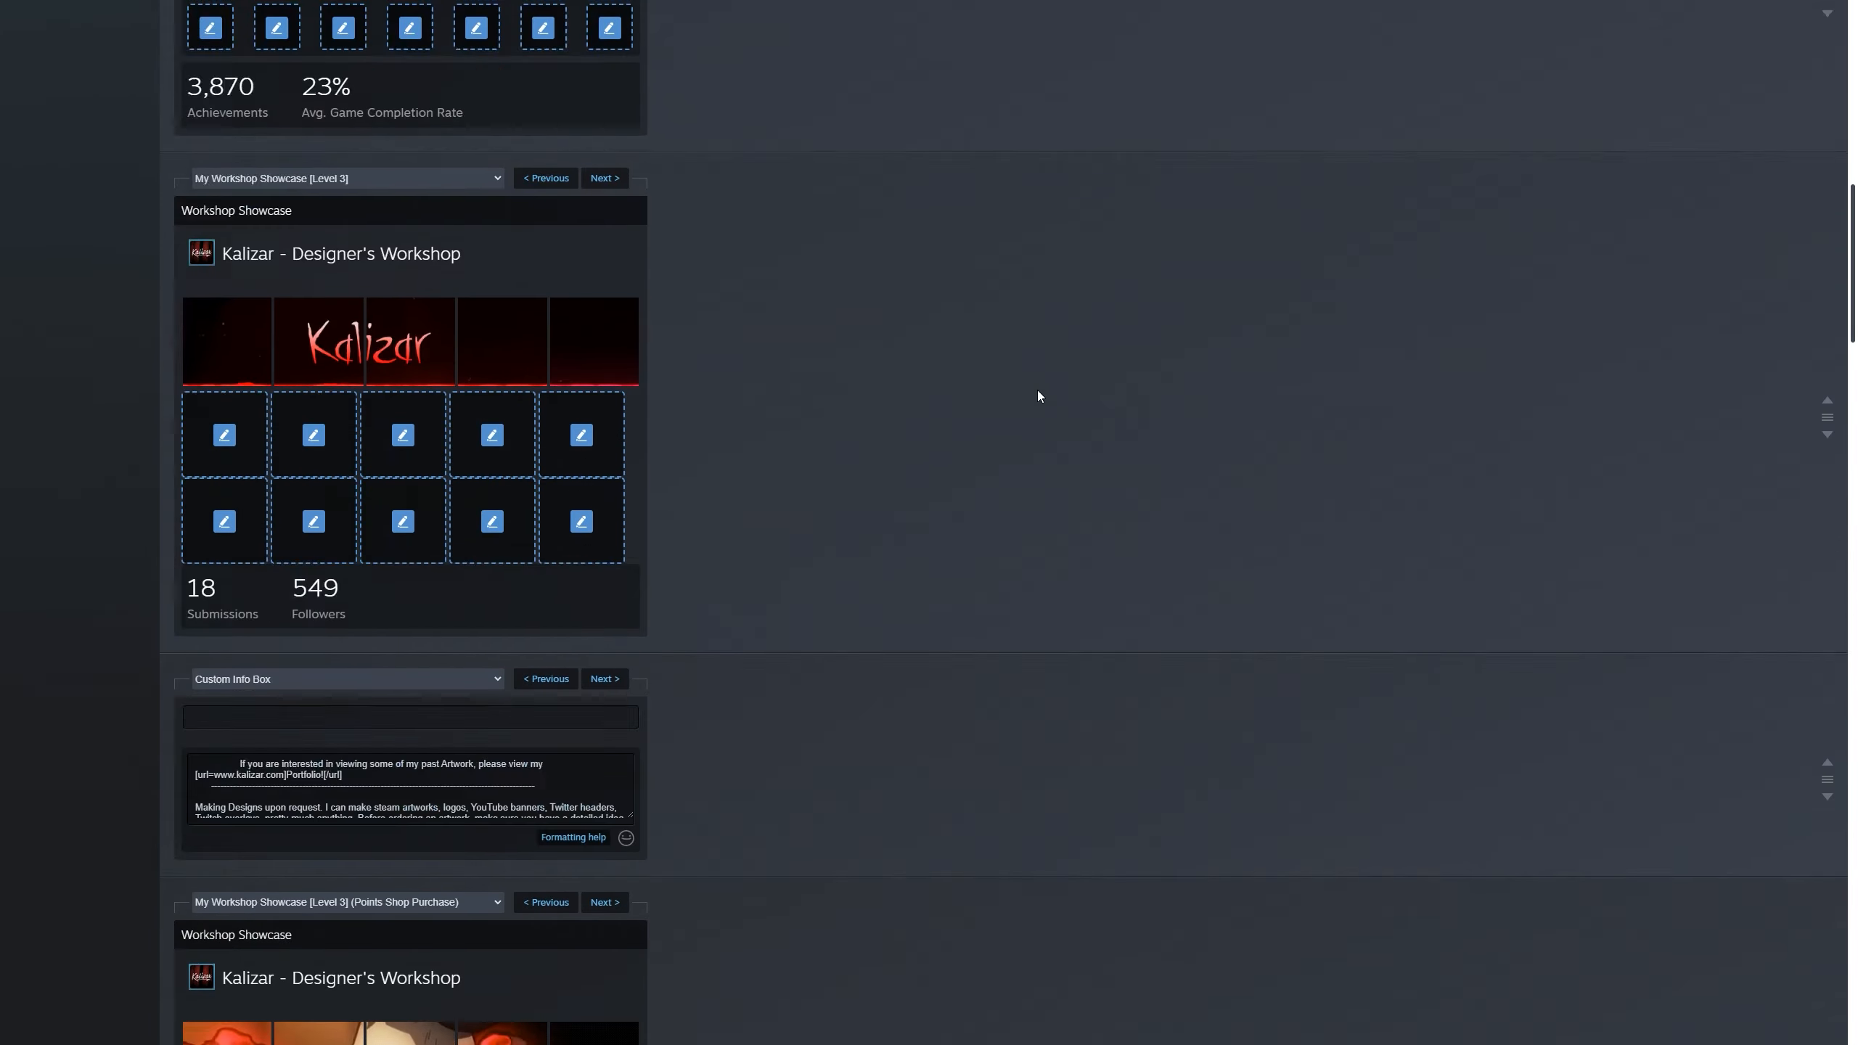
pyautogui.scroll(-3)
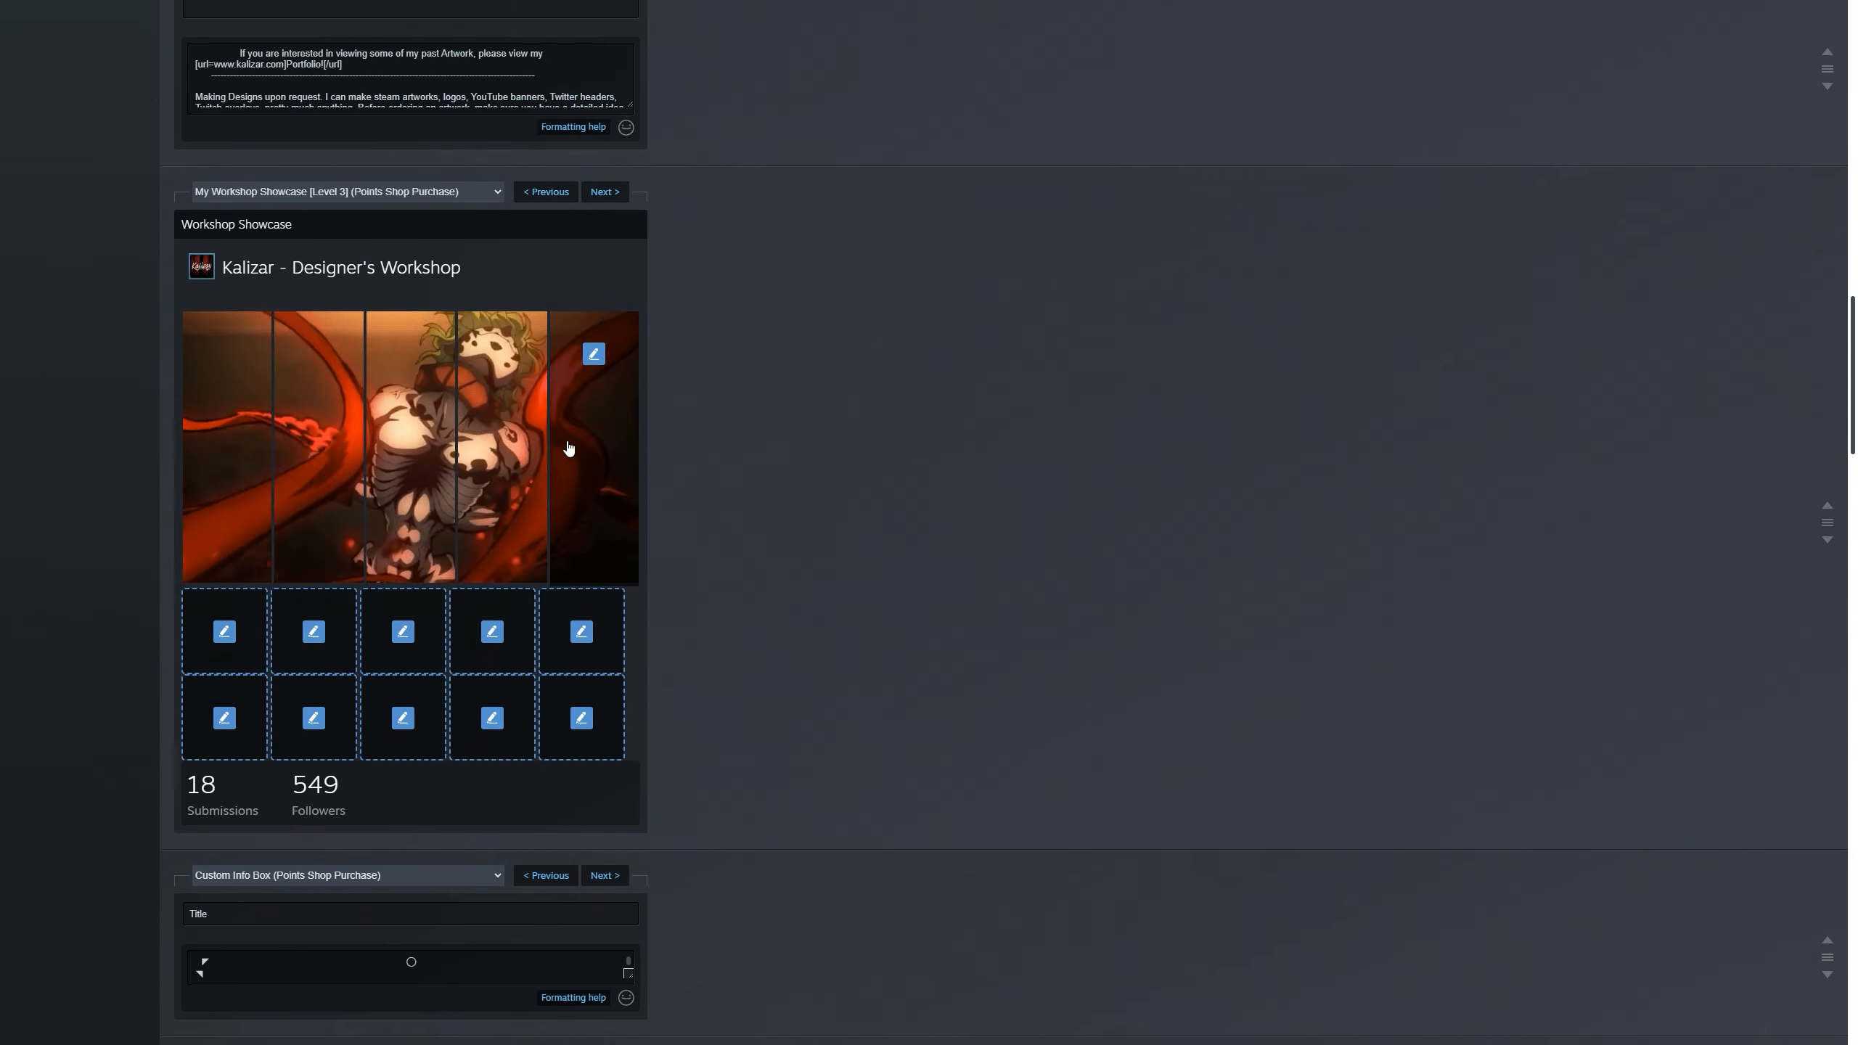
pyautogui.scroll(-3)
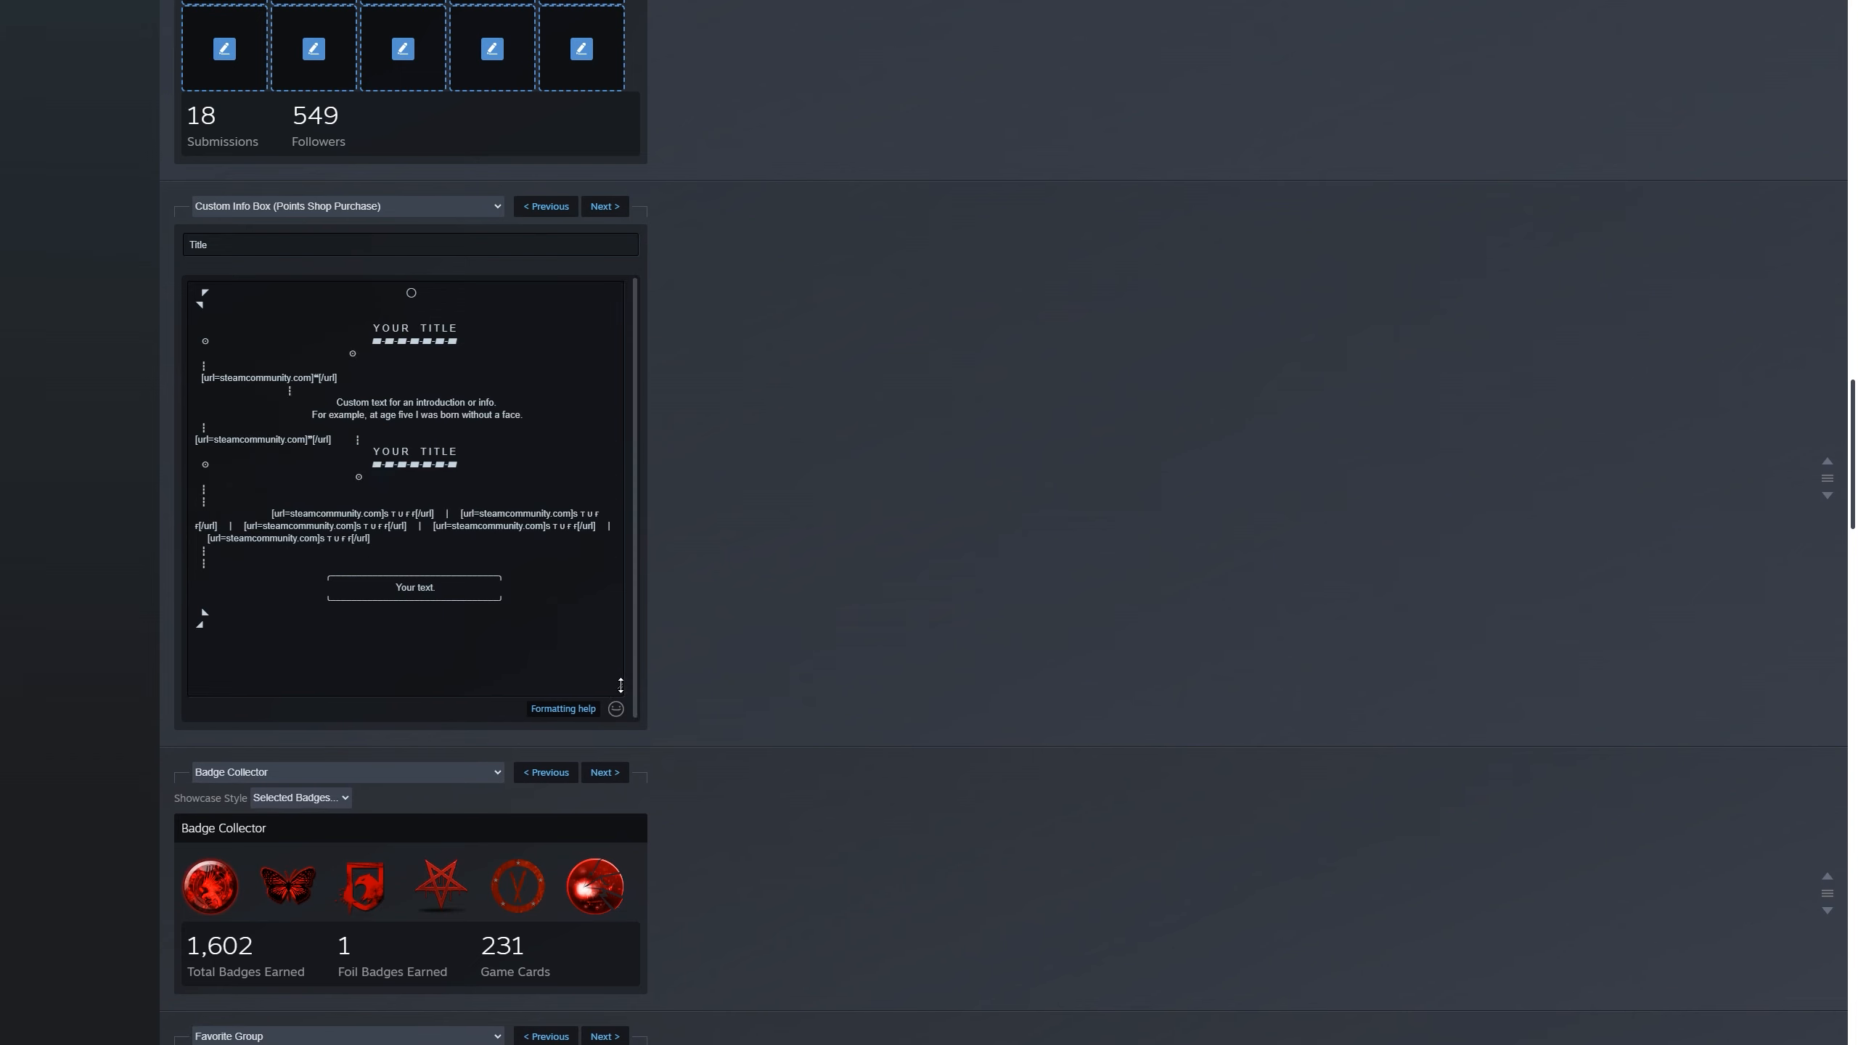
pyautogui.scroll(3)
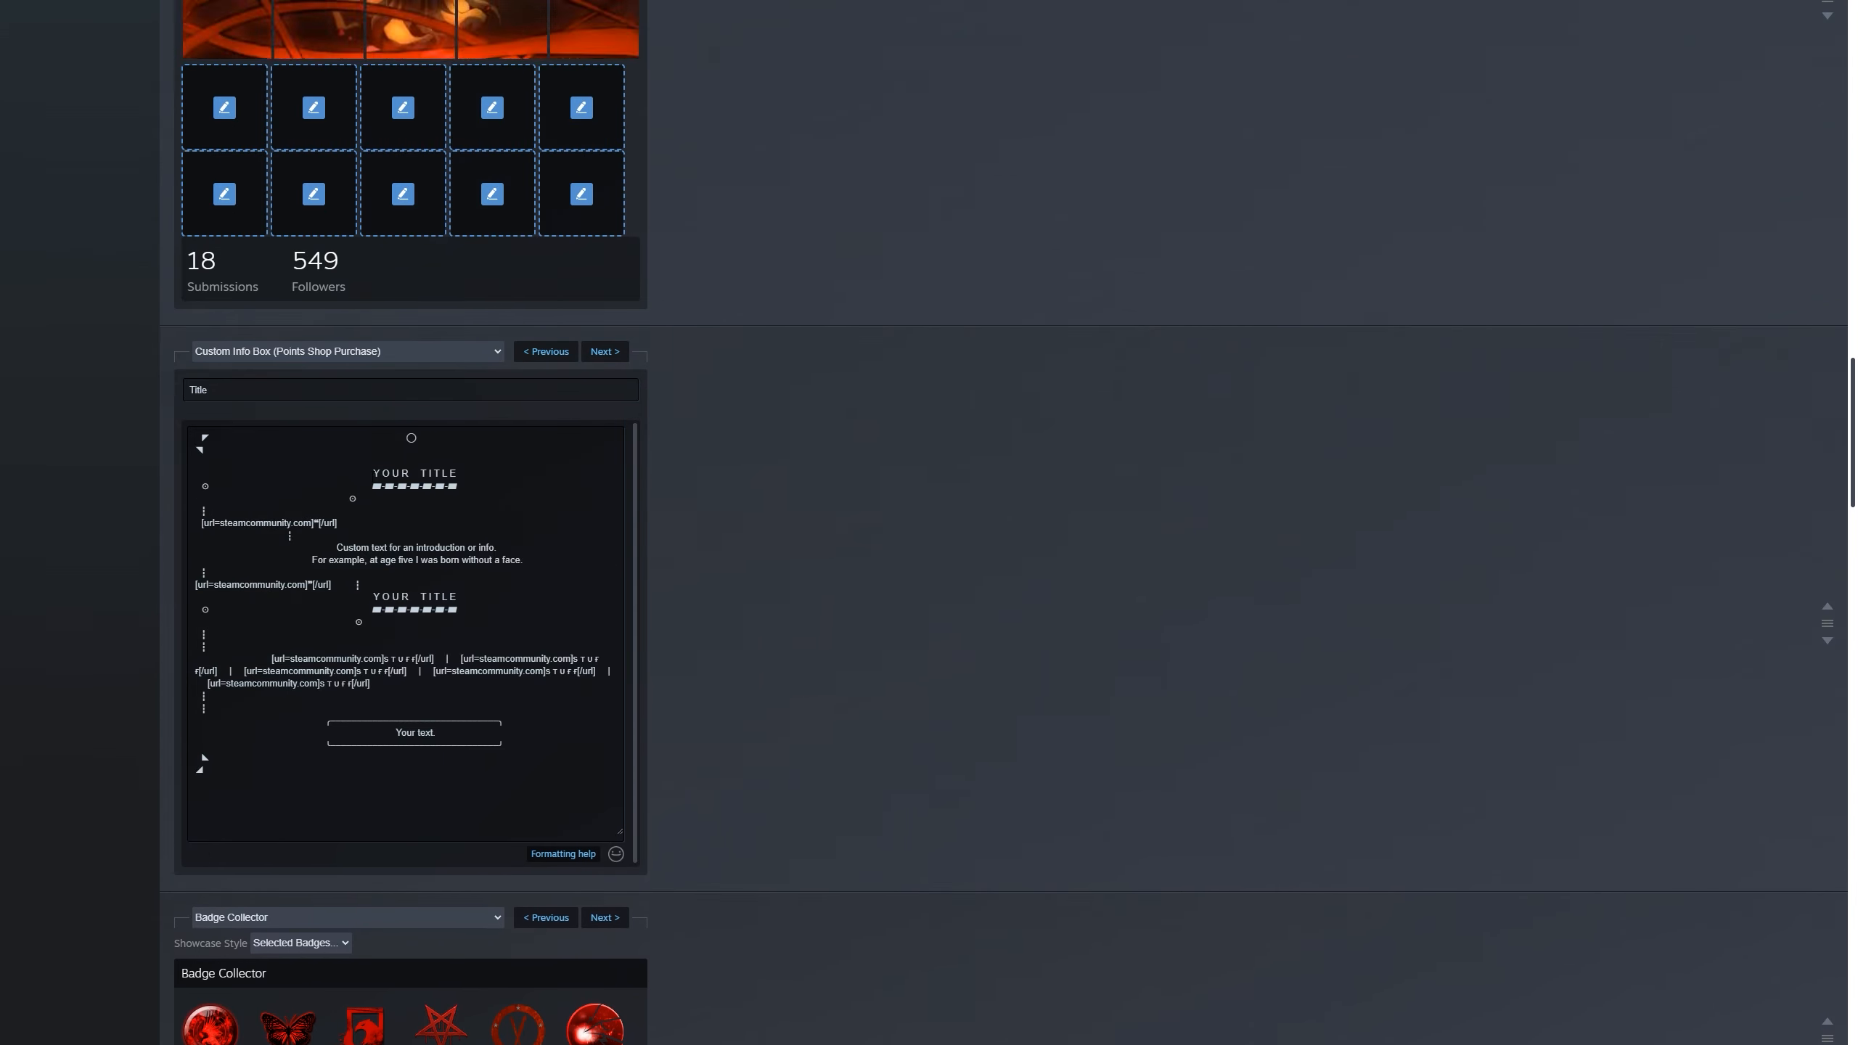
pyautogui.doubleClick(414, 472)
pyautogui.write('Y')
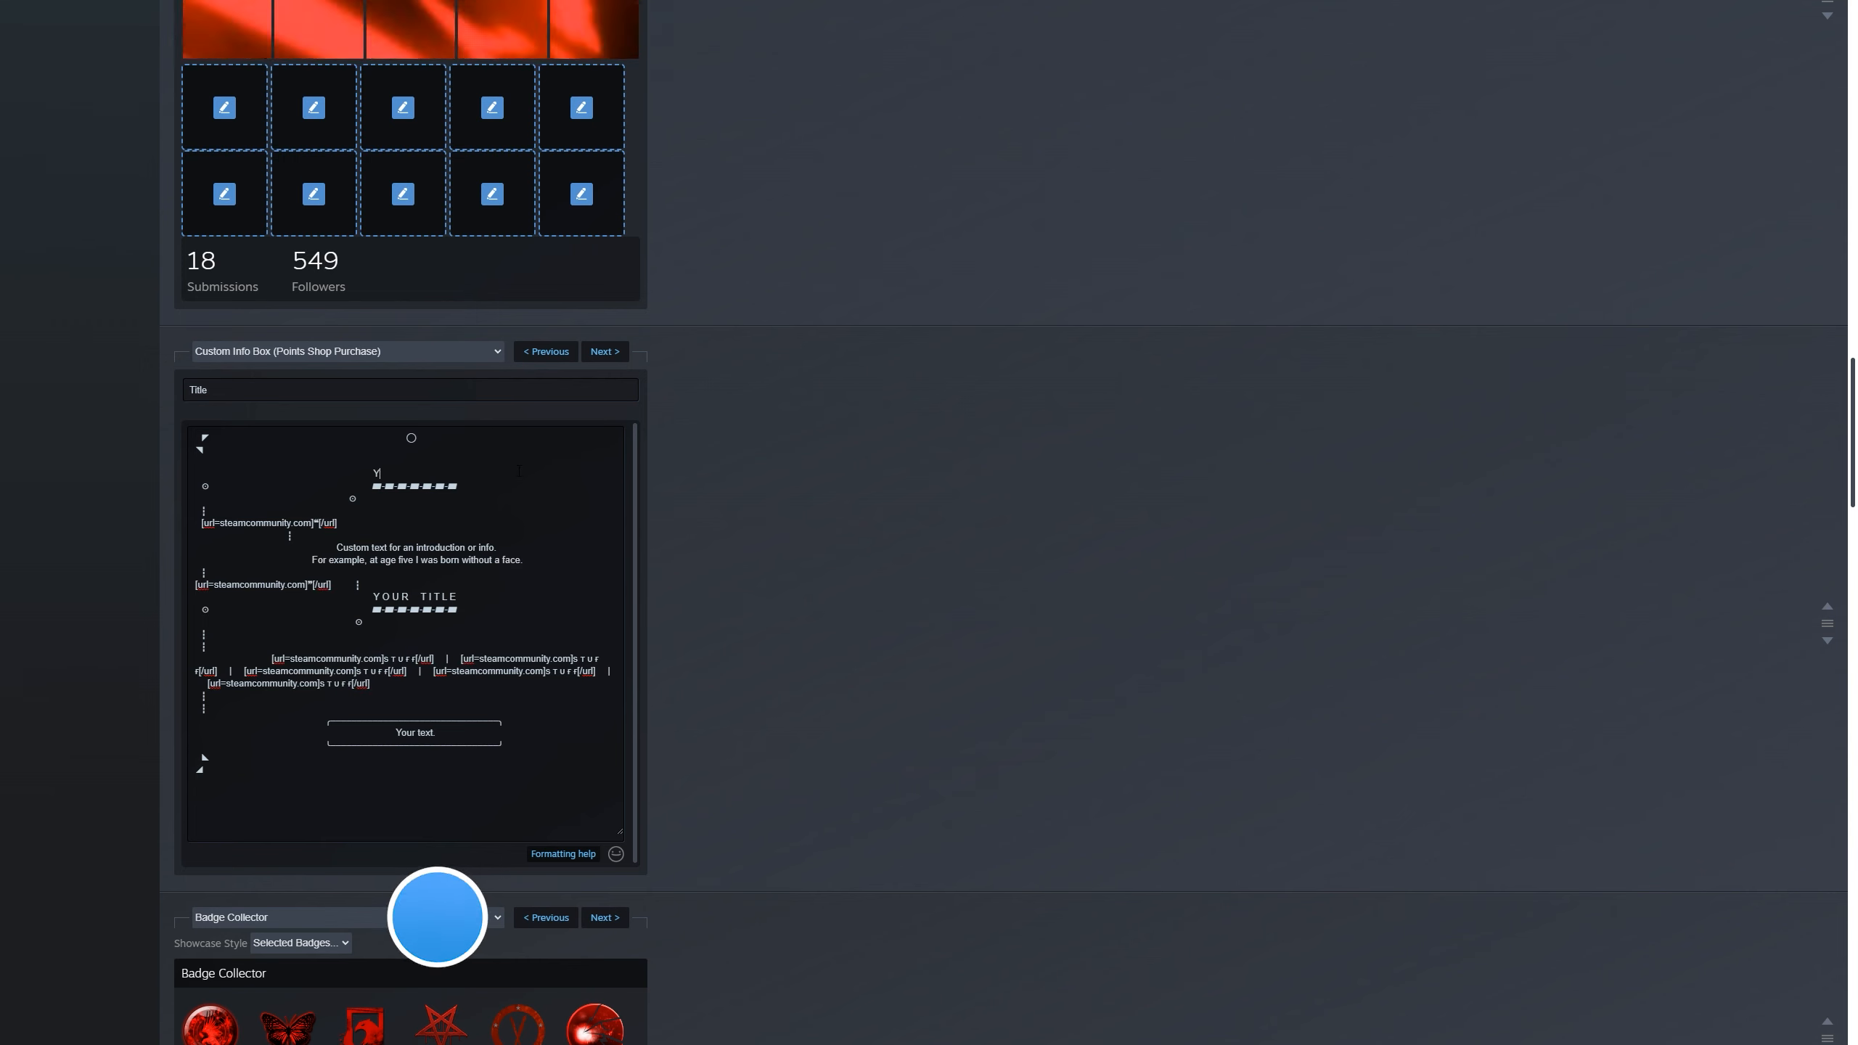
pyautogui.write('KA')
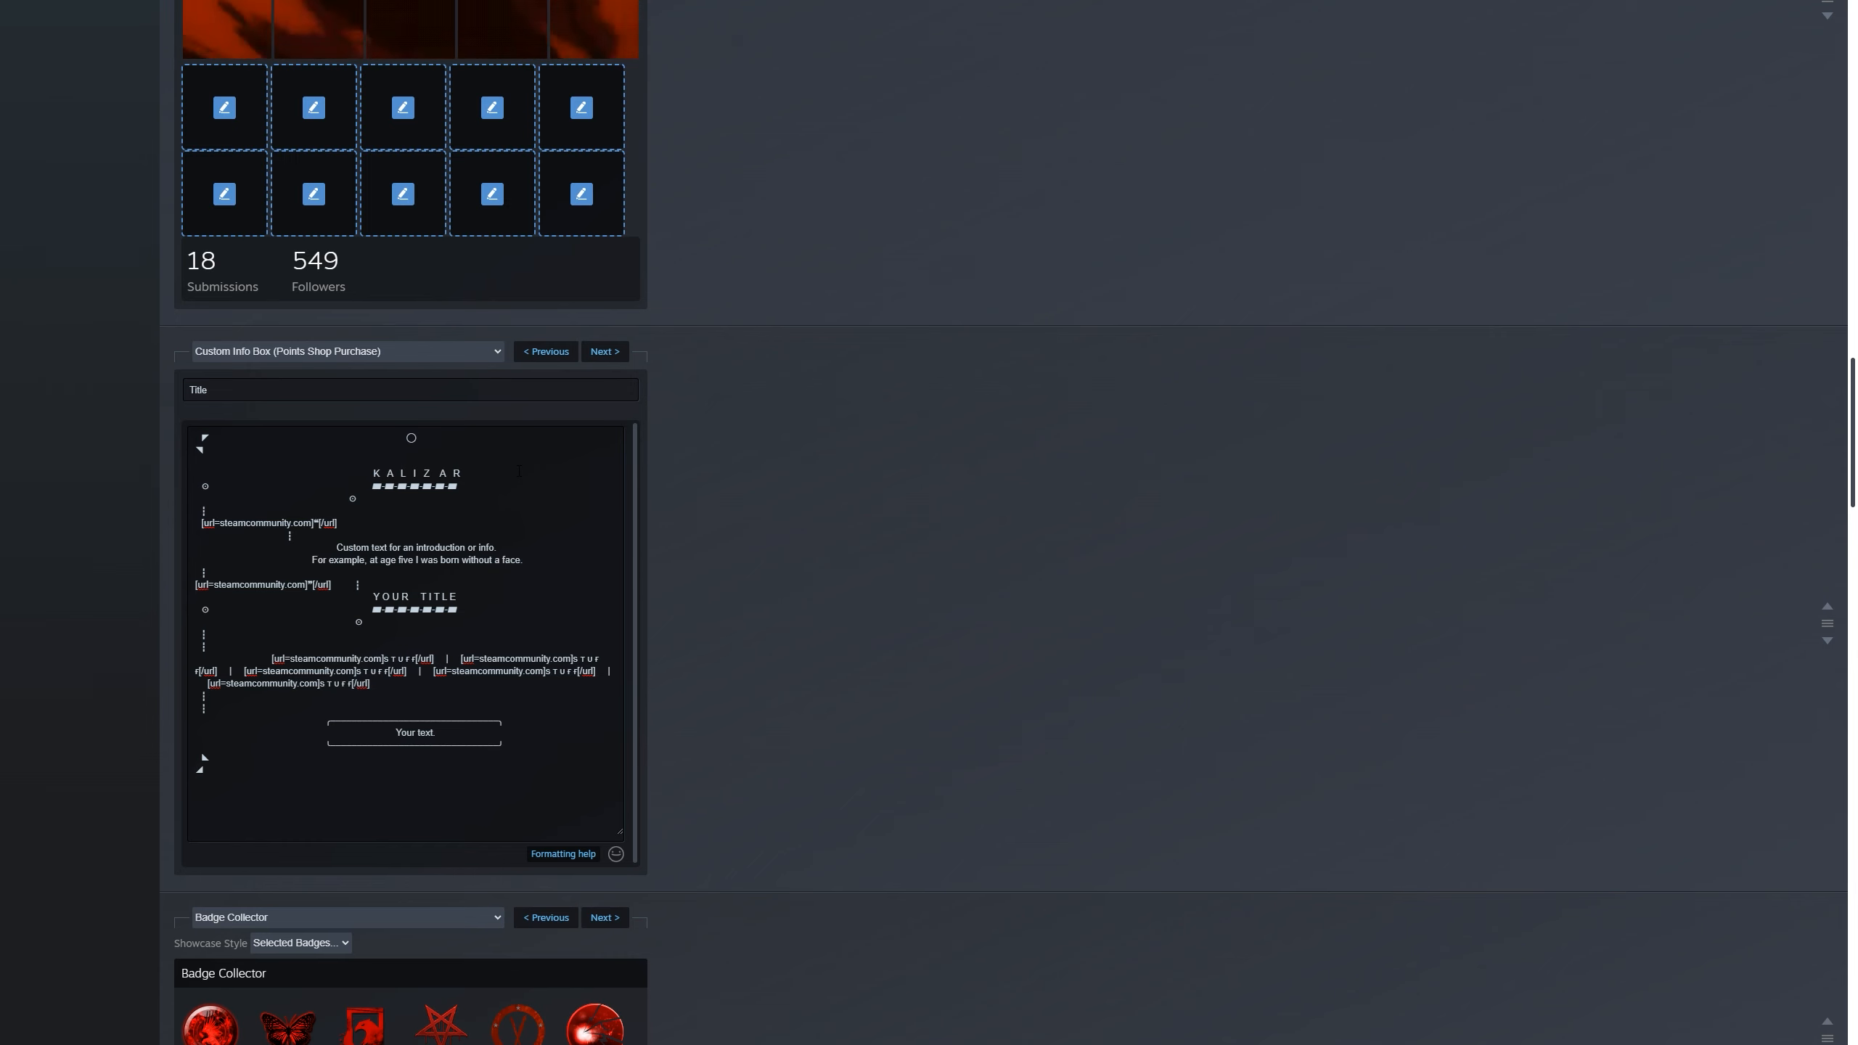
# Step: Save the showcase edits so the public profile displays again
pyautogui.scroll(-3)
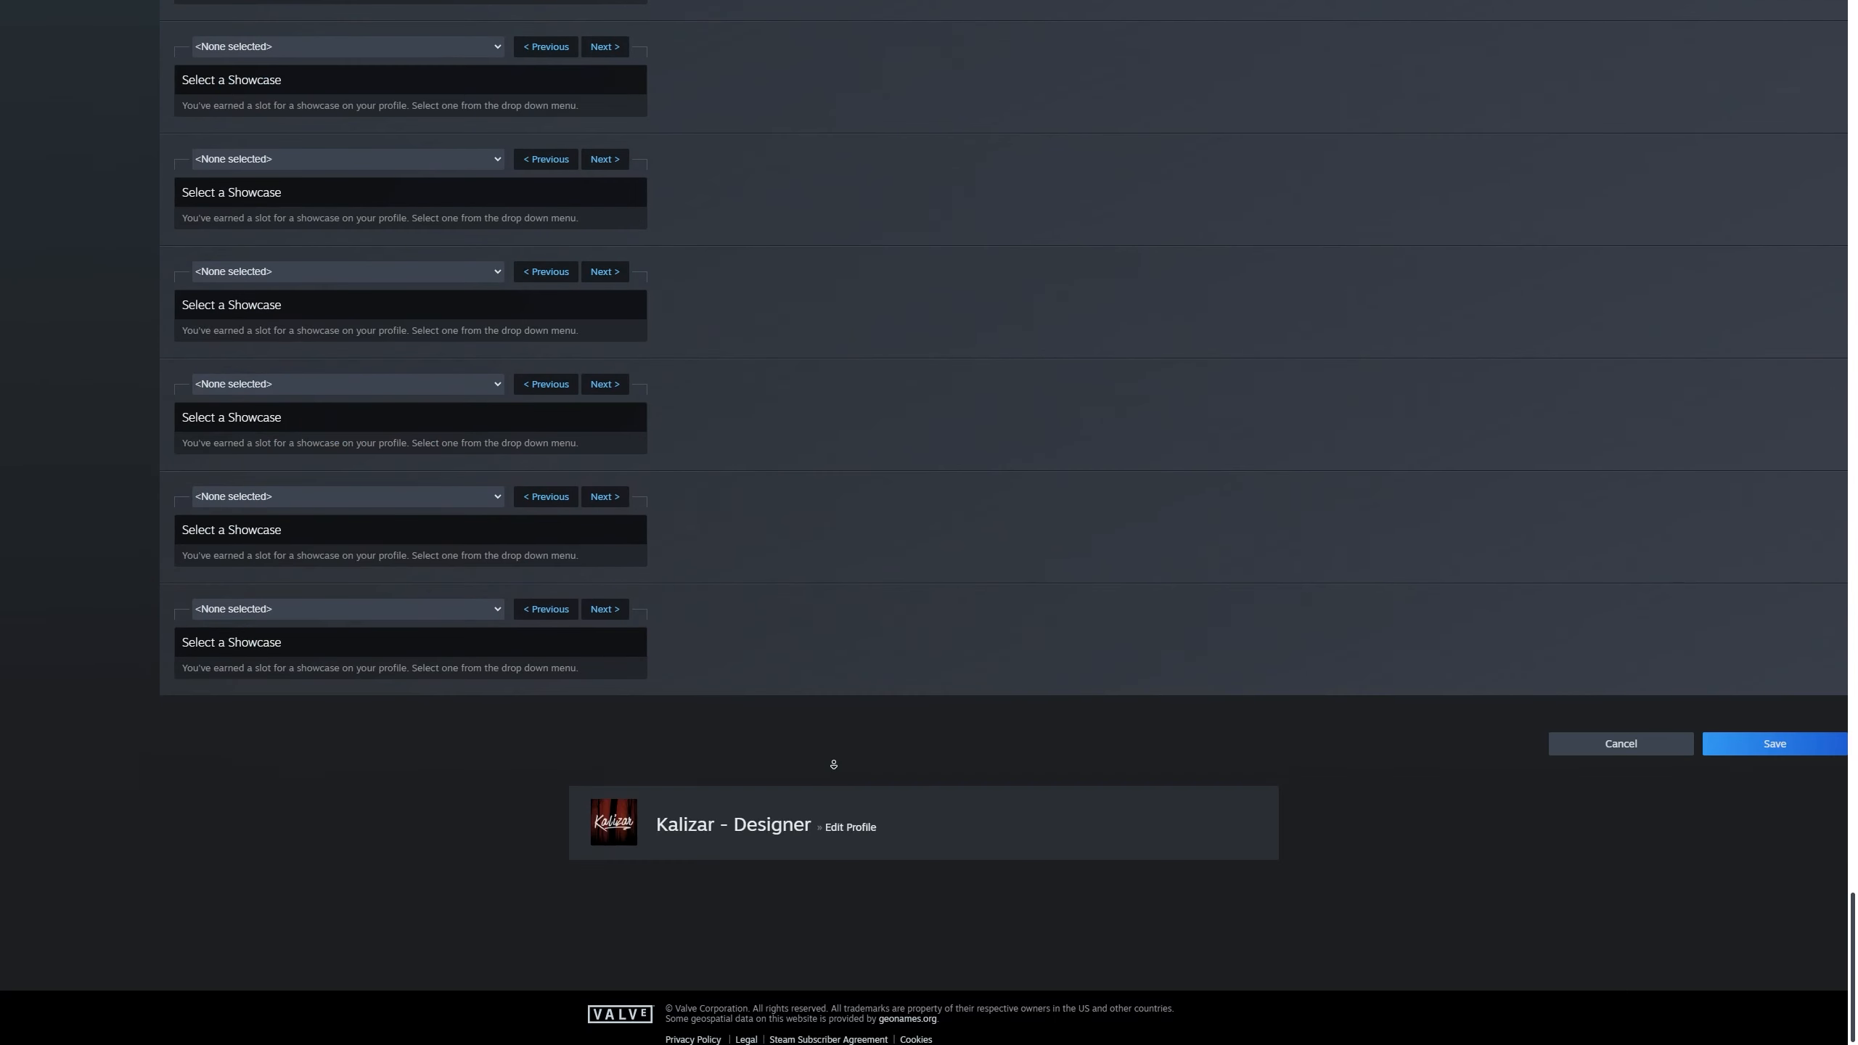
pyautogui.scroll(-3)
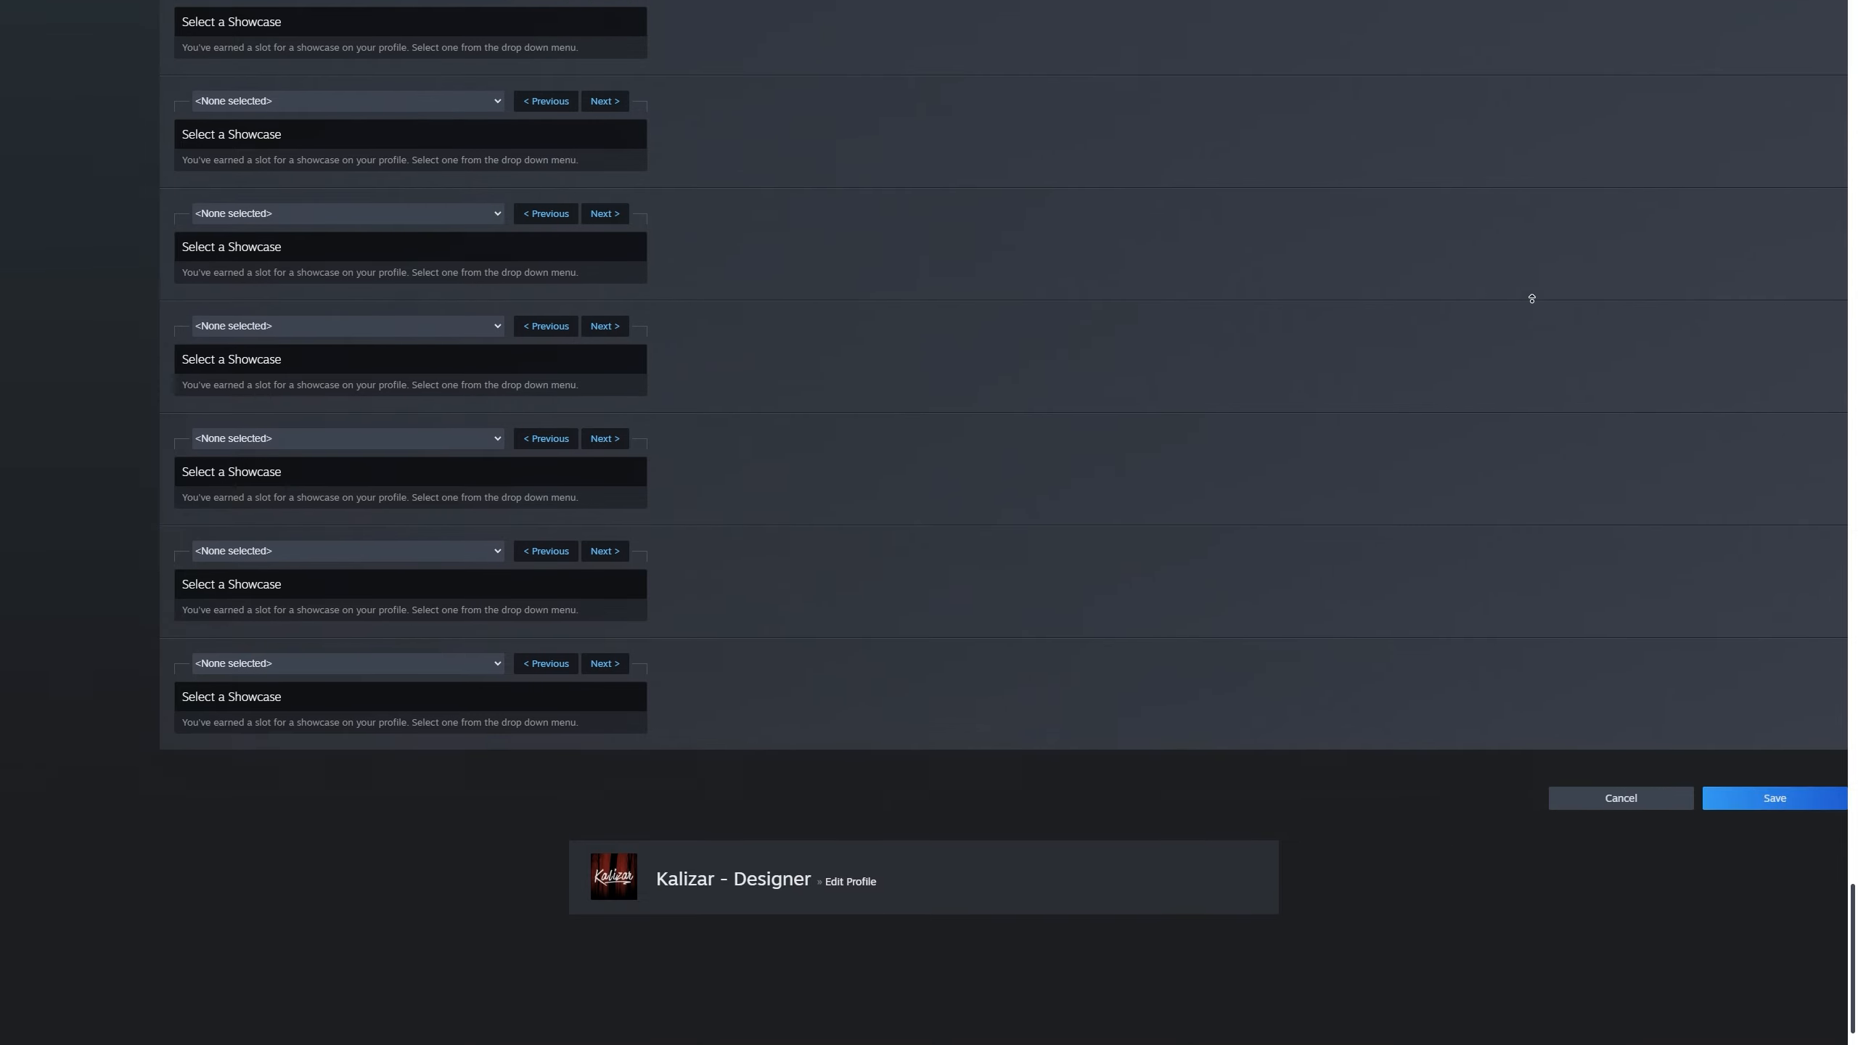
pyautogui.click(1773, 797)
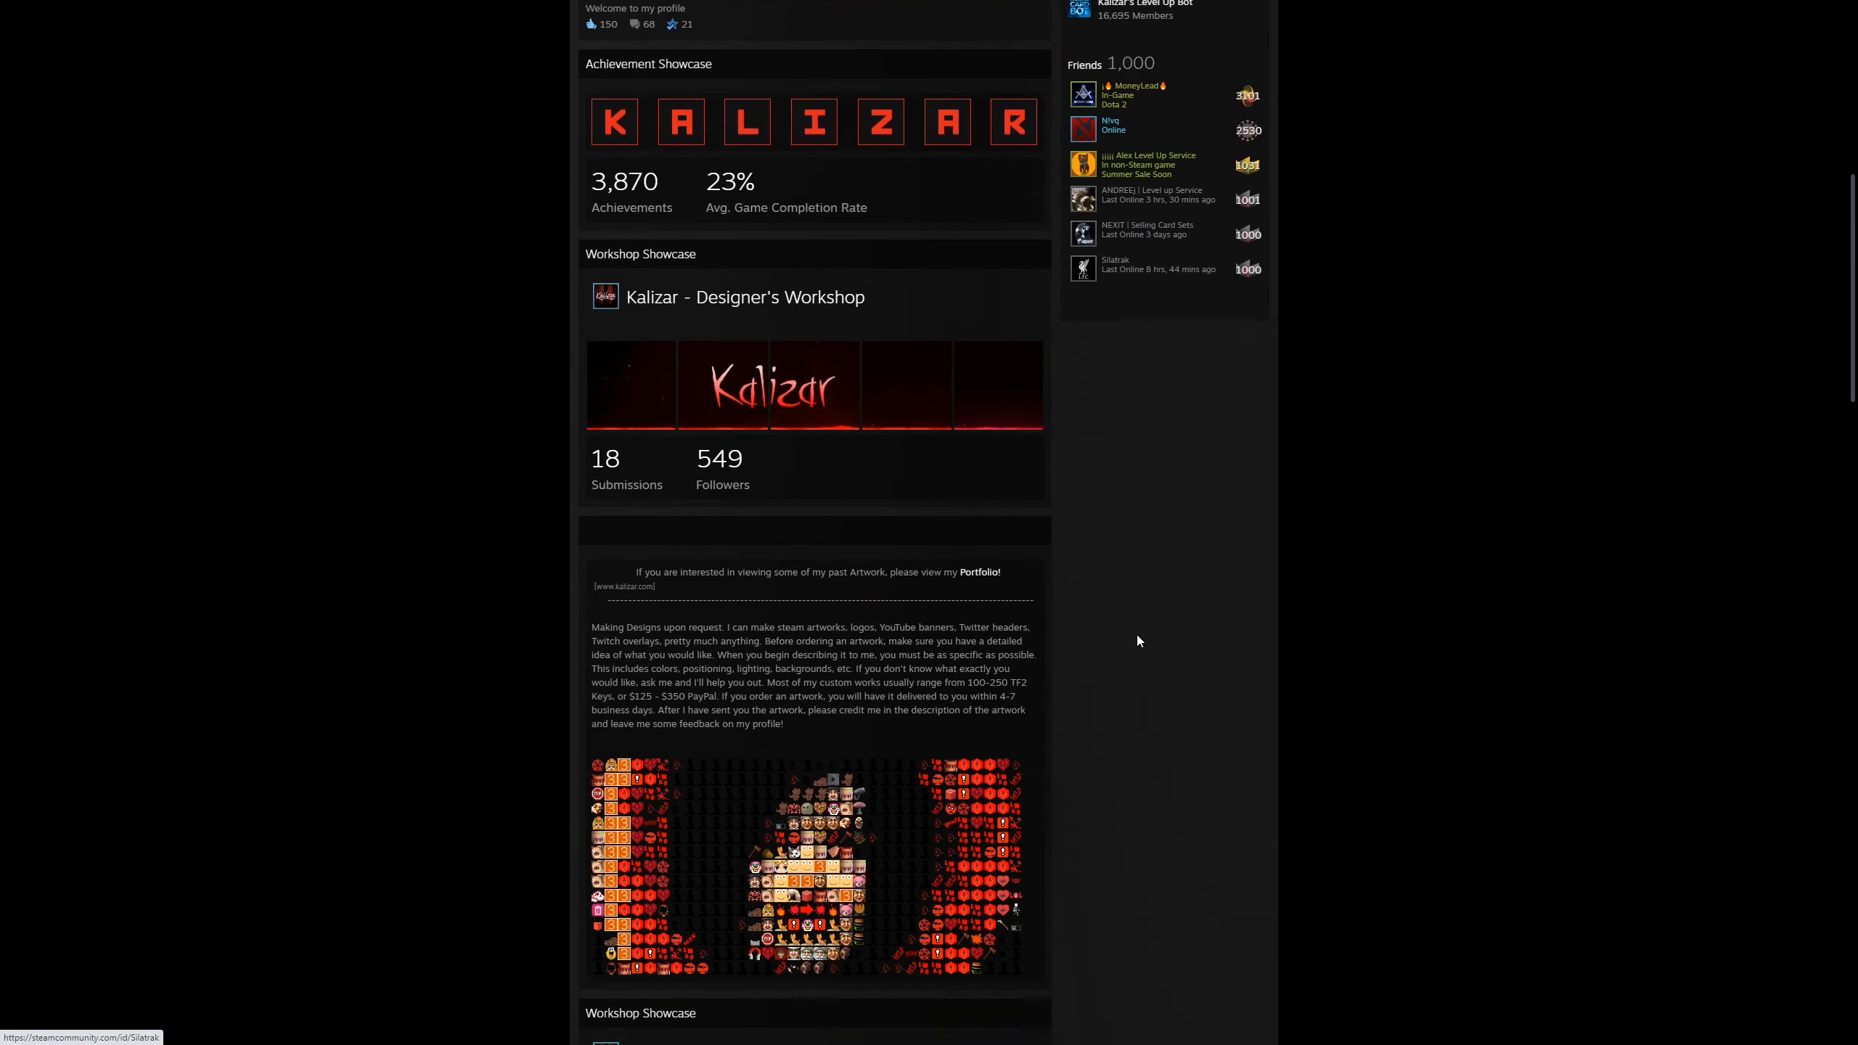
# Step: Look over the saved profile before bringing up the Editpad Invisible Character page
pyautogui.scroll(-3)
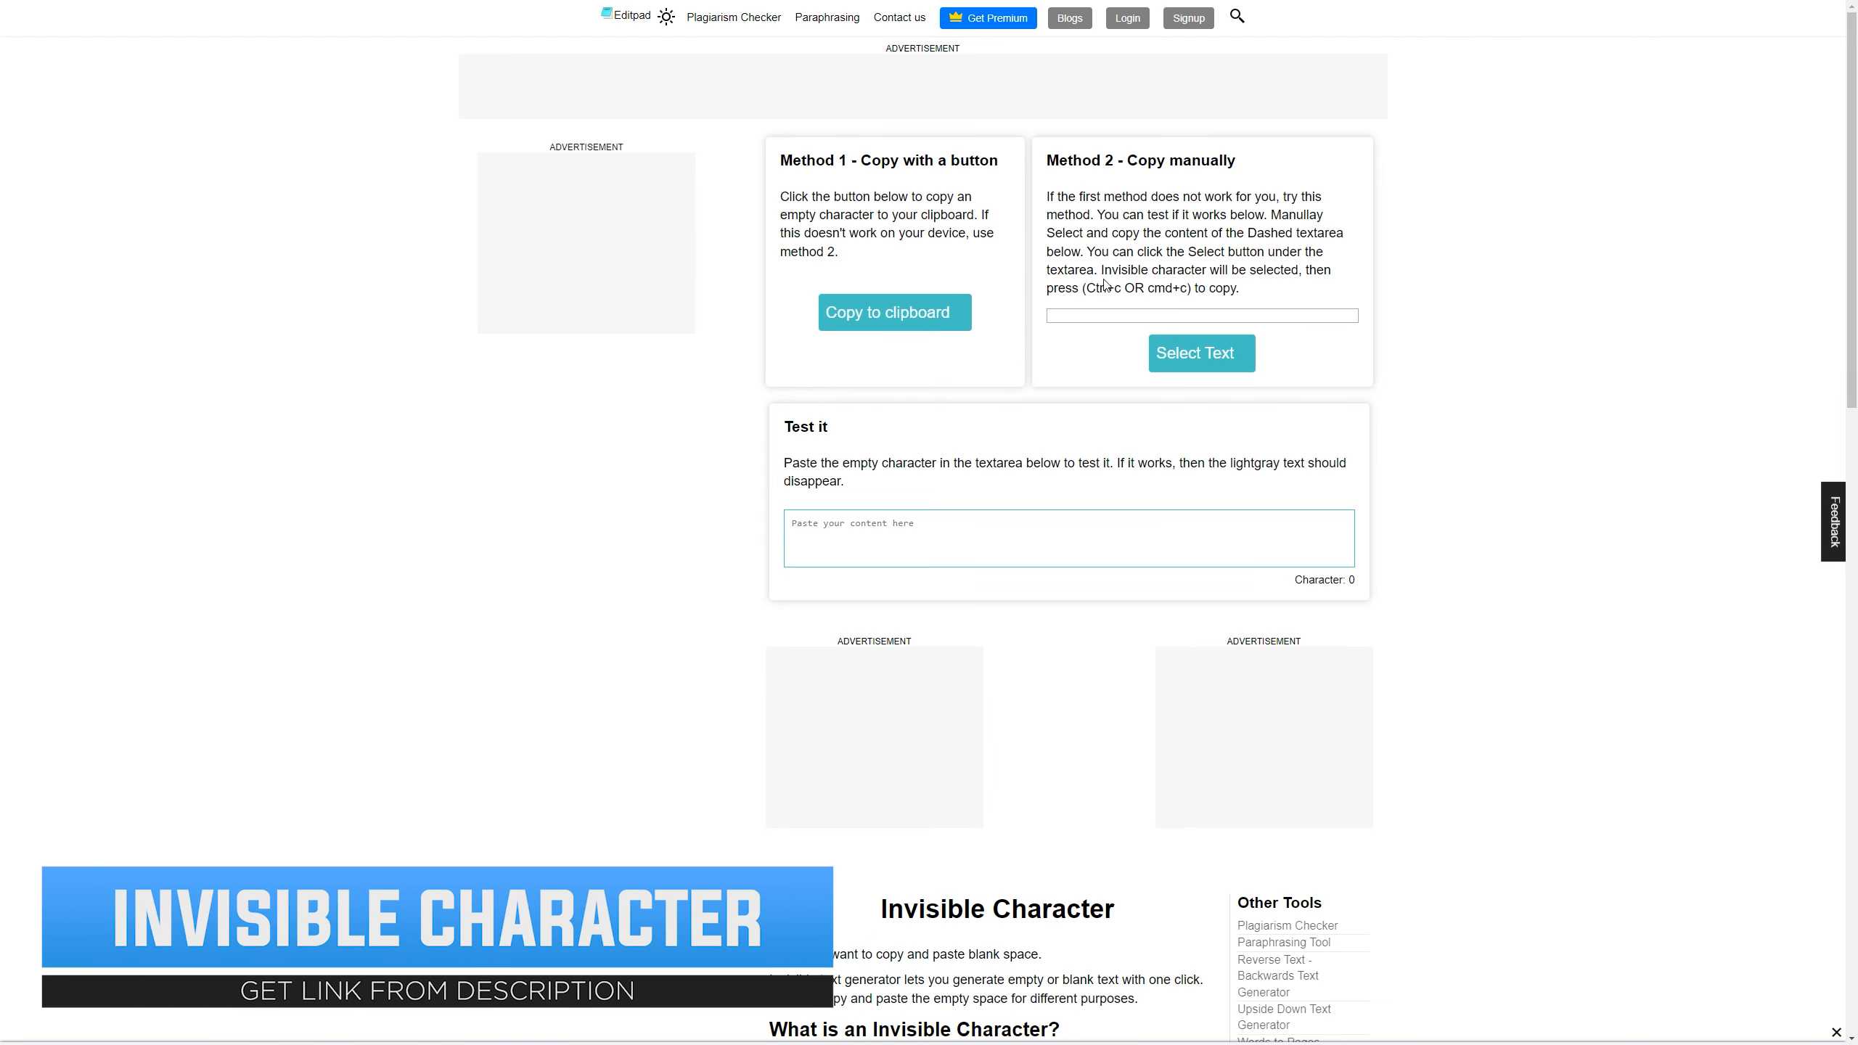
pyautogui.scroll(-3)
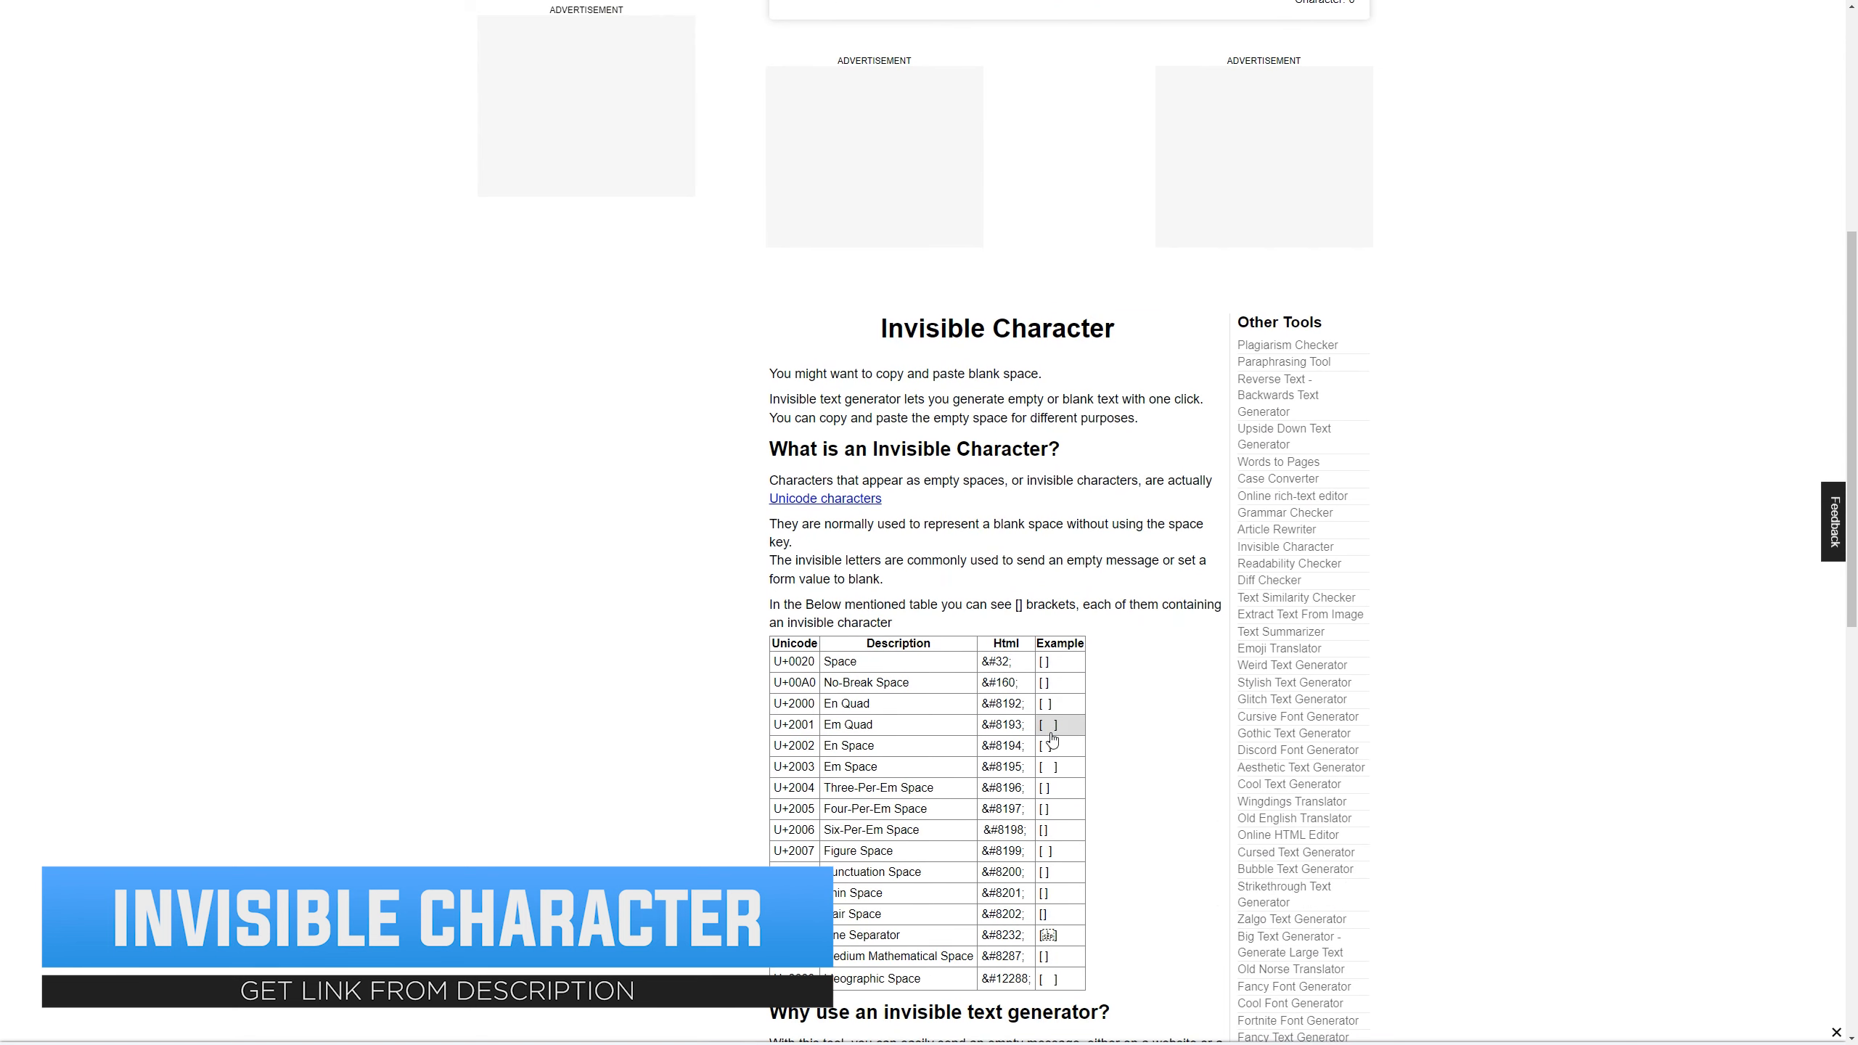
pyautogui.scroll(3)
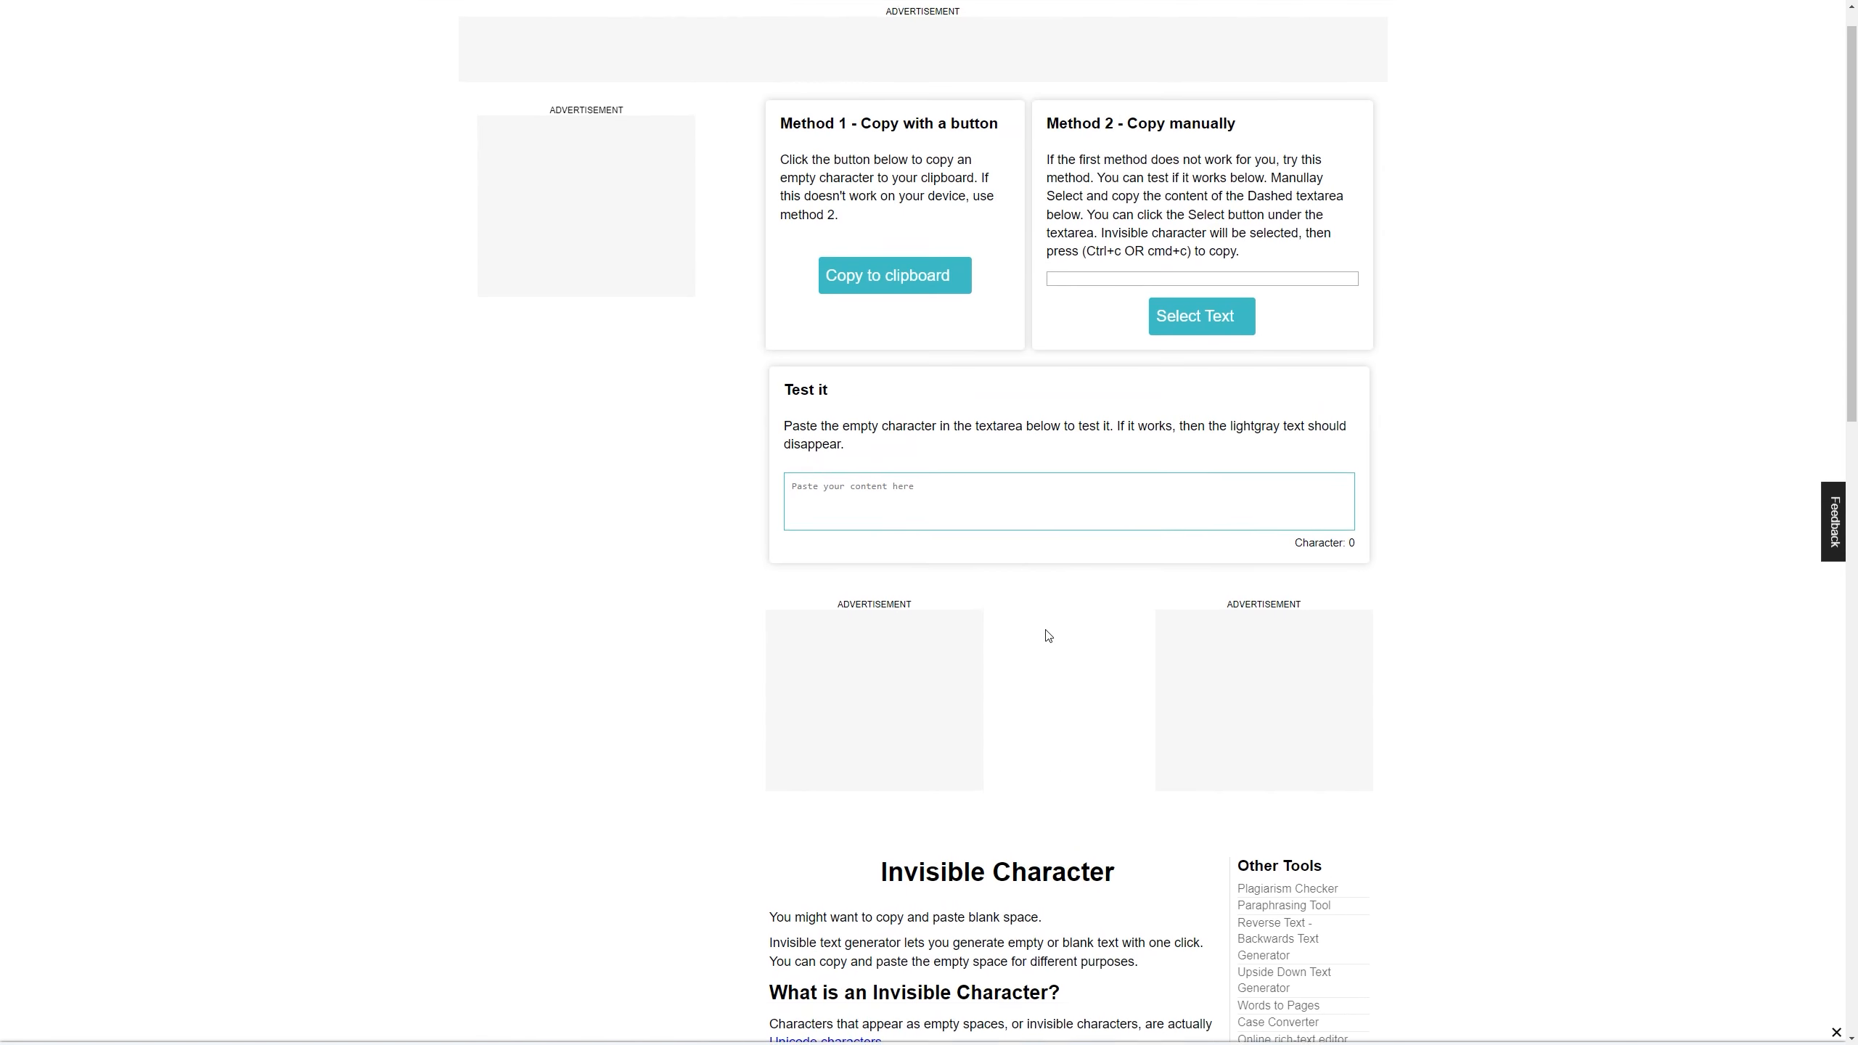
pyautogui.scroll(3)
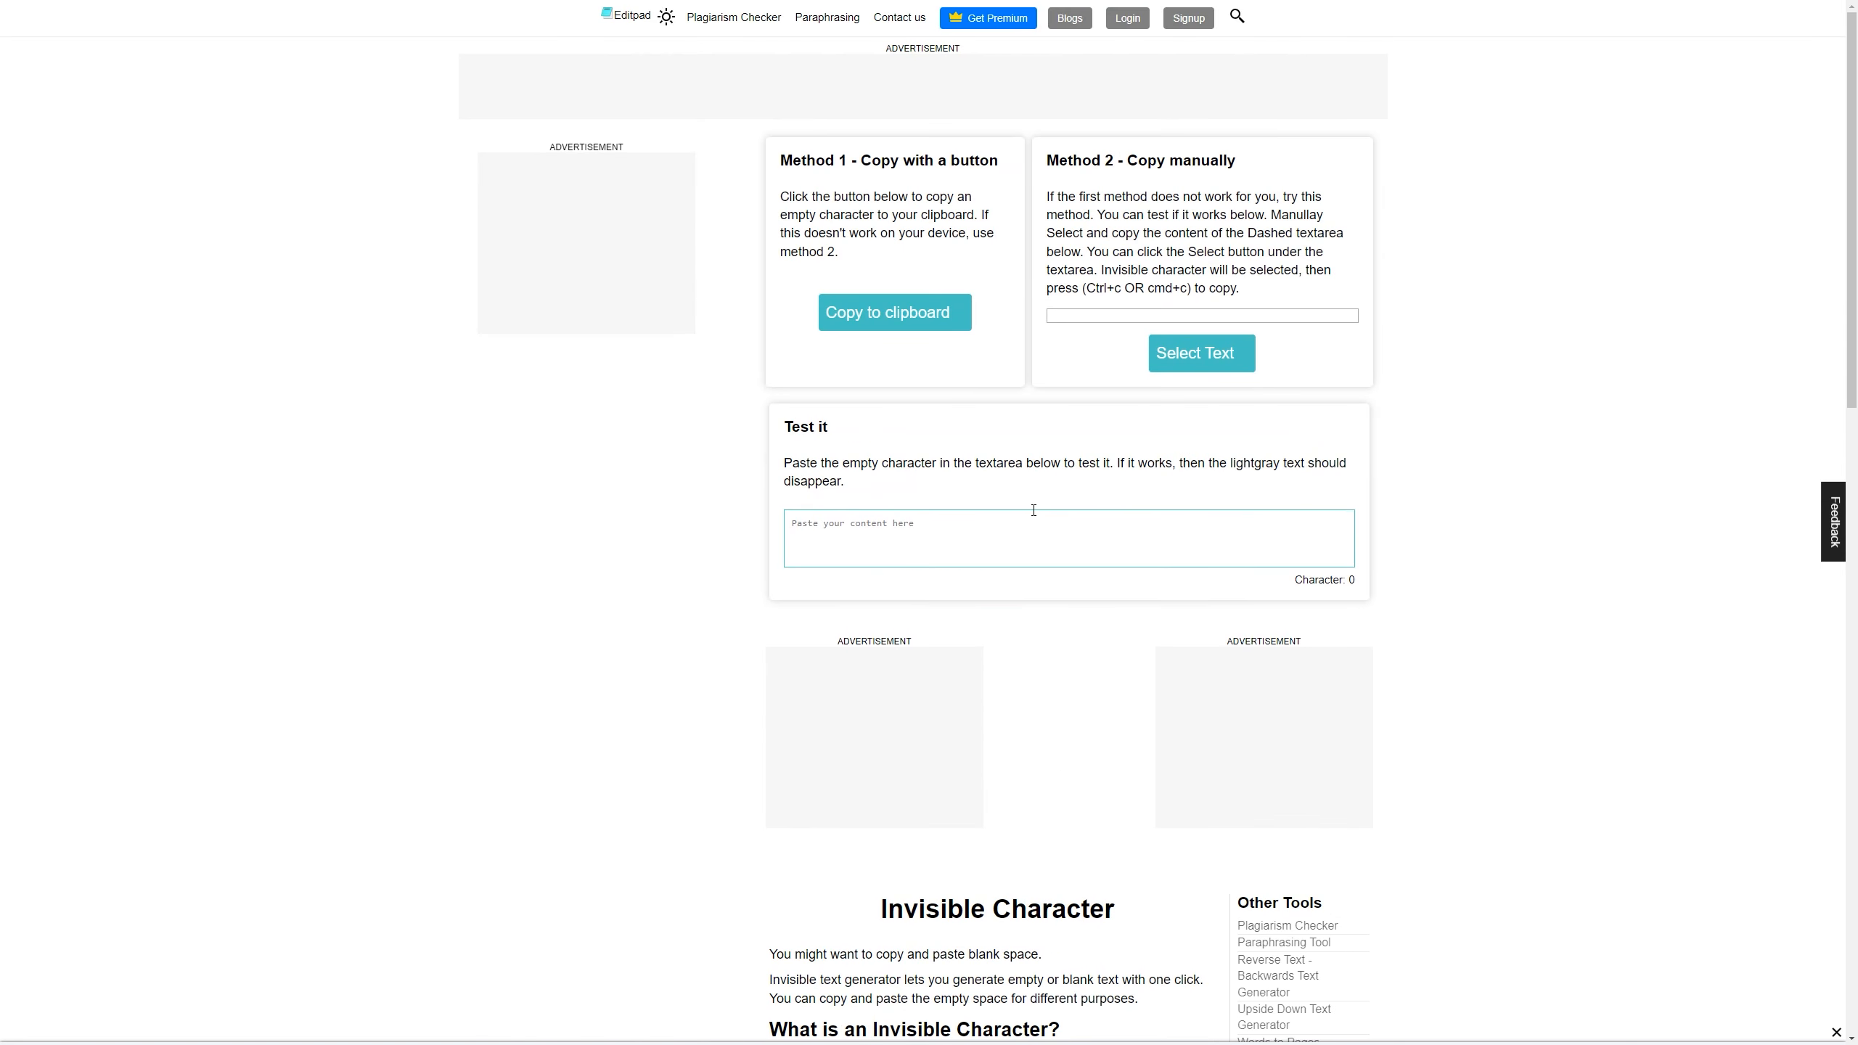
pyautogui.click(894, 312)
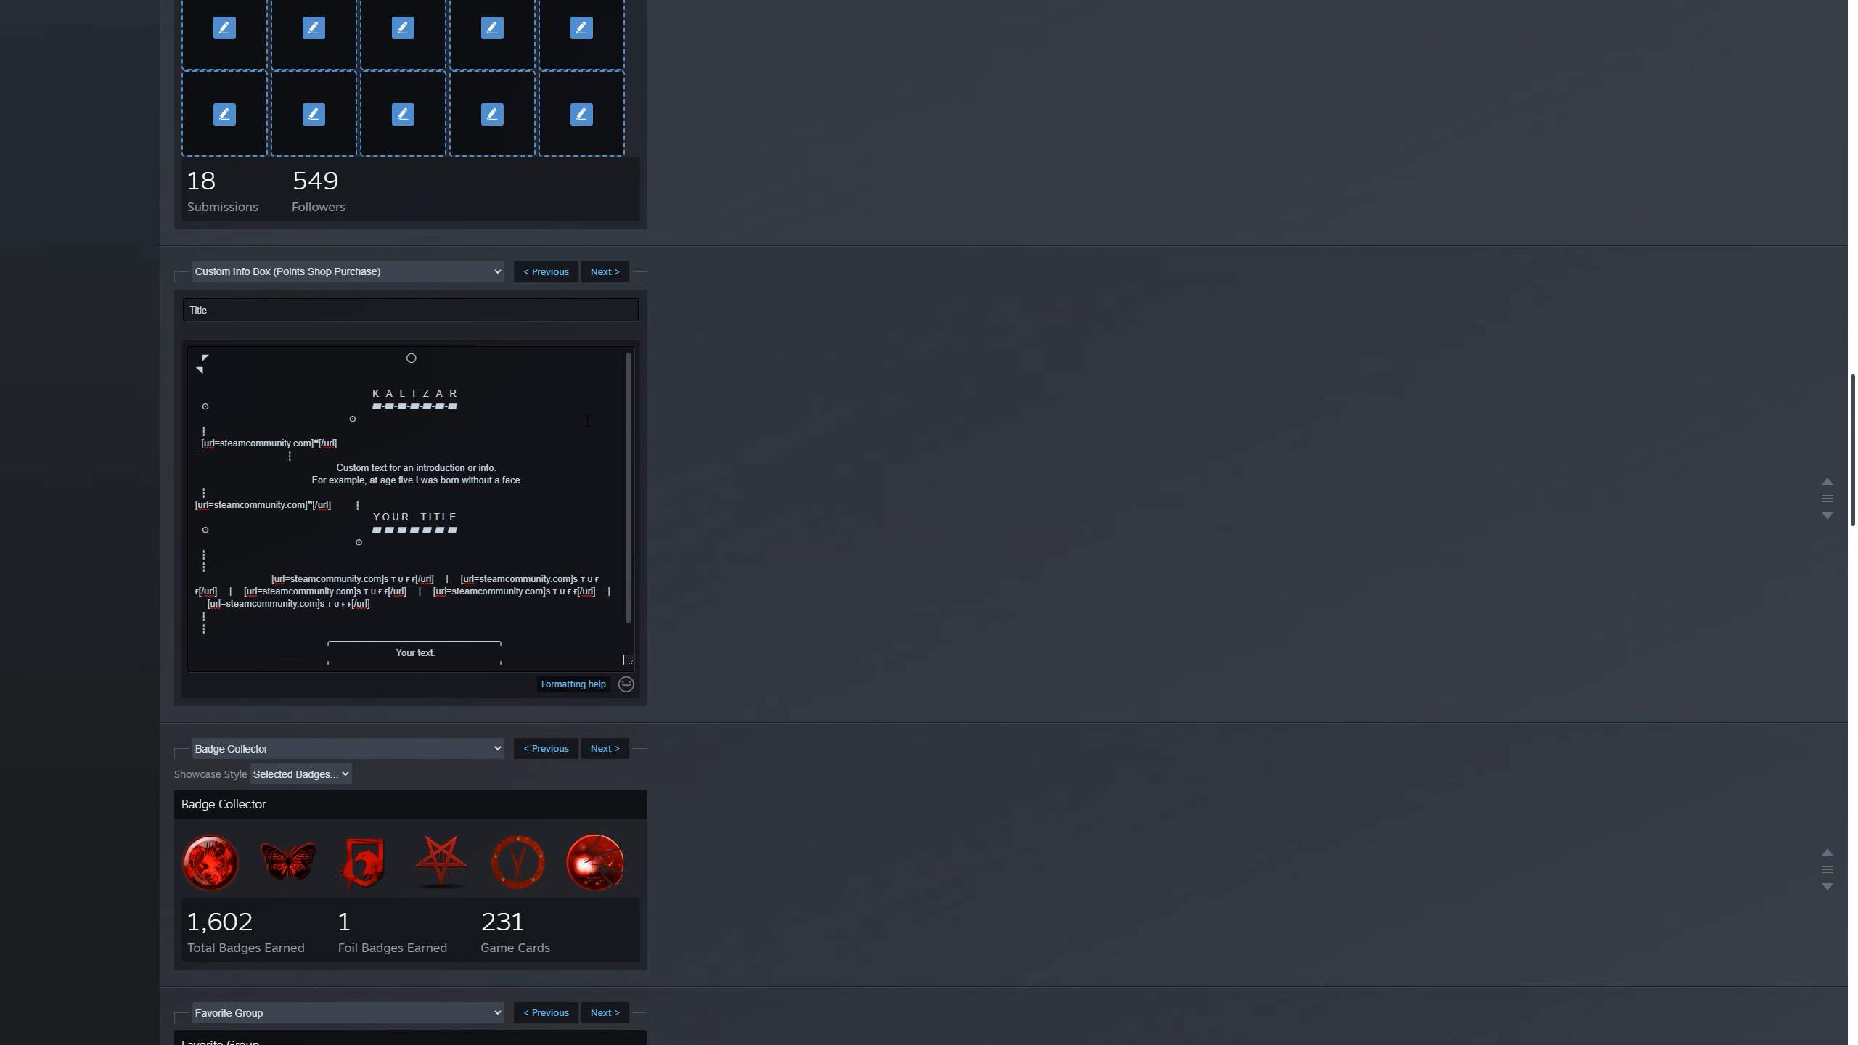
# Step: Cut the name back to K and rebuild 'K A L I Z A R' with invisible characters pasted between letters
pyautogui.press('Backspace')
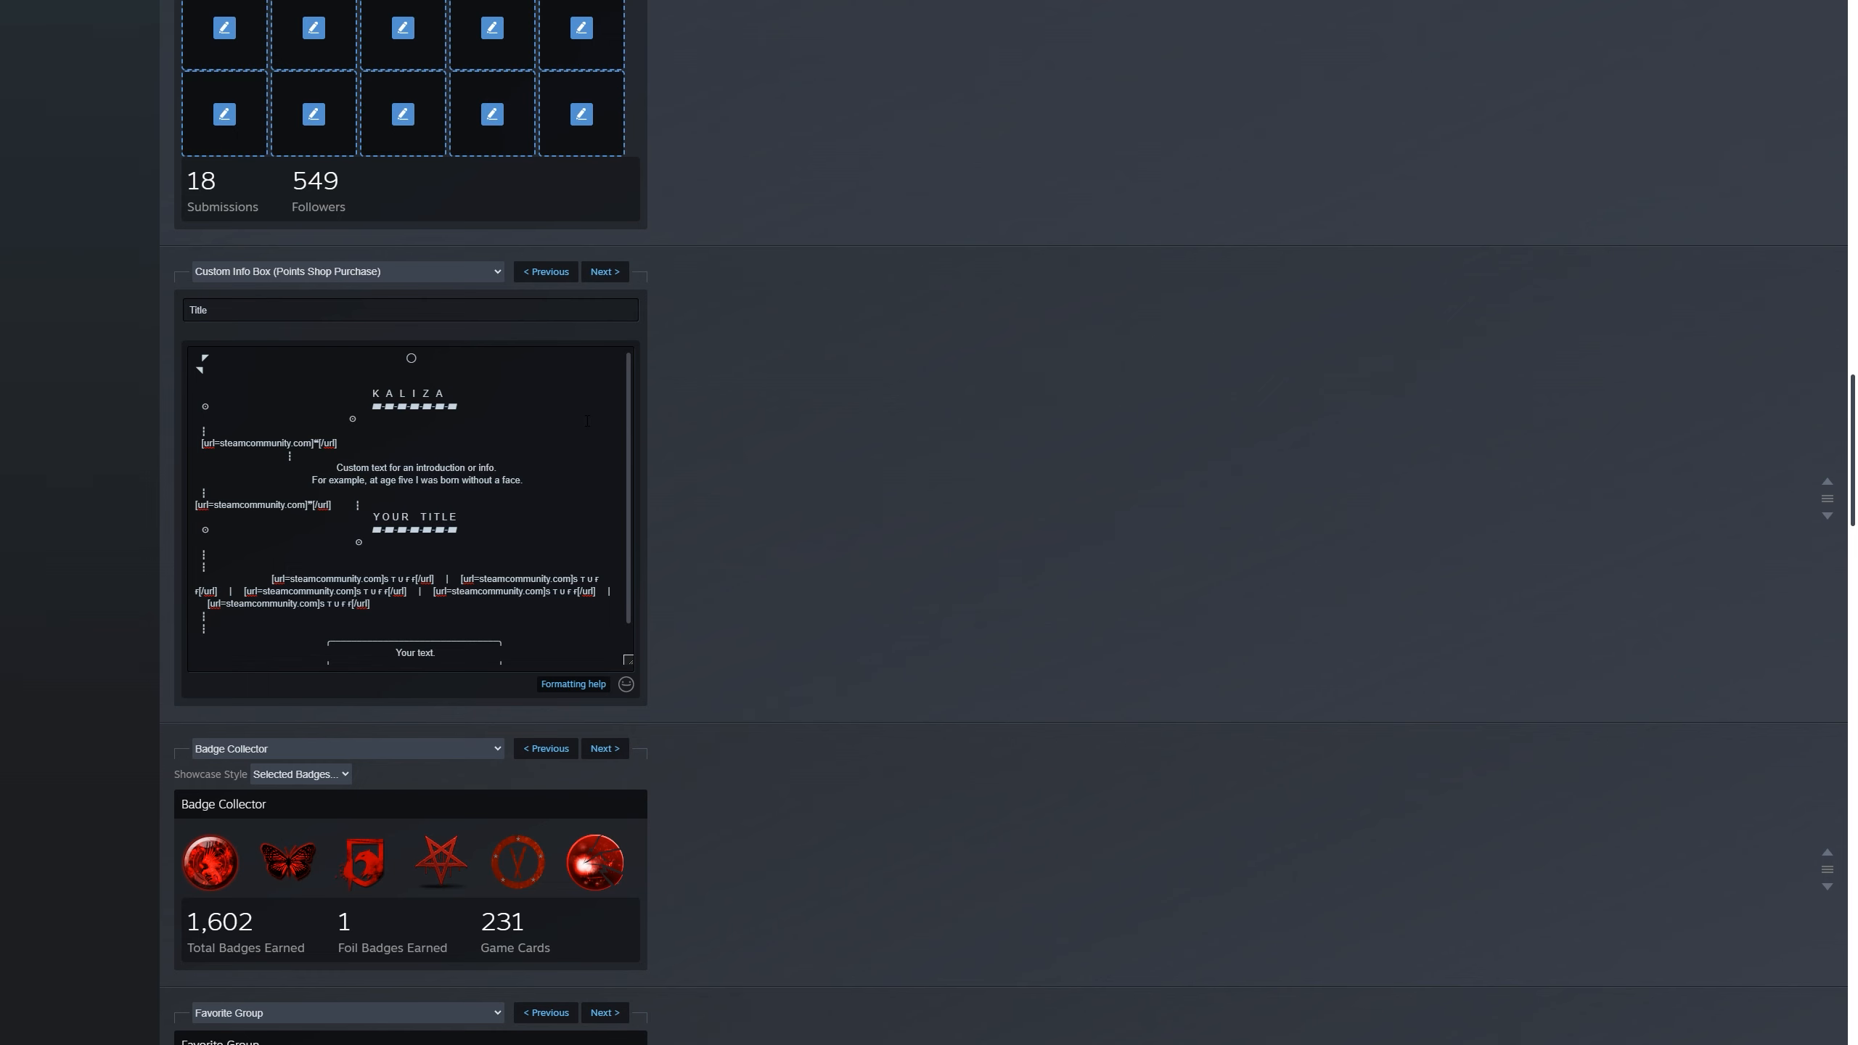
pyautogui.press('backspace')
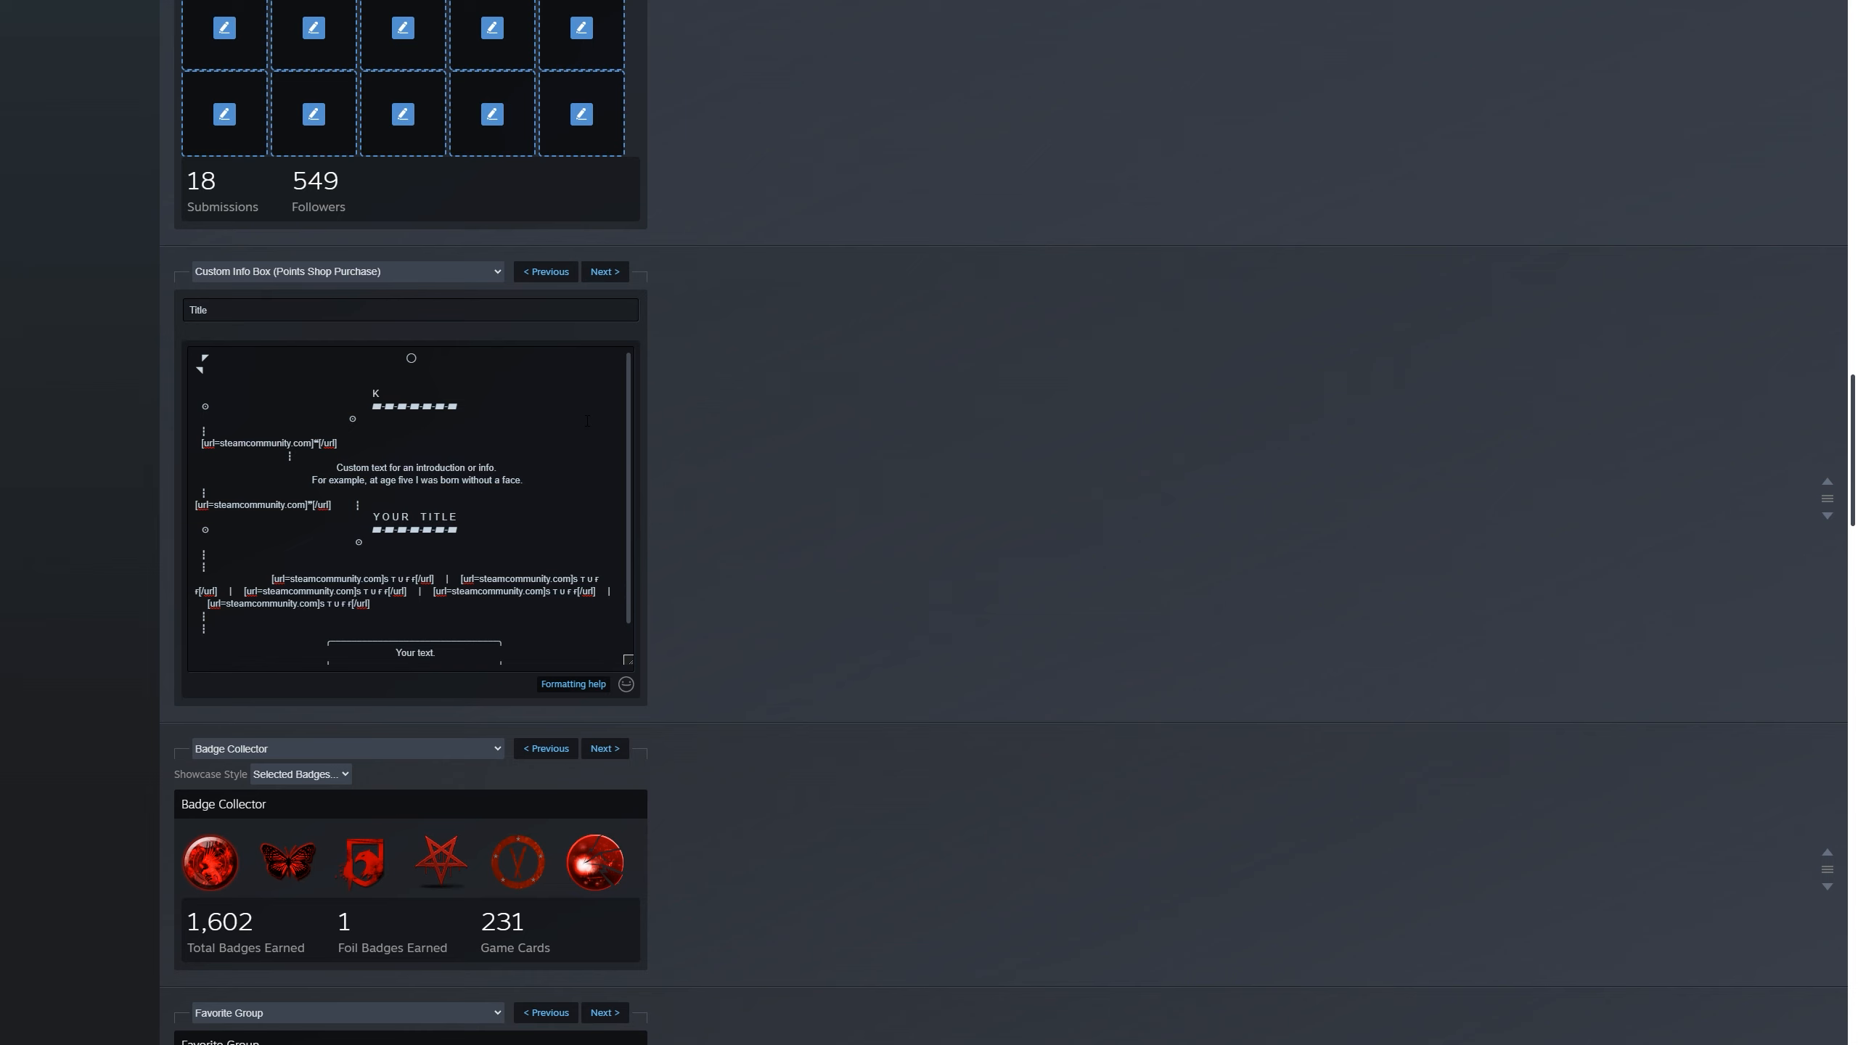
pyautogui.press('ctrl+v')
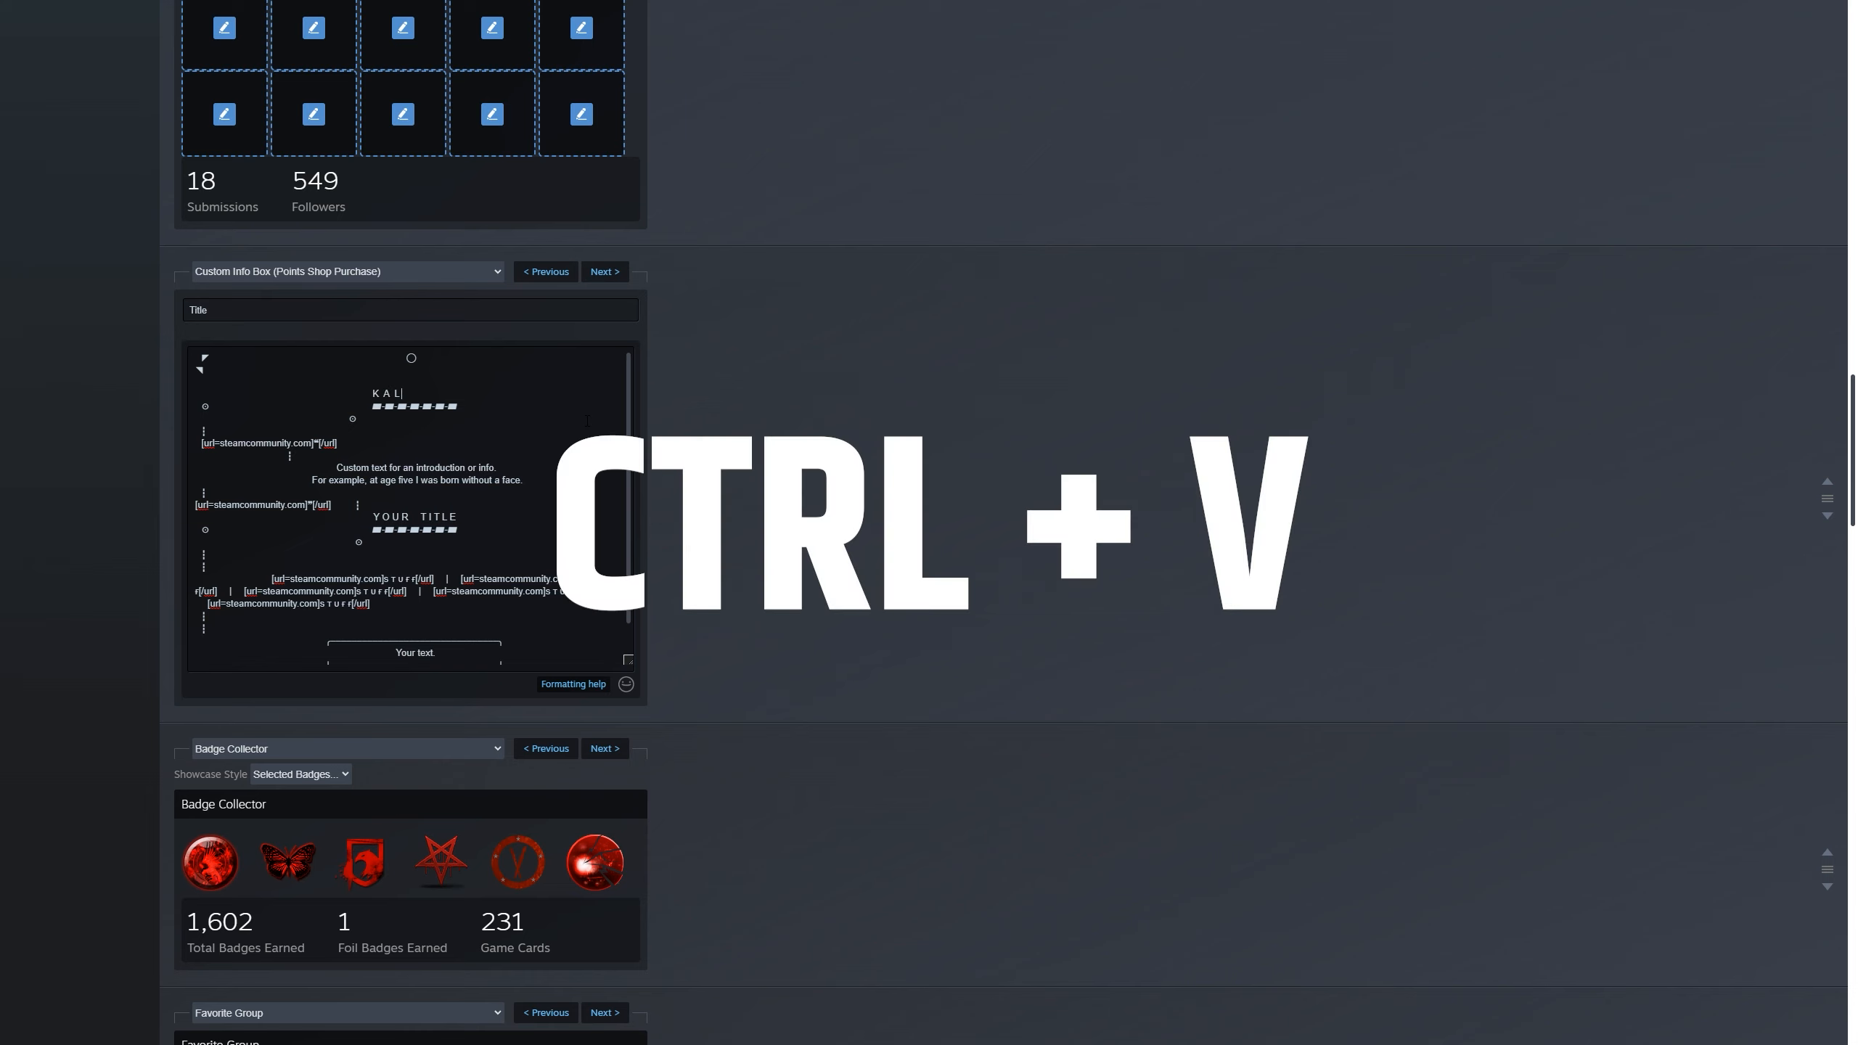
pyautogui.rightClick(415, 474)
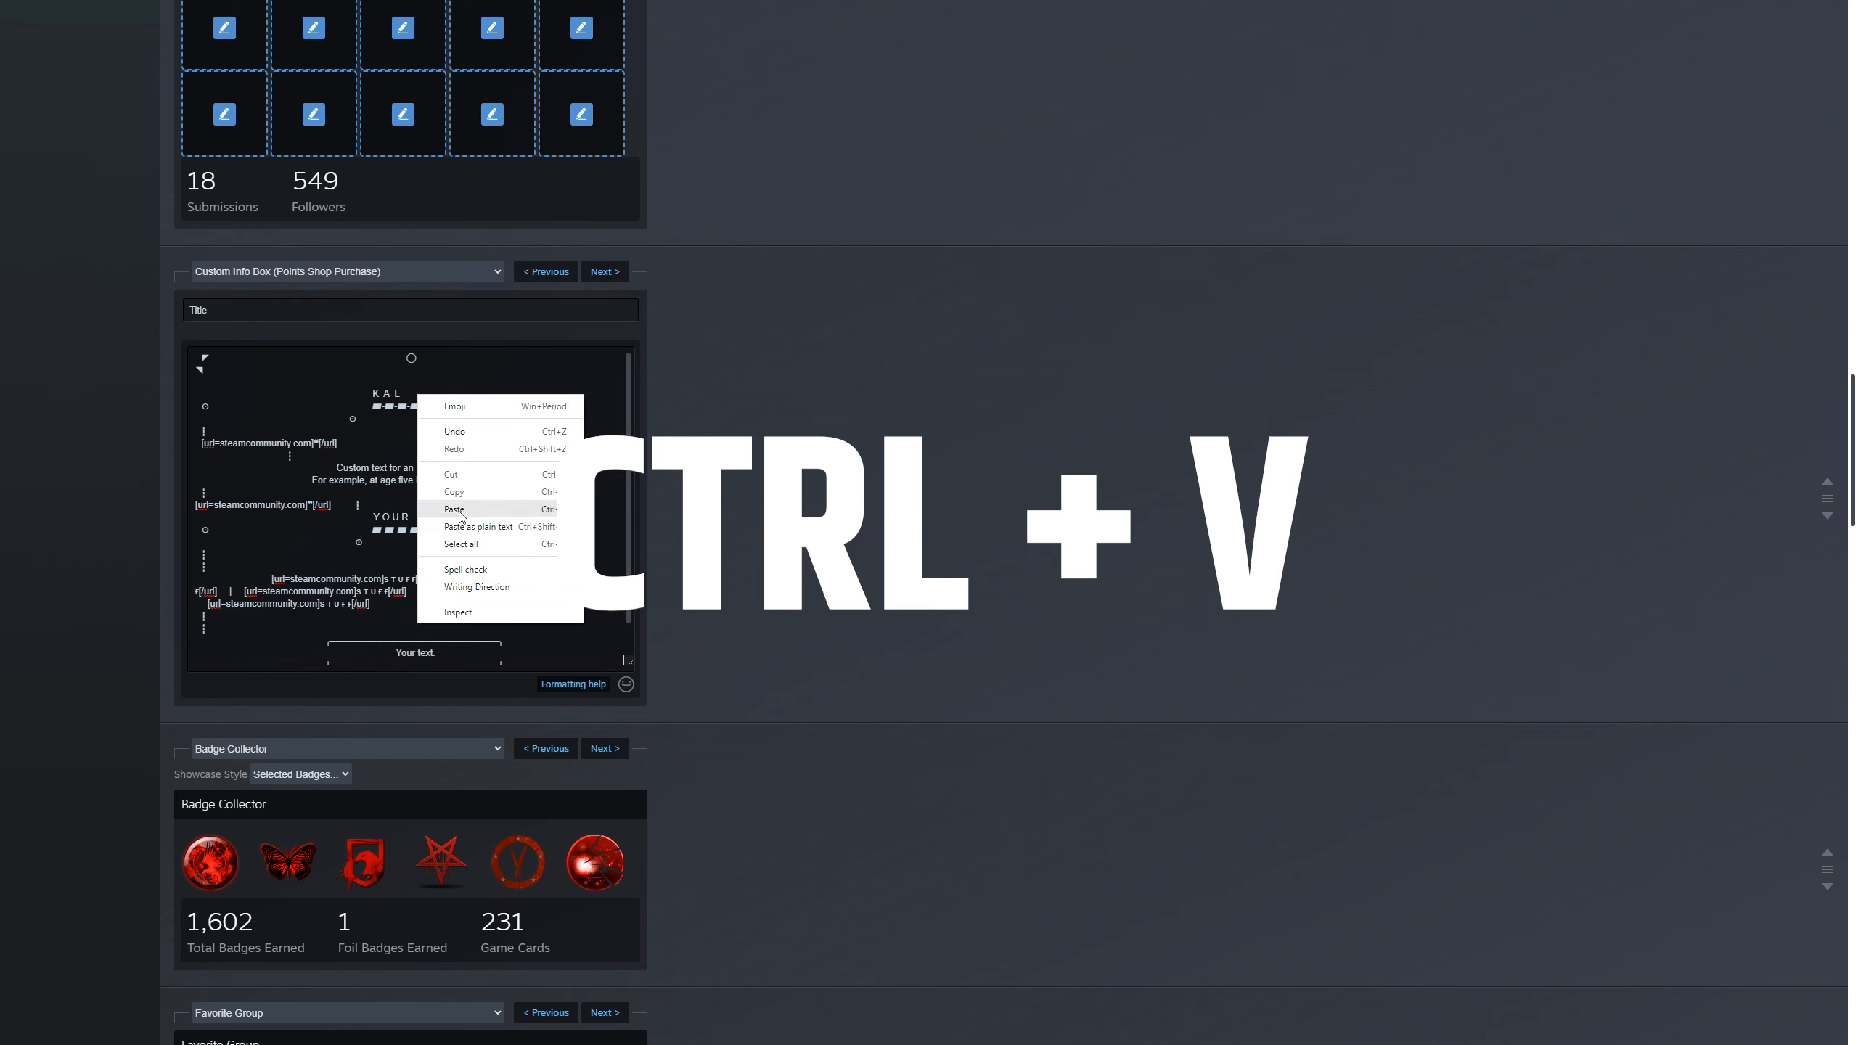
pyautogui.click(456, 508)
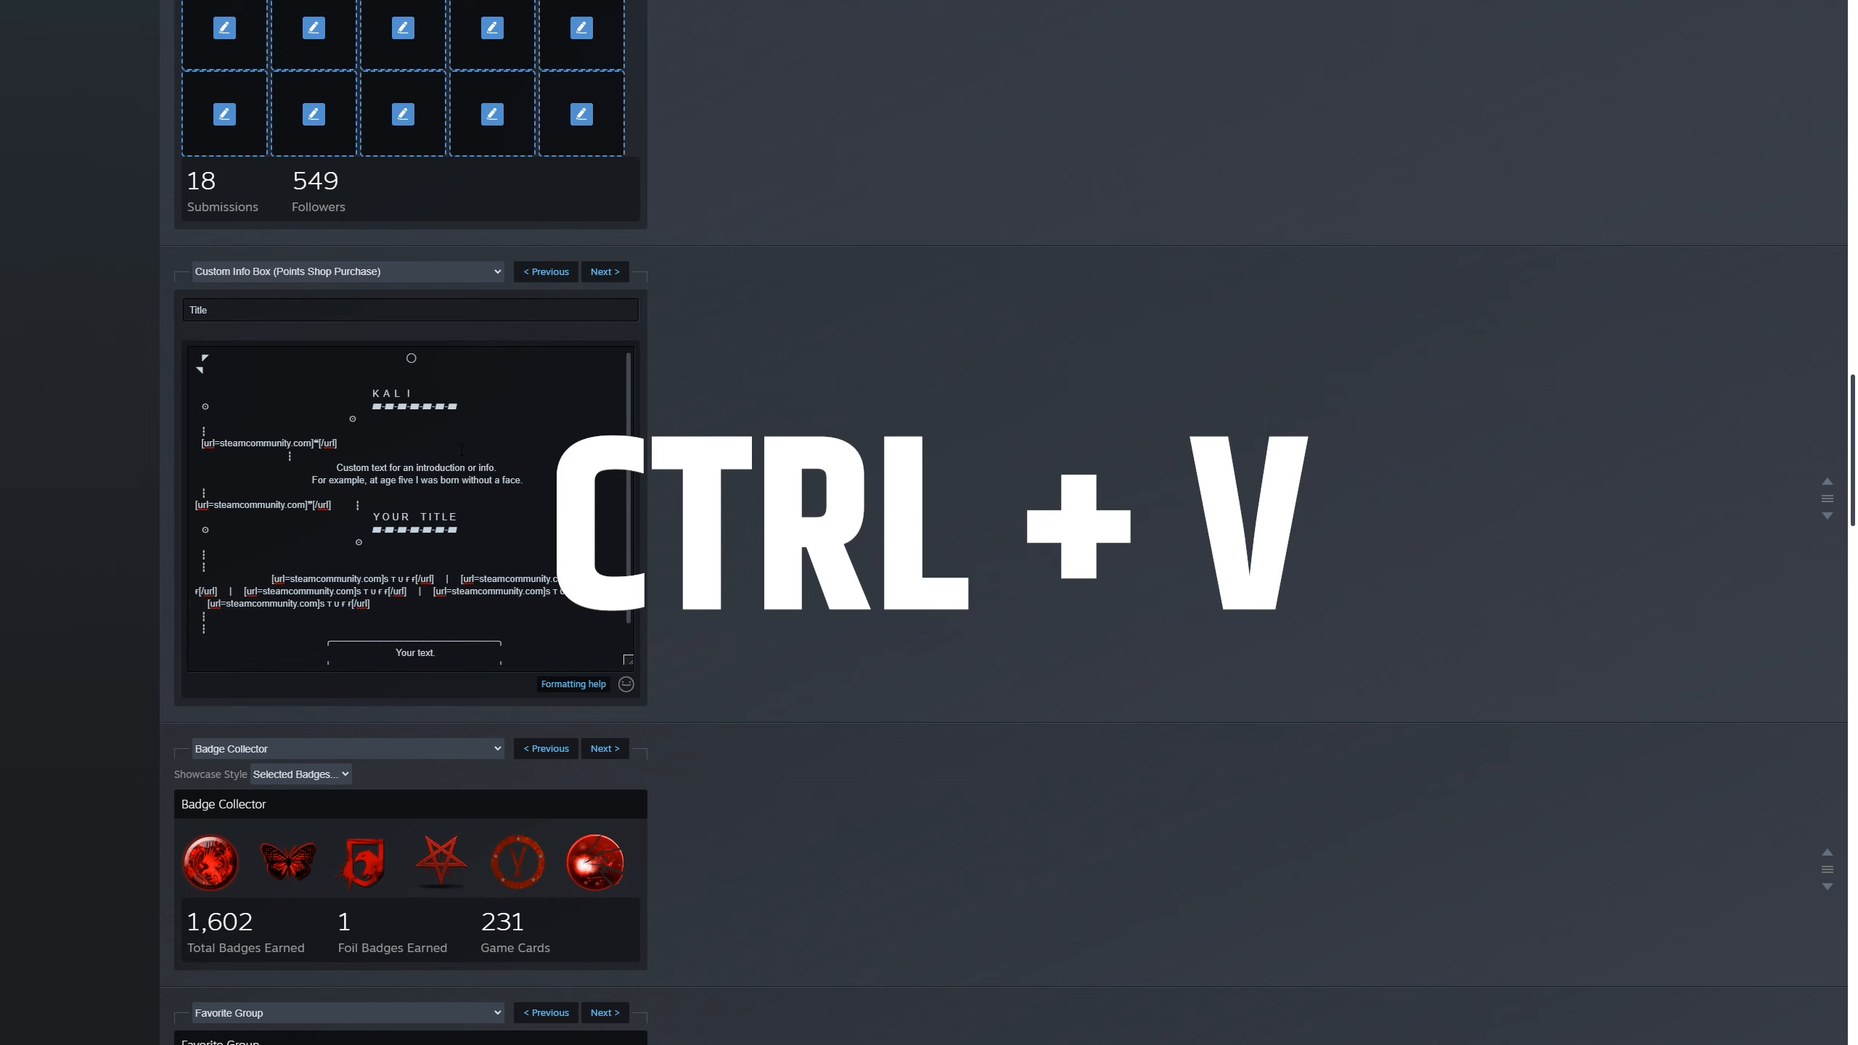
pyautogui.press('ctrl+v')
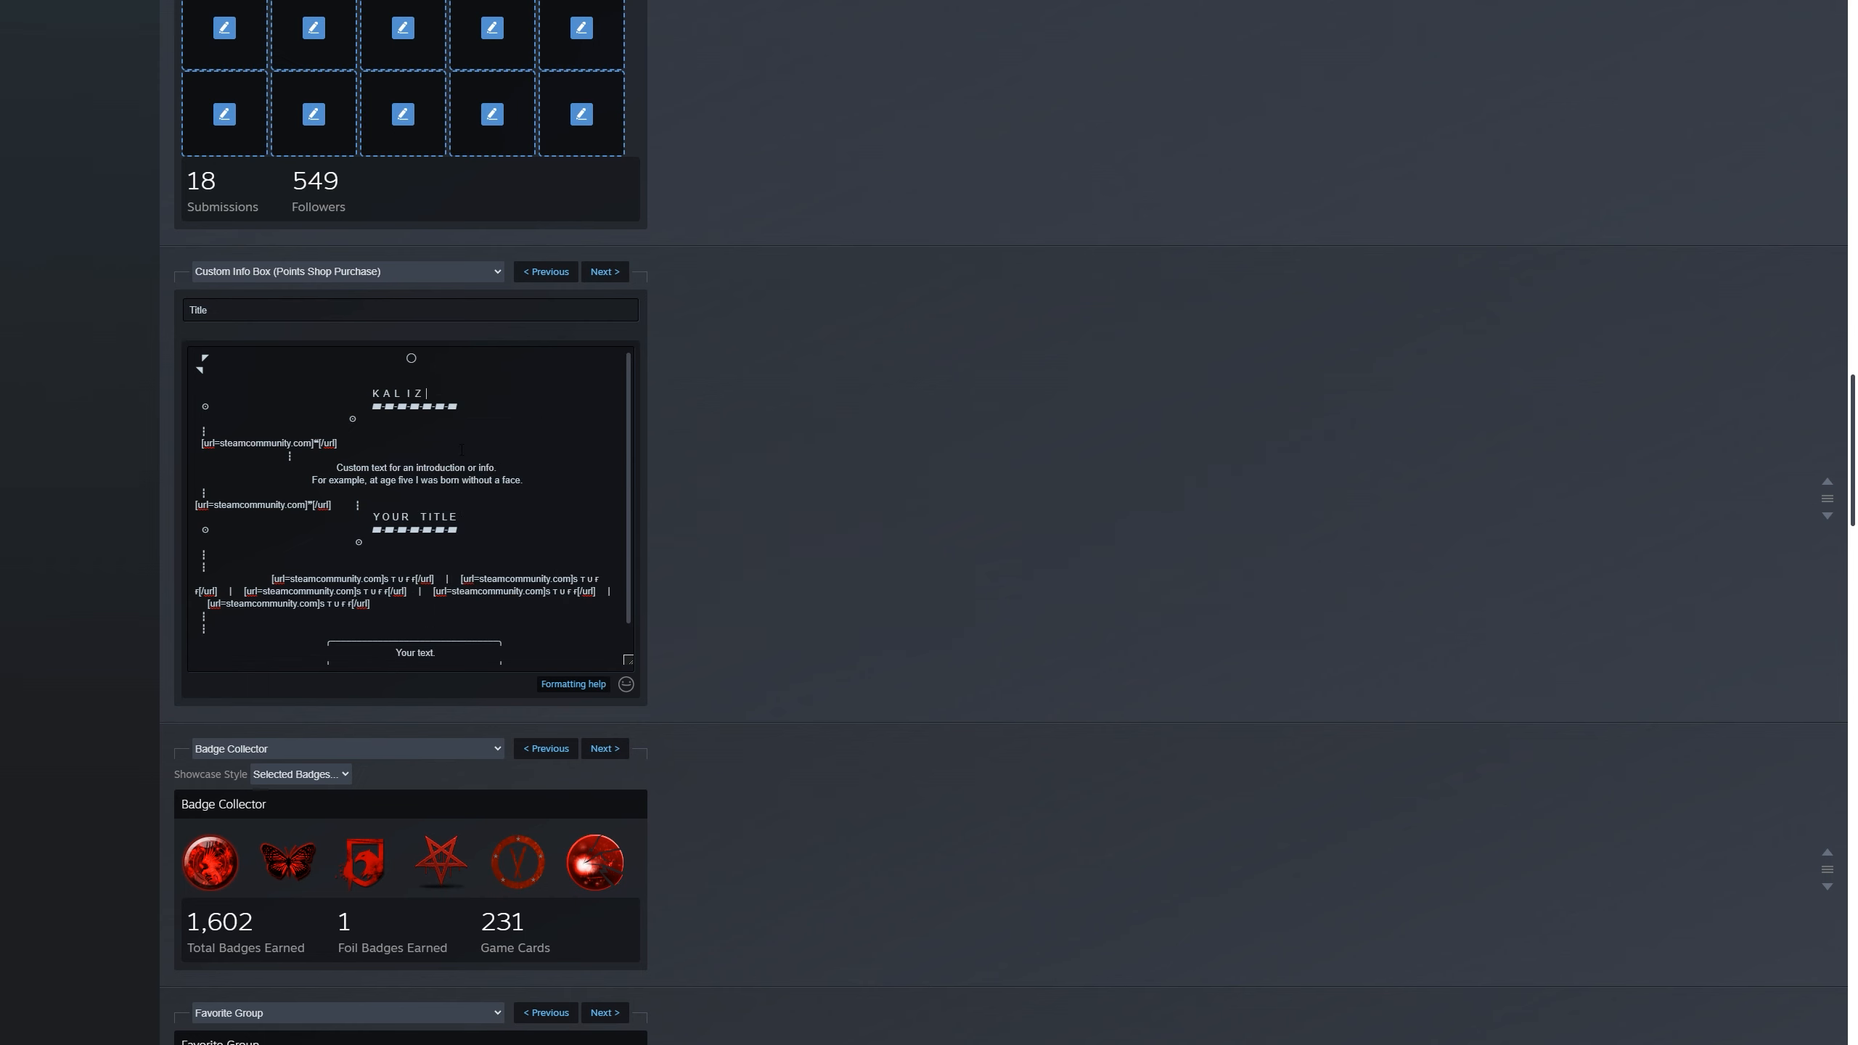
pyautogui.write('AR')
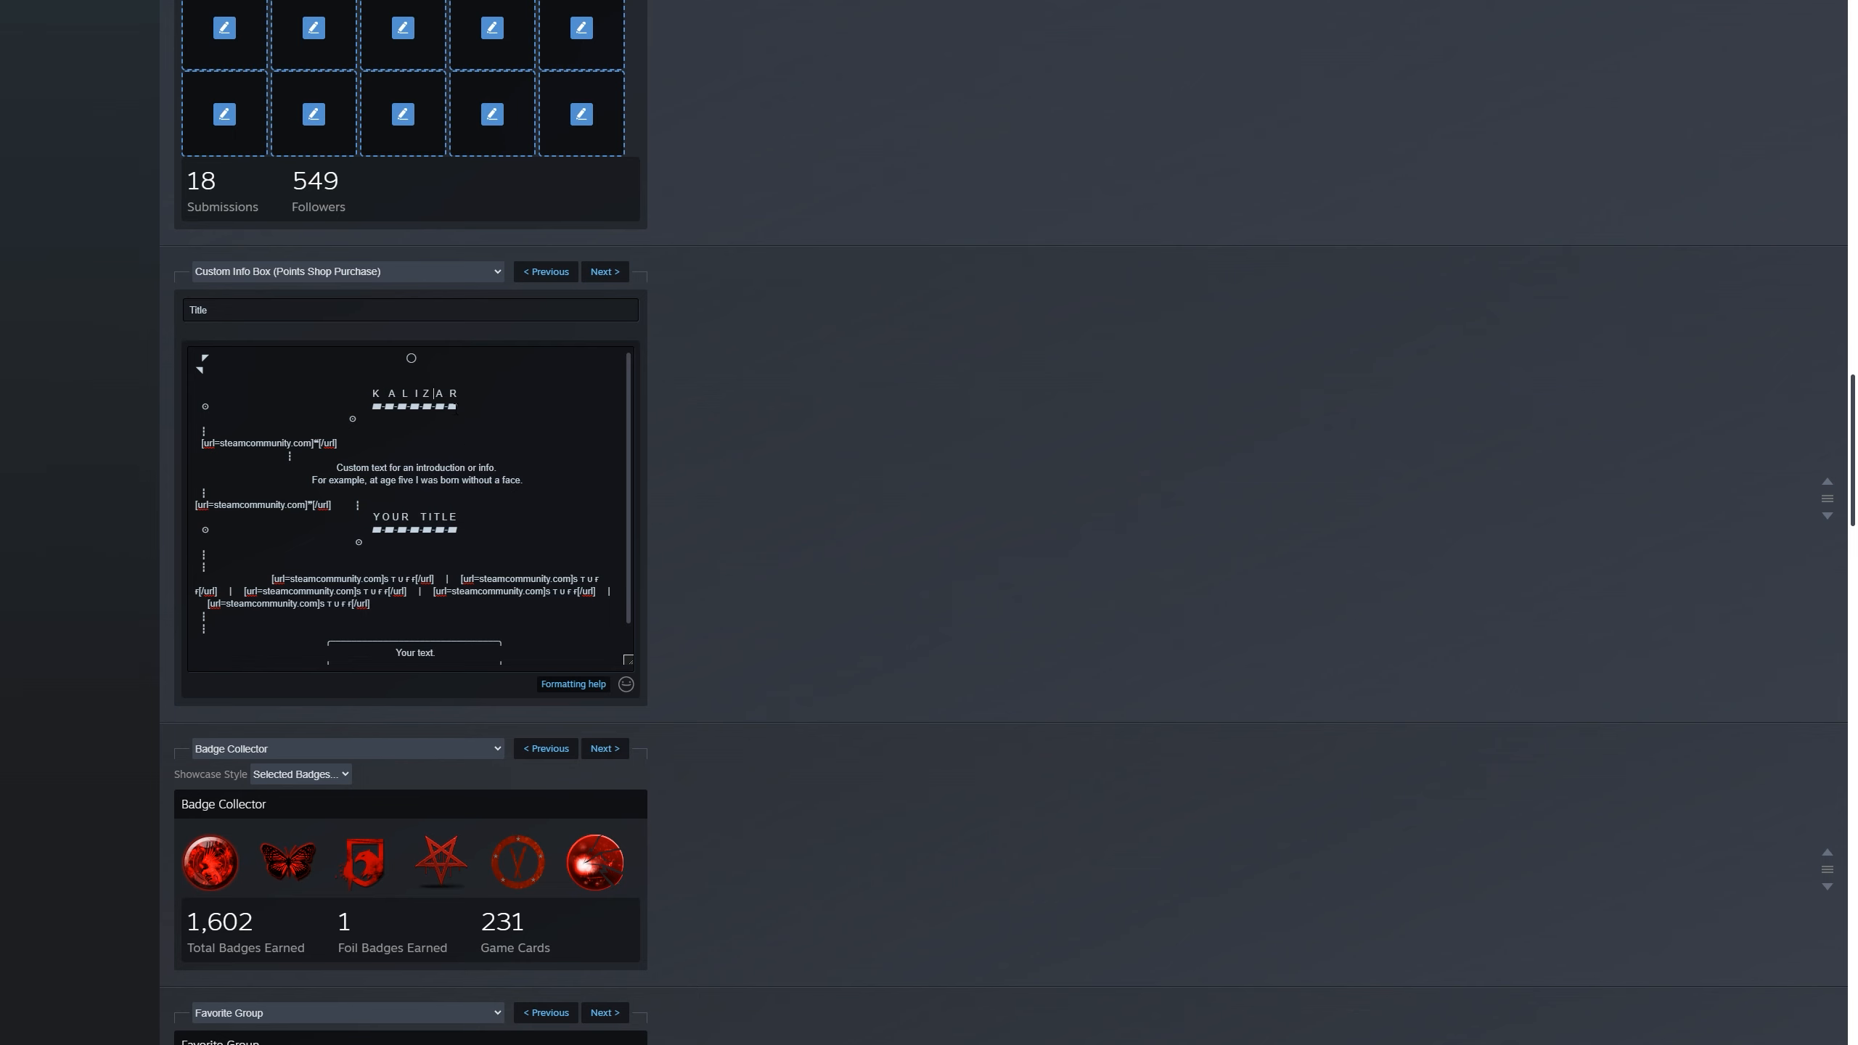
pyautogui.scroll(-3)
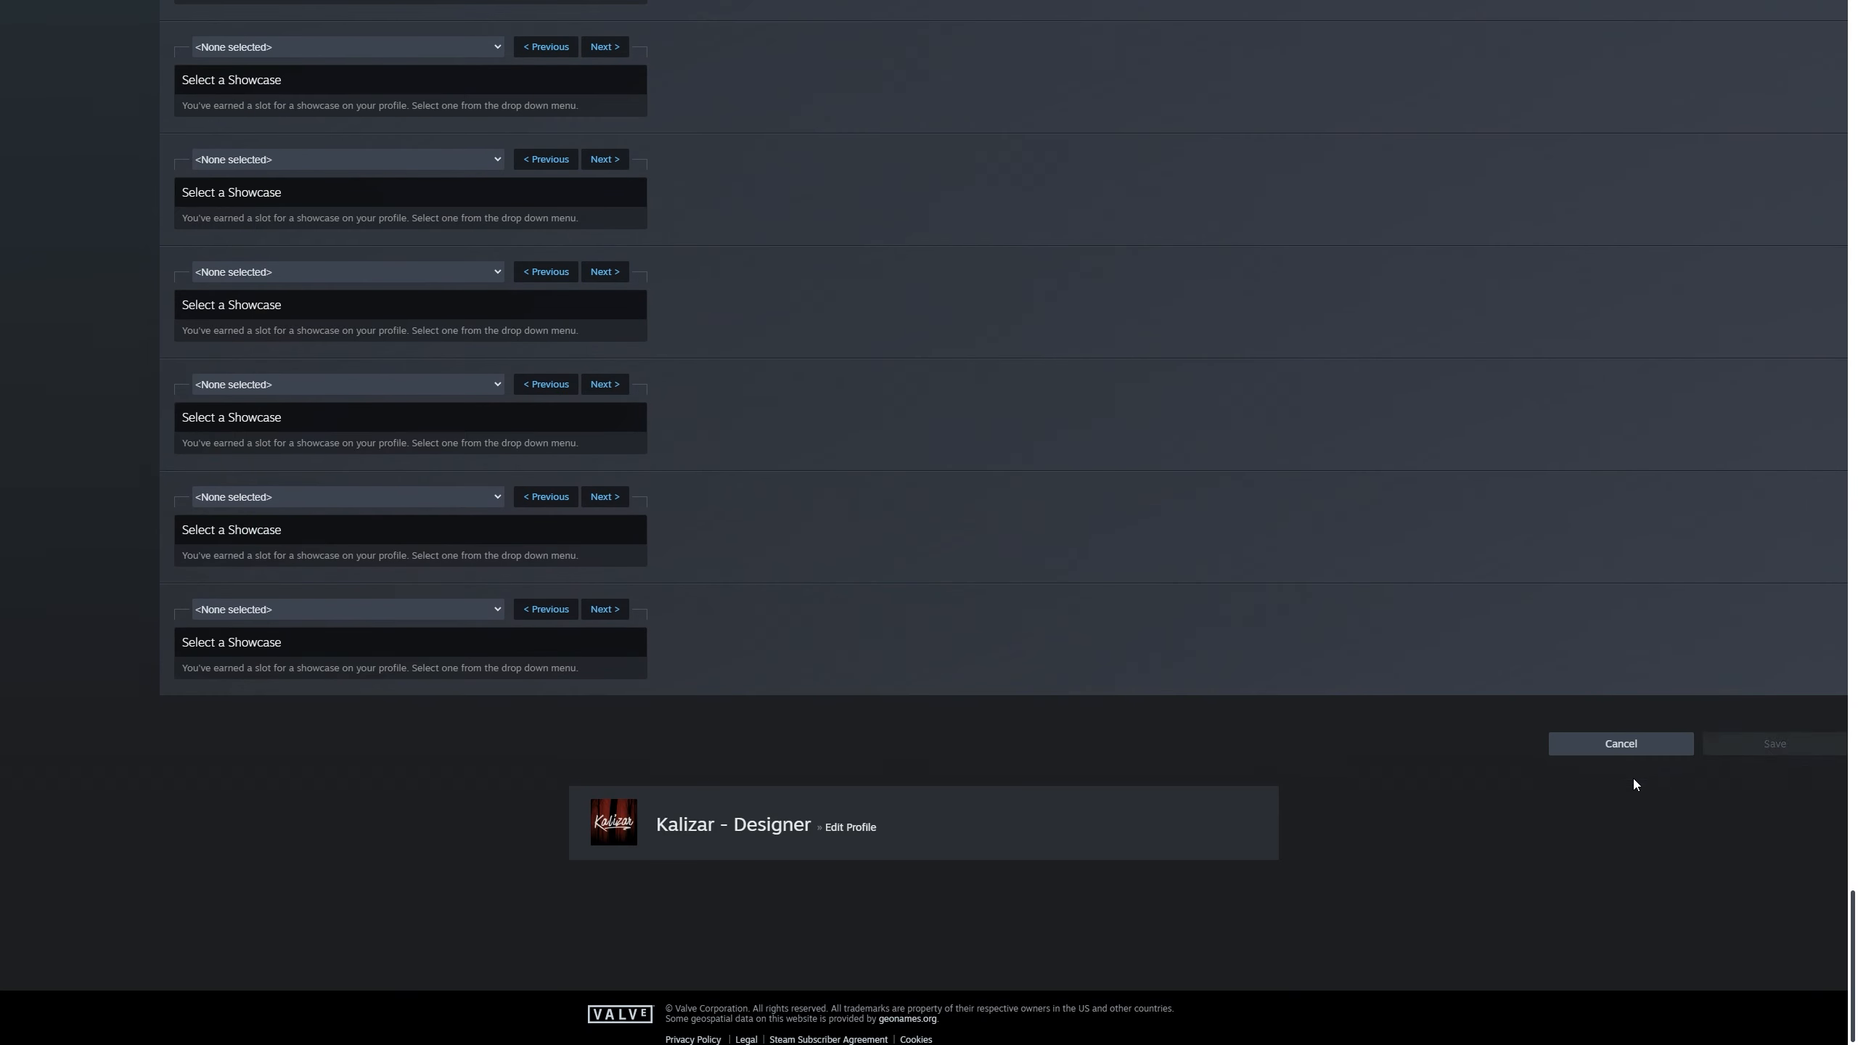
# Step: Save the spaced name, then overwrite the first intro line with 'WELCOME TO MY PROFILE'
pyautogui.click(1618, 744)
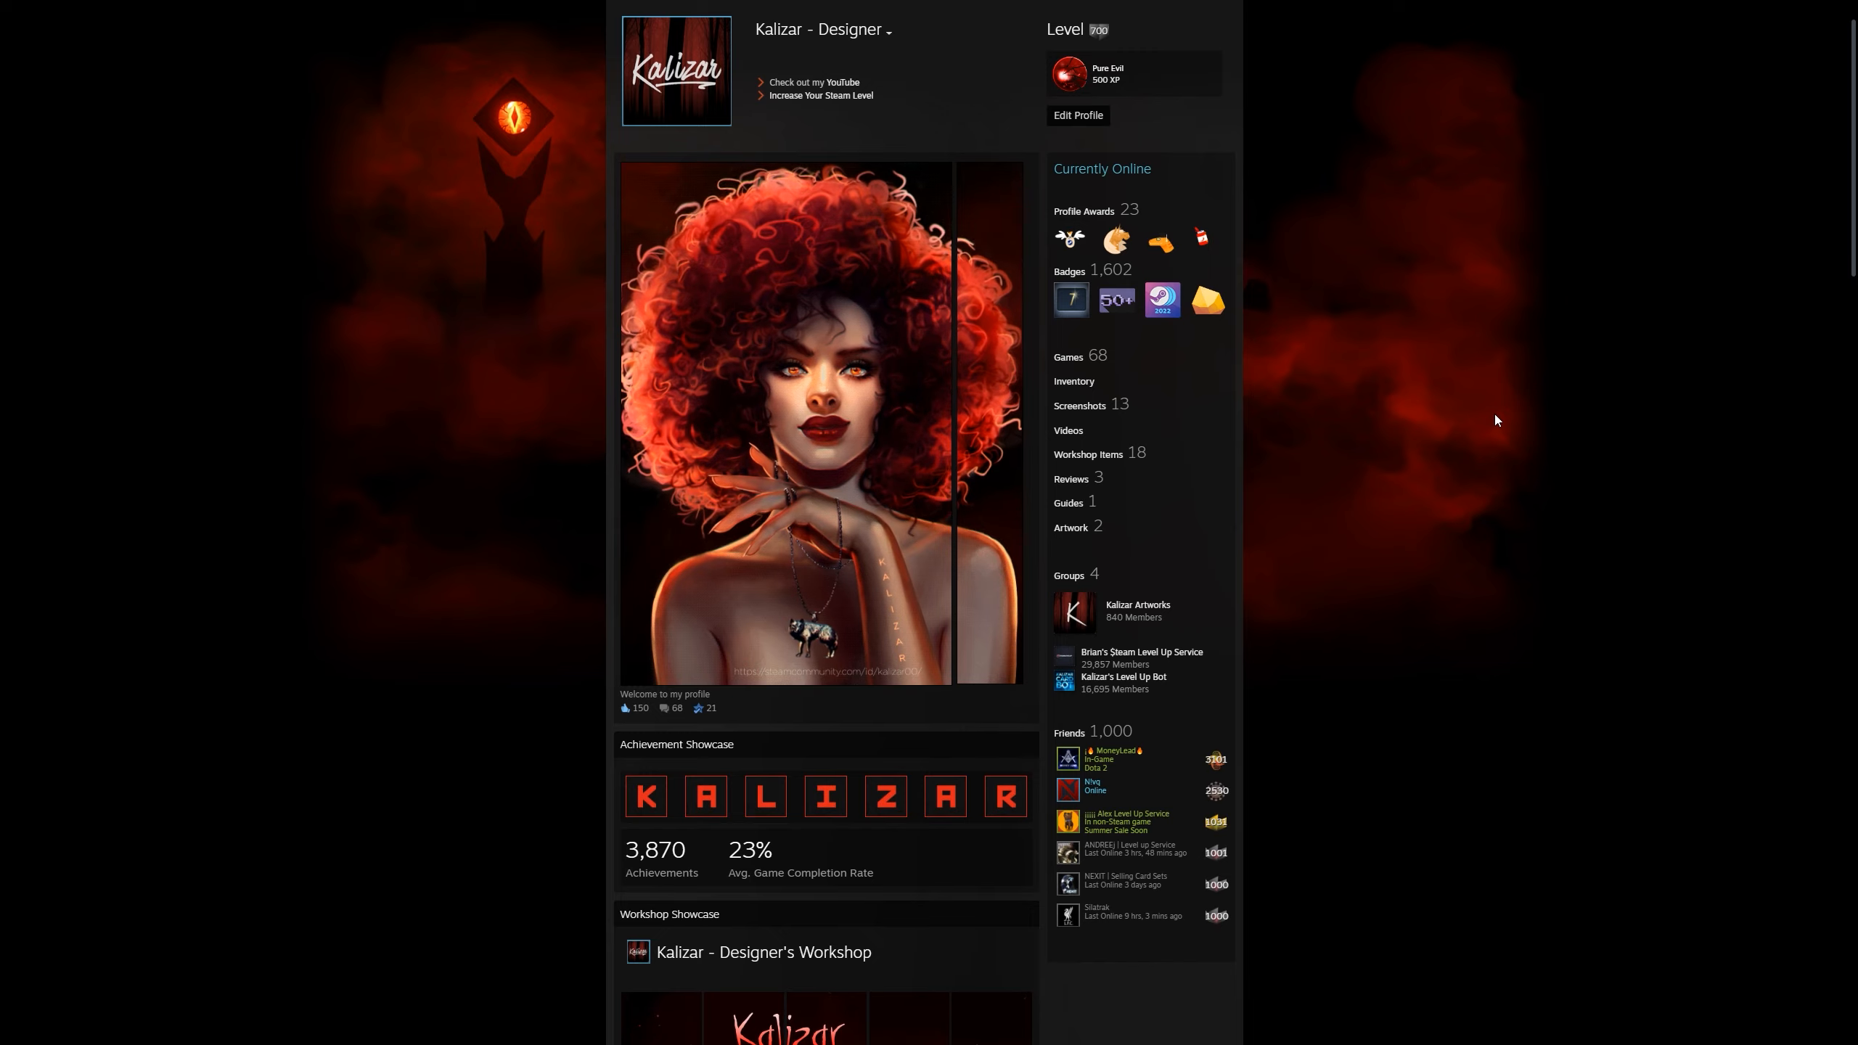
pyautogui.scroll(-3)
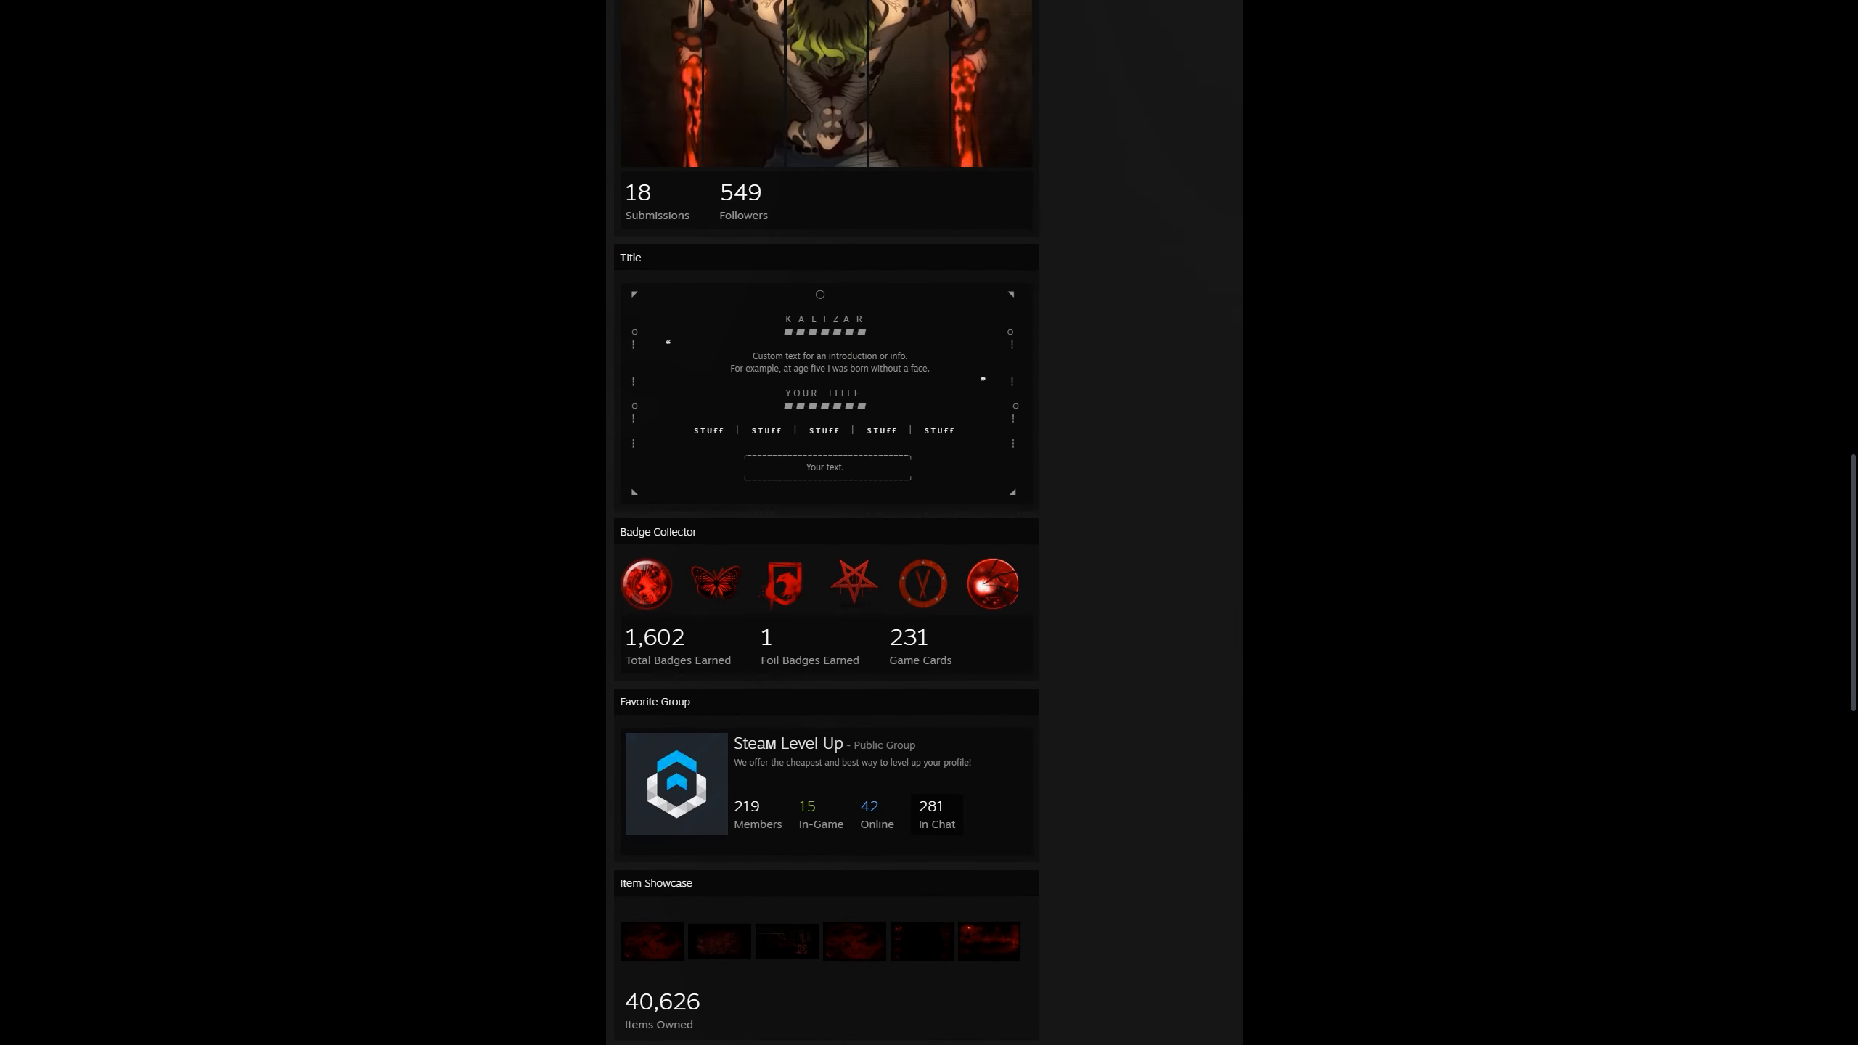
pyautogui.scroll(3)
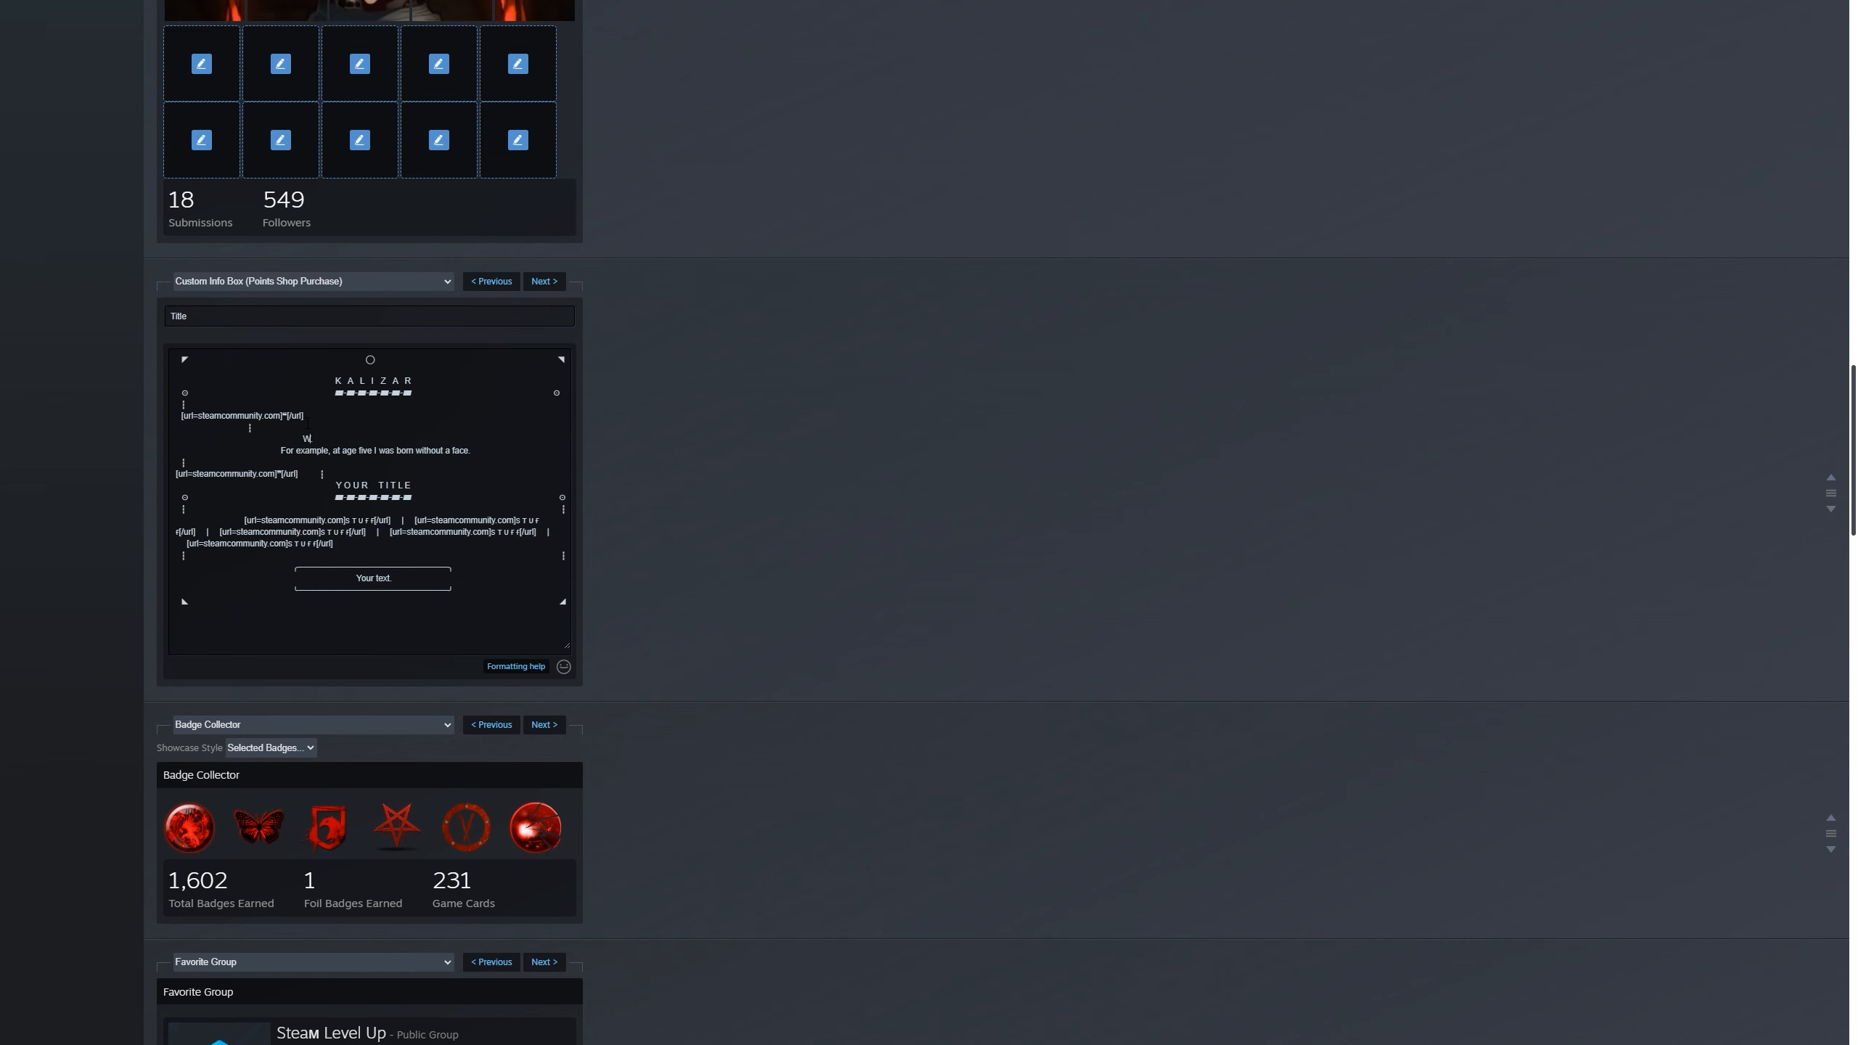
pyautogui.write('WELCOME TO MY PROFILE.')
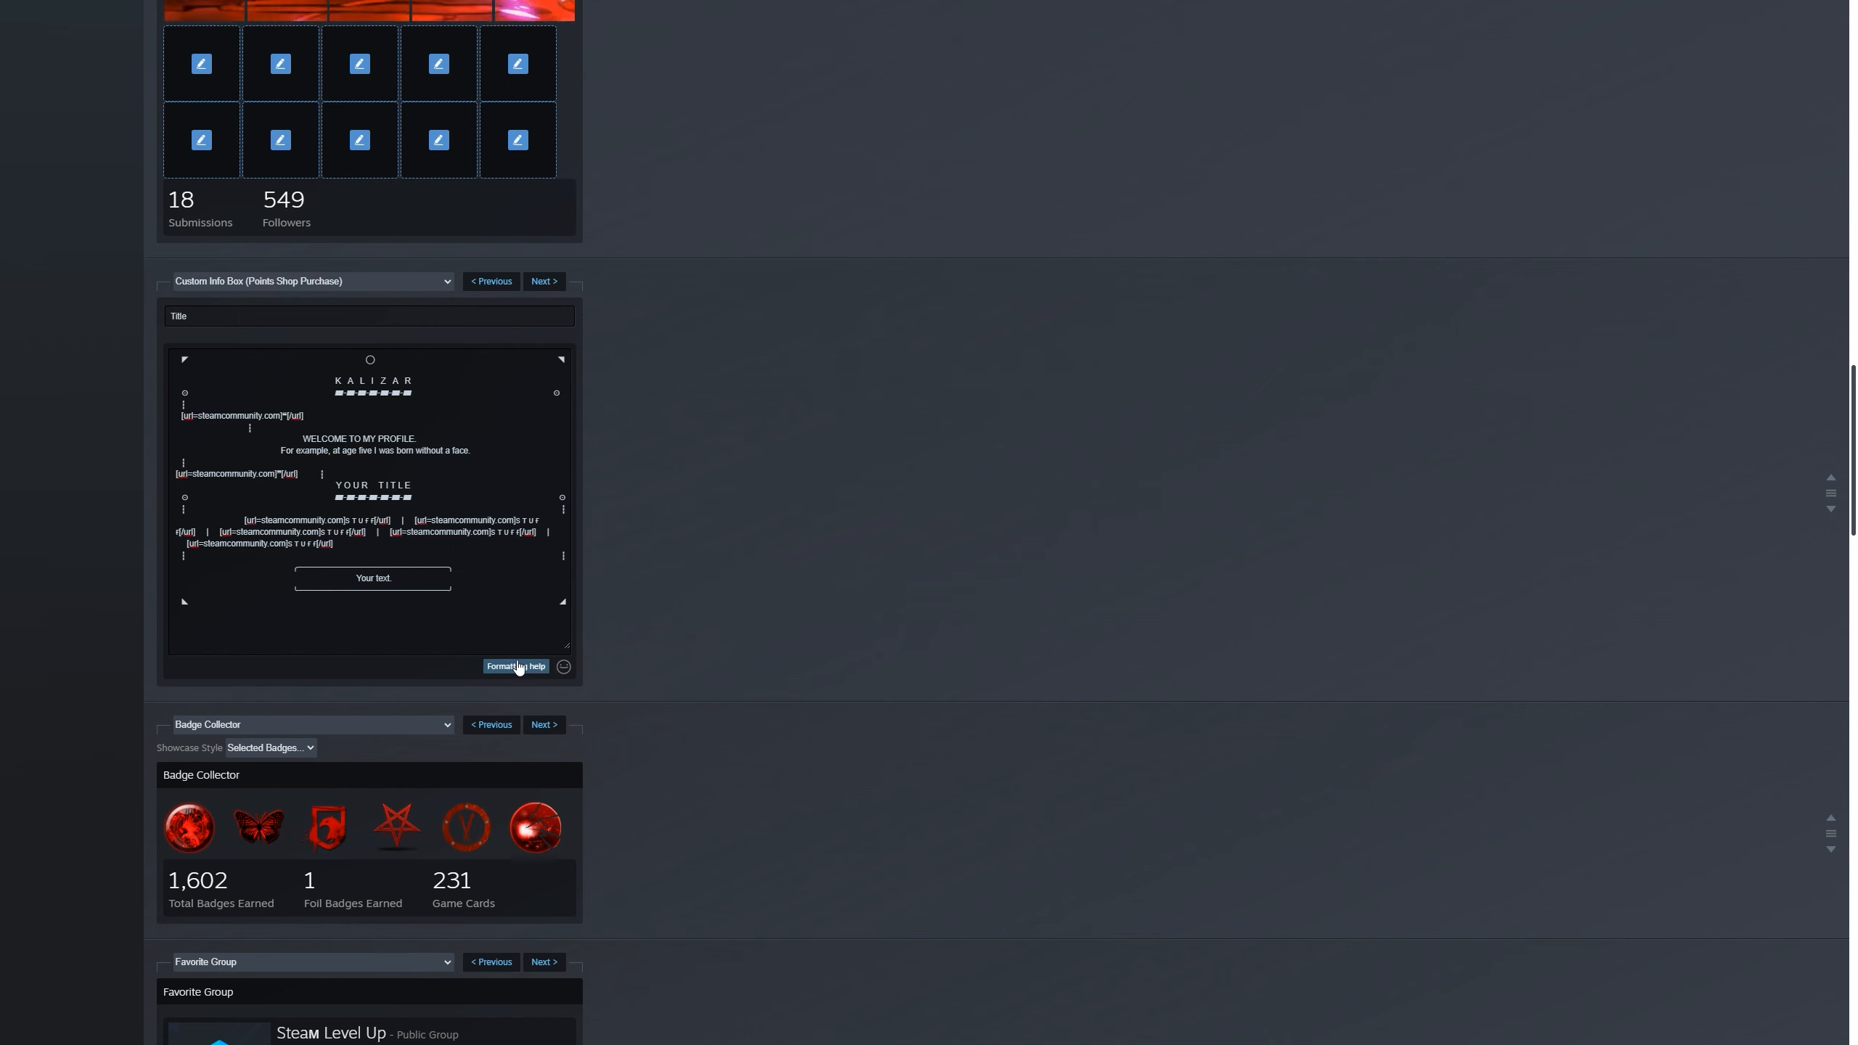
pyautogui.moveTo(523, 669)
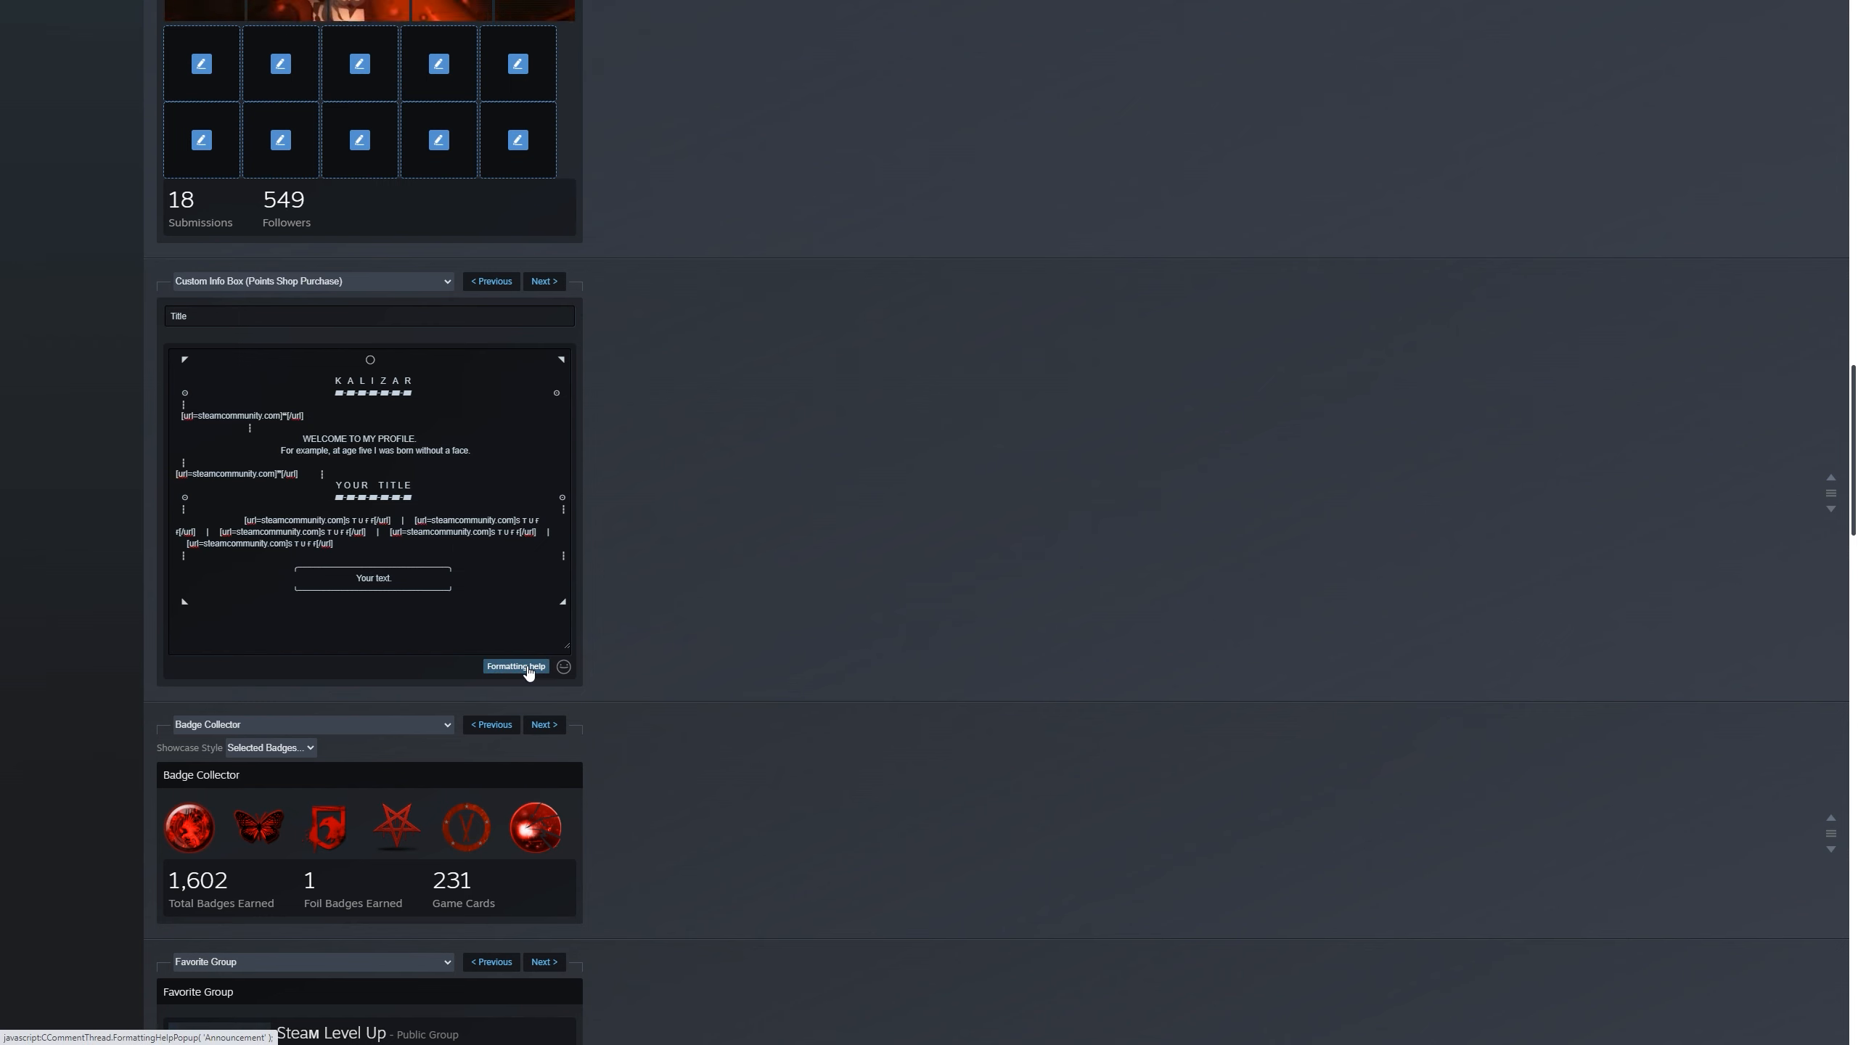
# Step: Bring up Steam's Text Formatting help listing header, bold and link markup tags
pyautogui.click(515, 666)
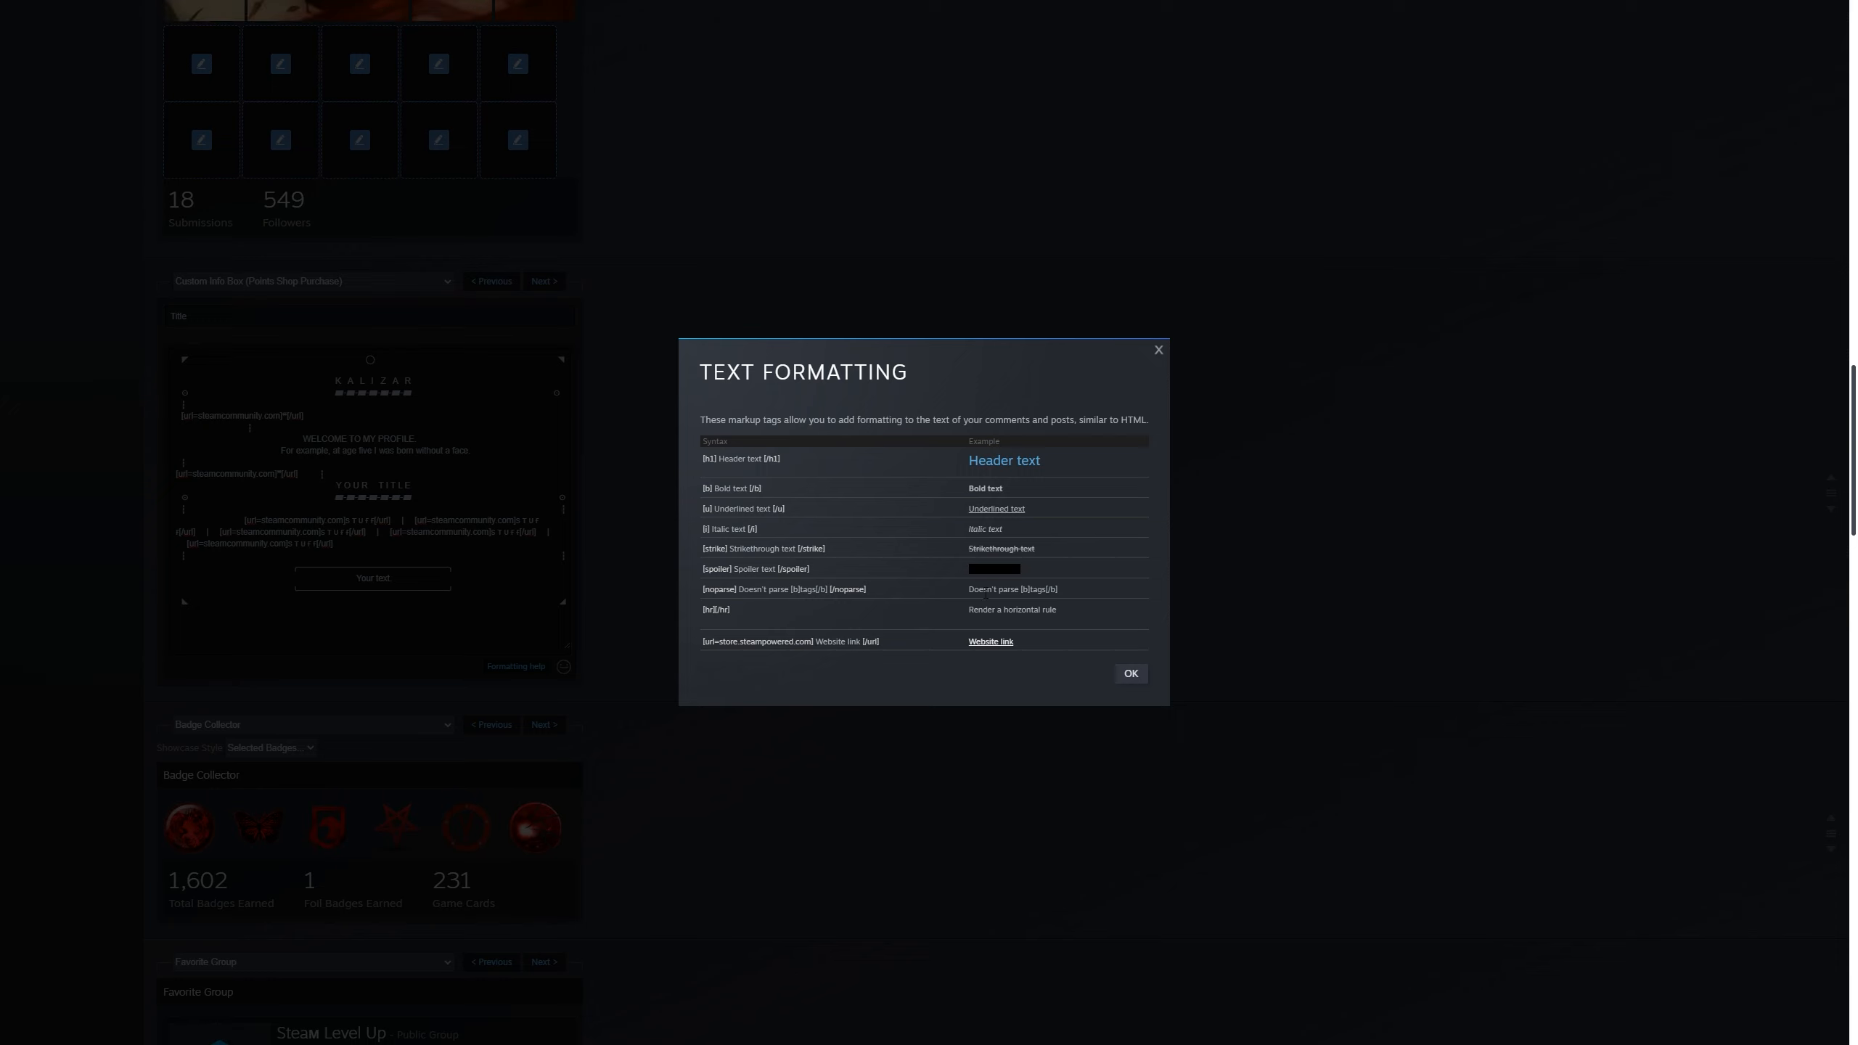
pyautogui.moveTo(893, 575)
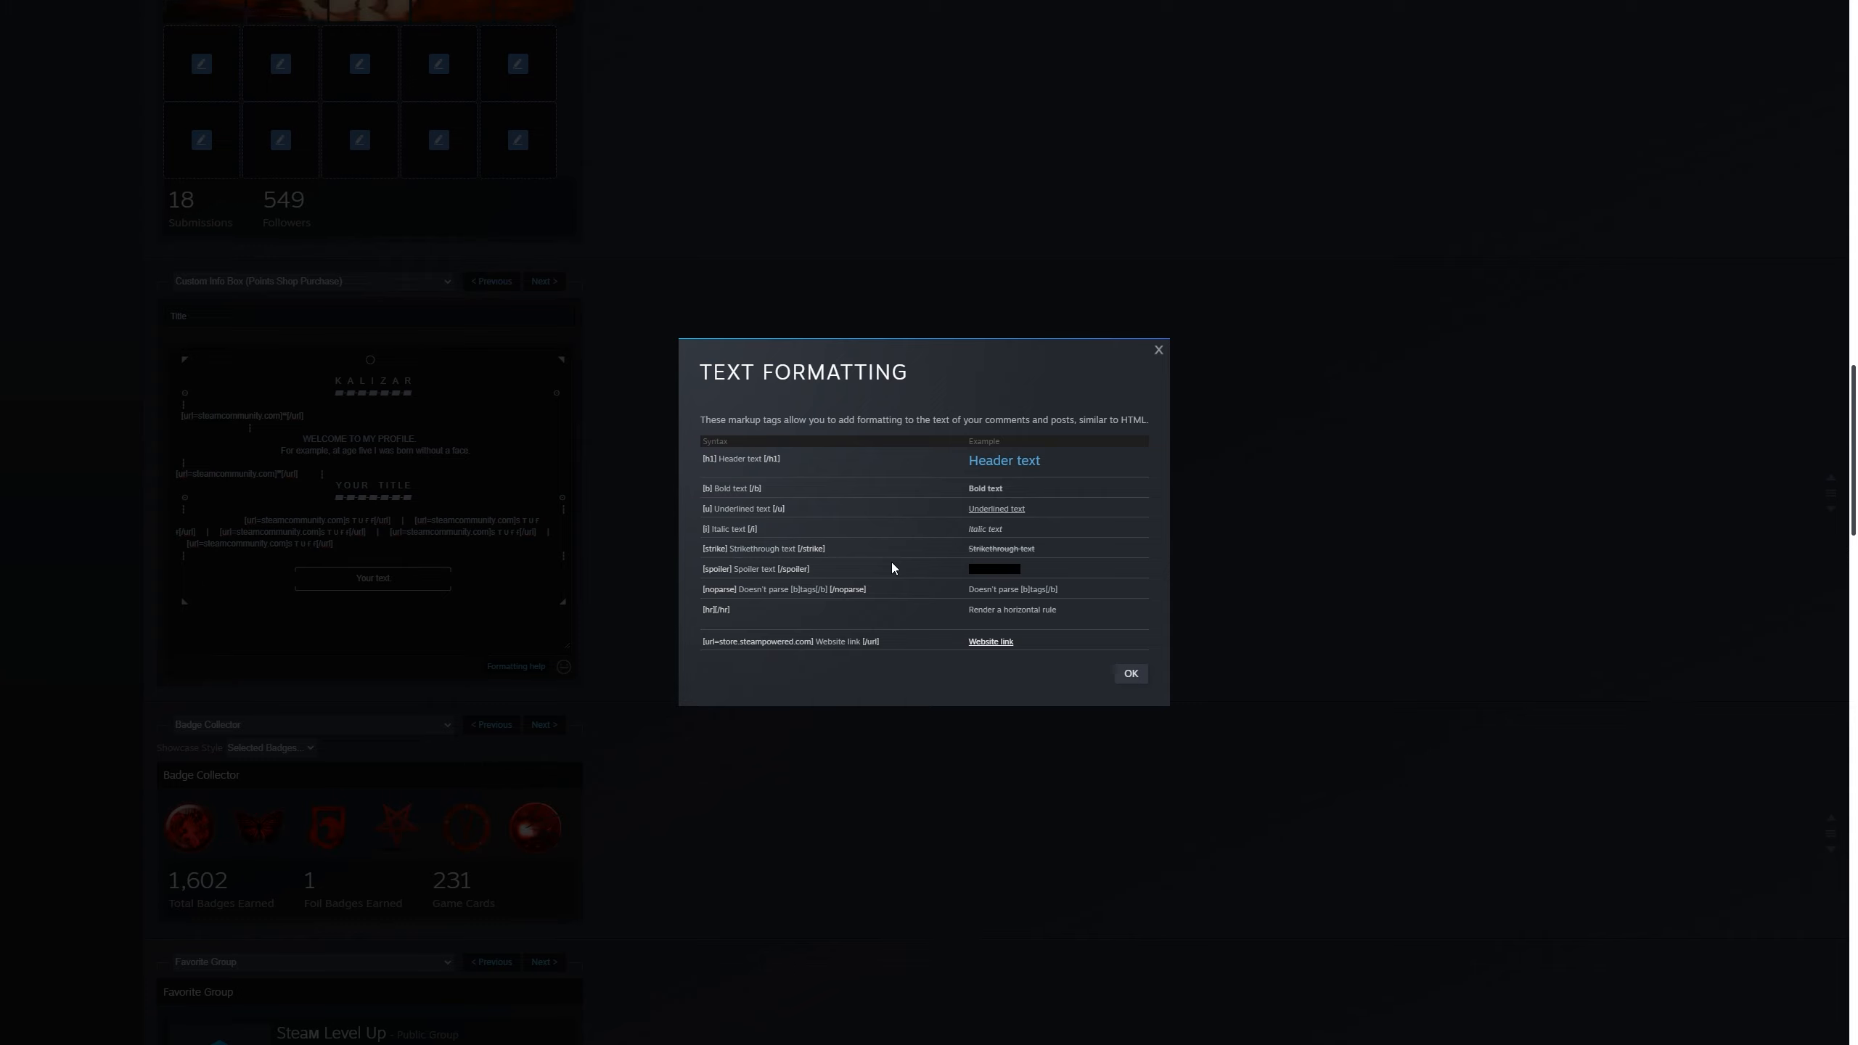
pyautogui.moveTo(1013, 442)
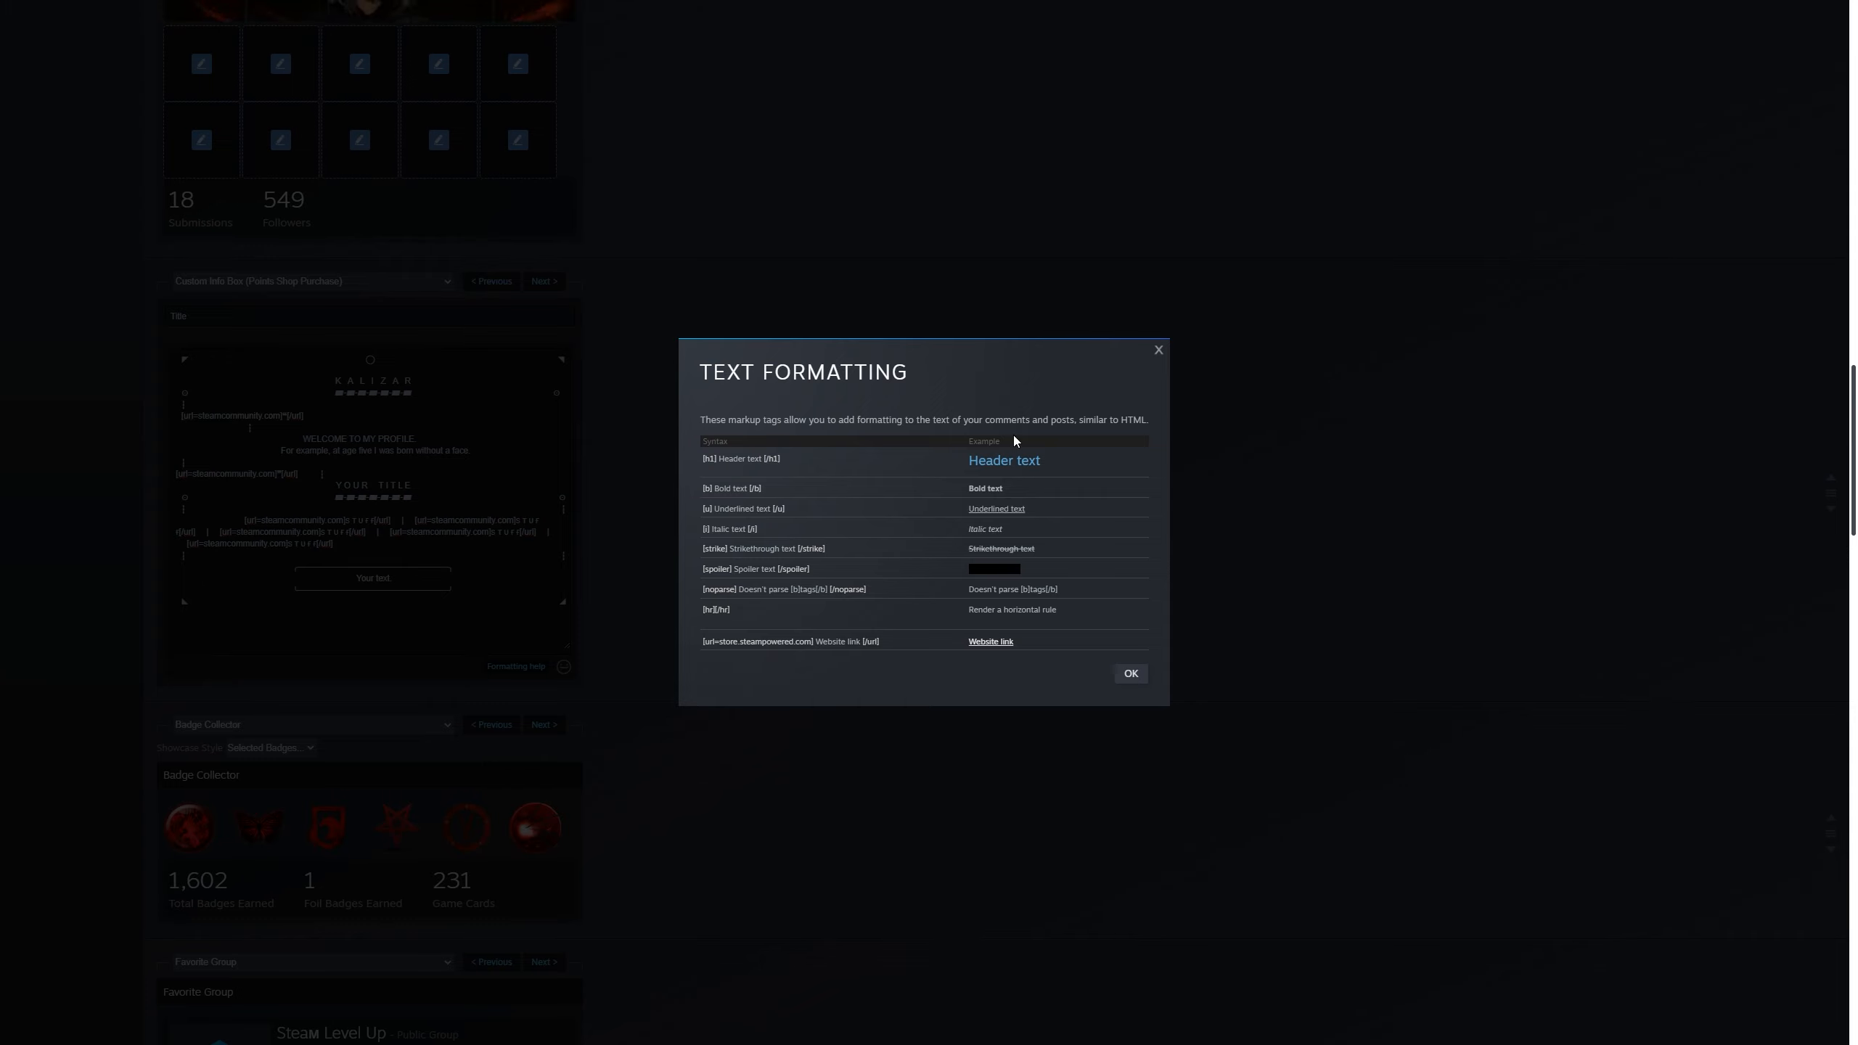
# Step: Replace the Title field text with an invisible character and save the profile without a title
pyautogui.click(1128, 673)
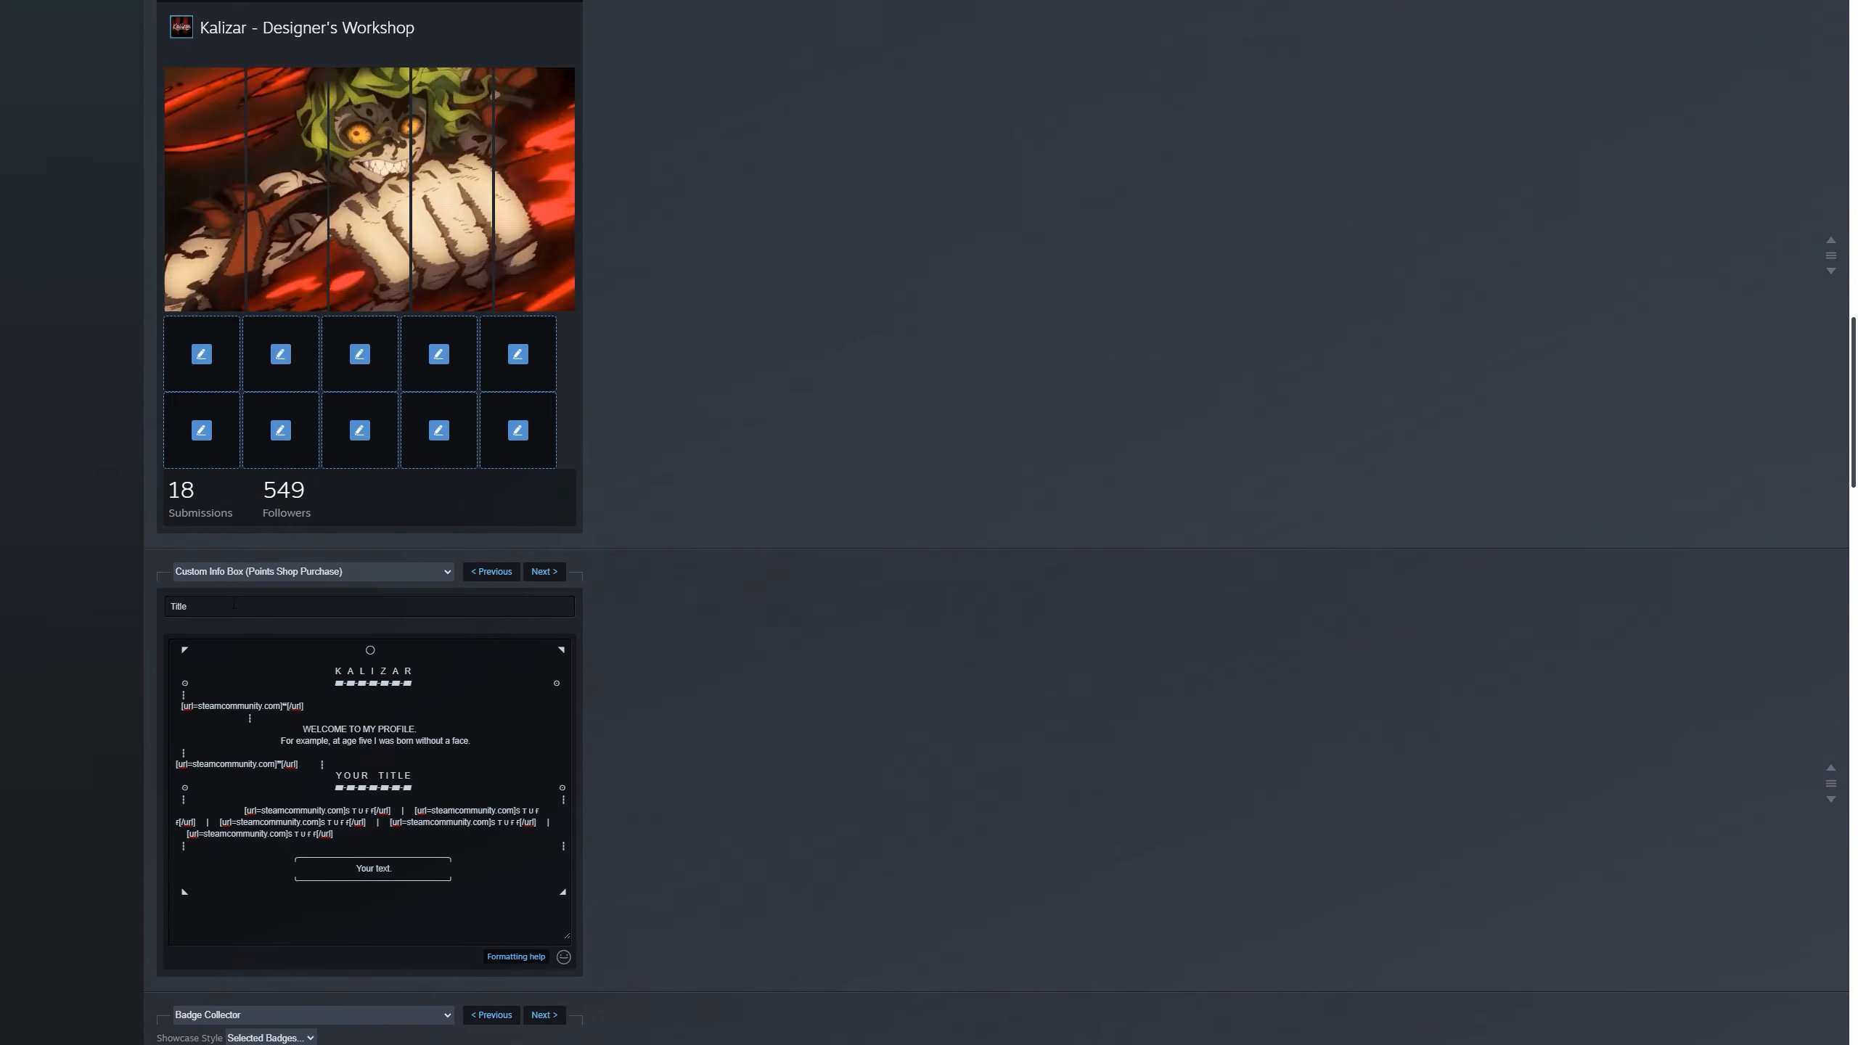
pyautogui.scroll(-3)
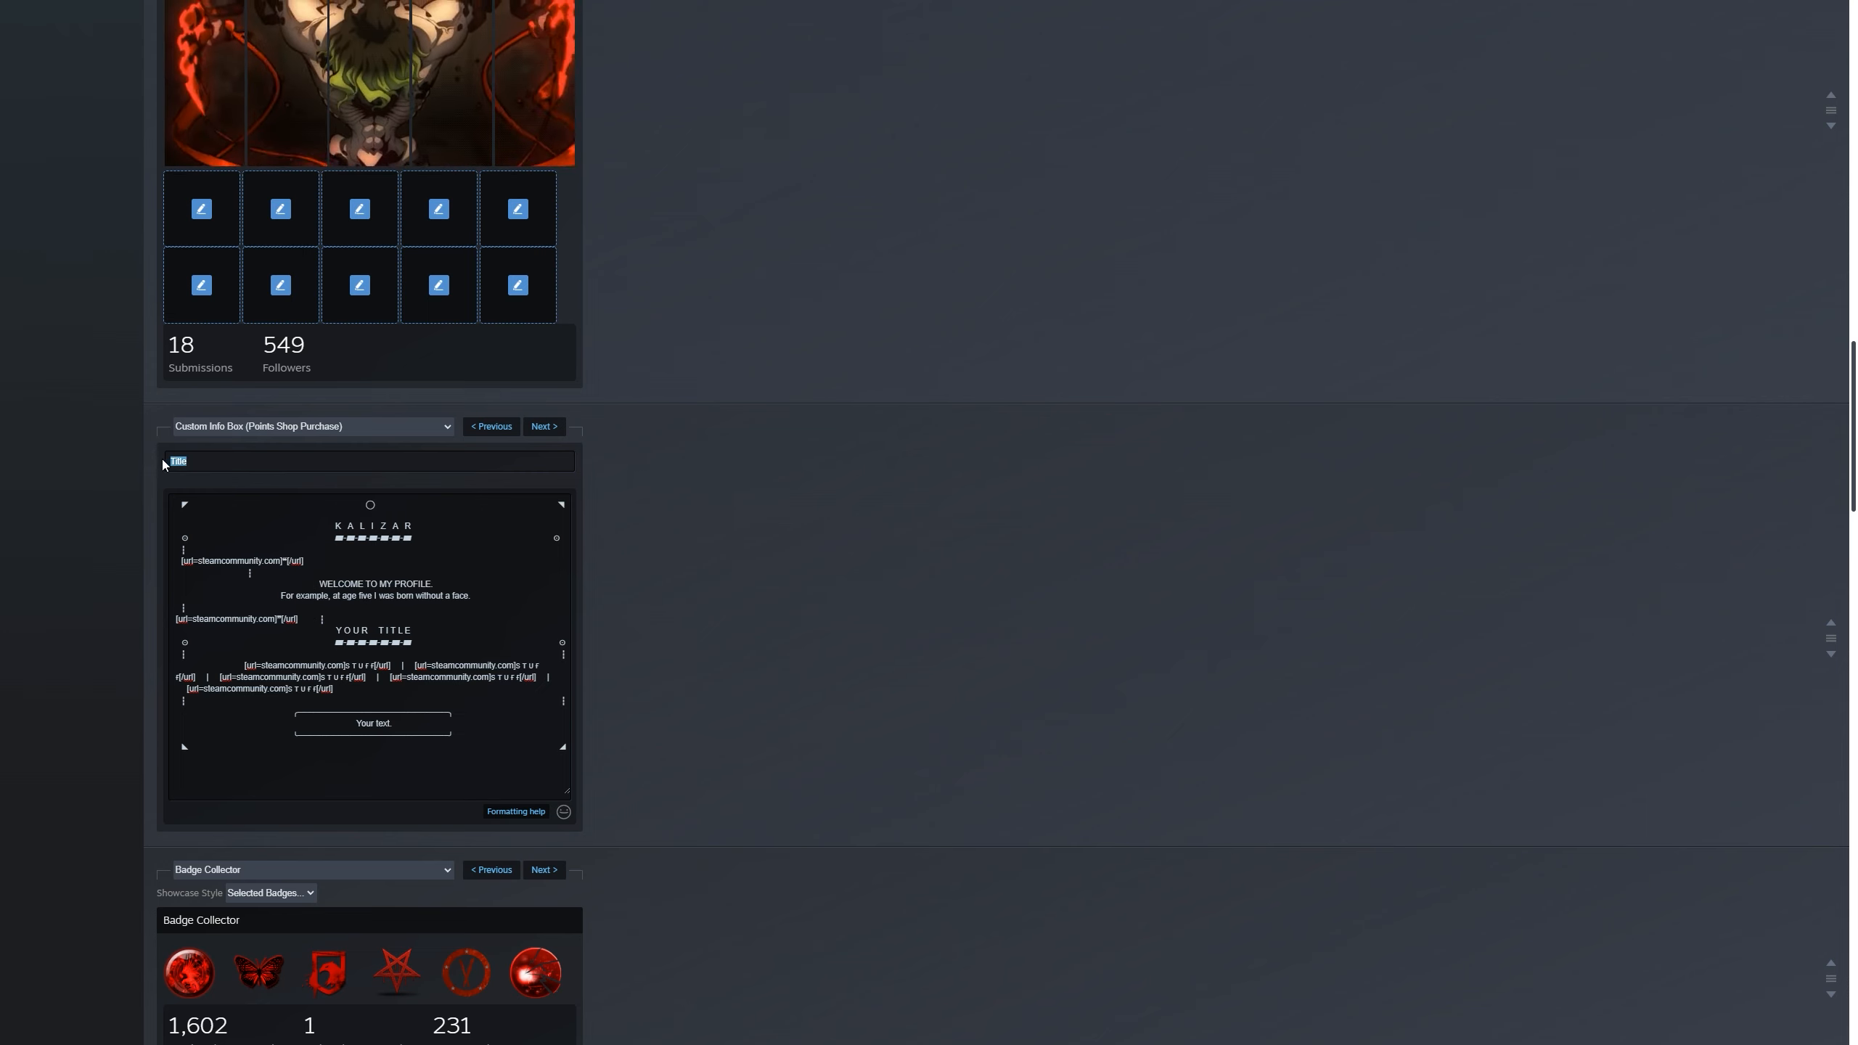
pyautogui.click(368, 460)
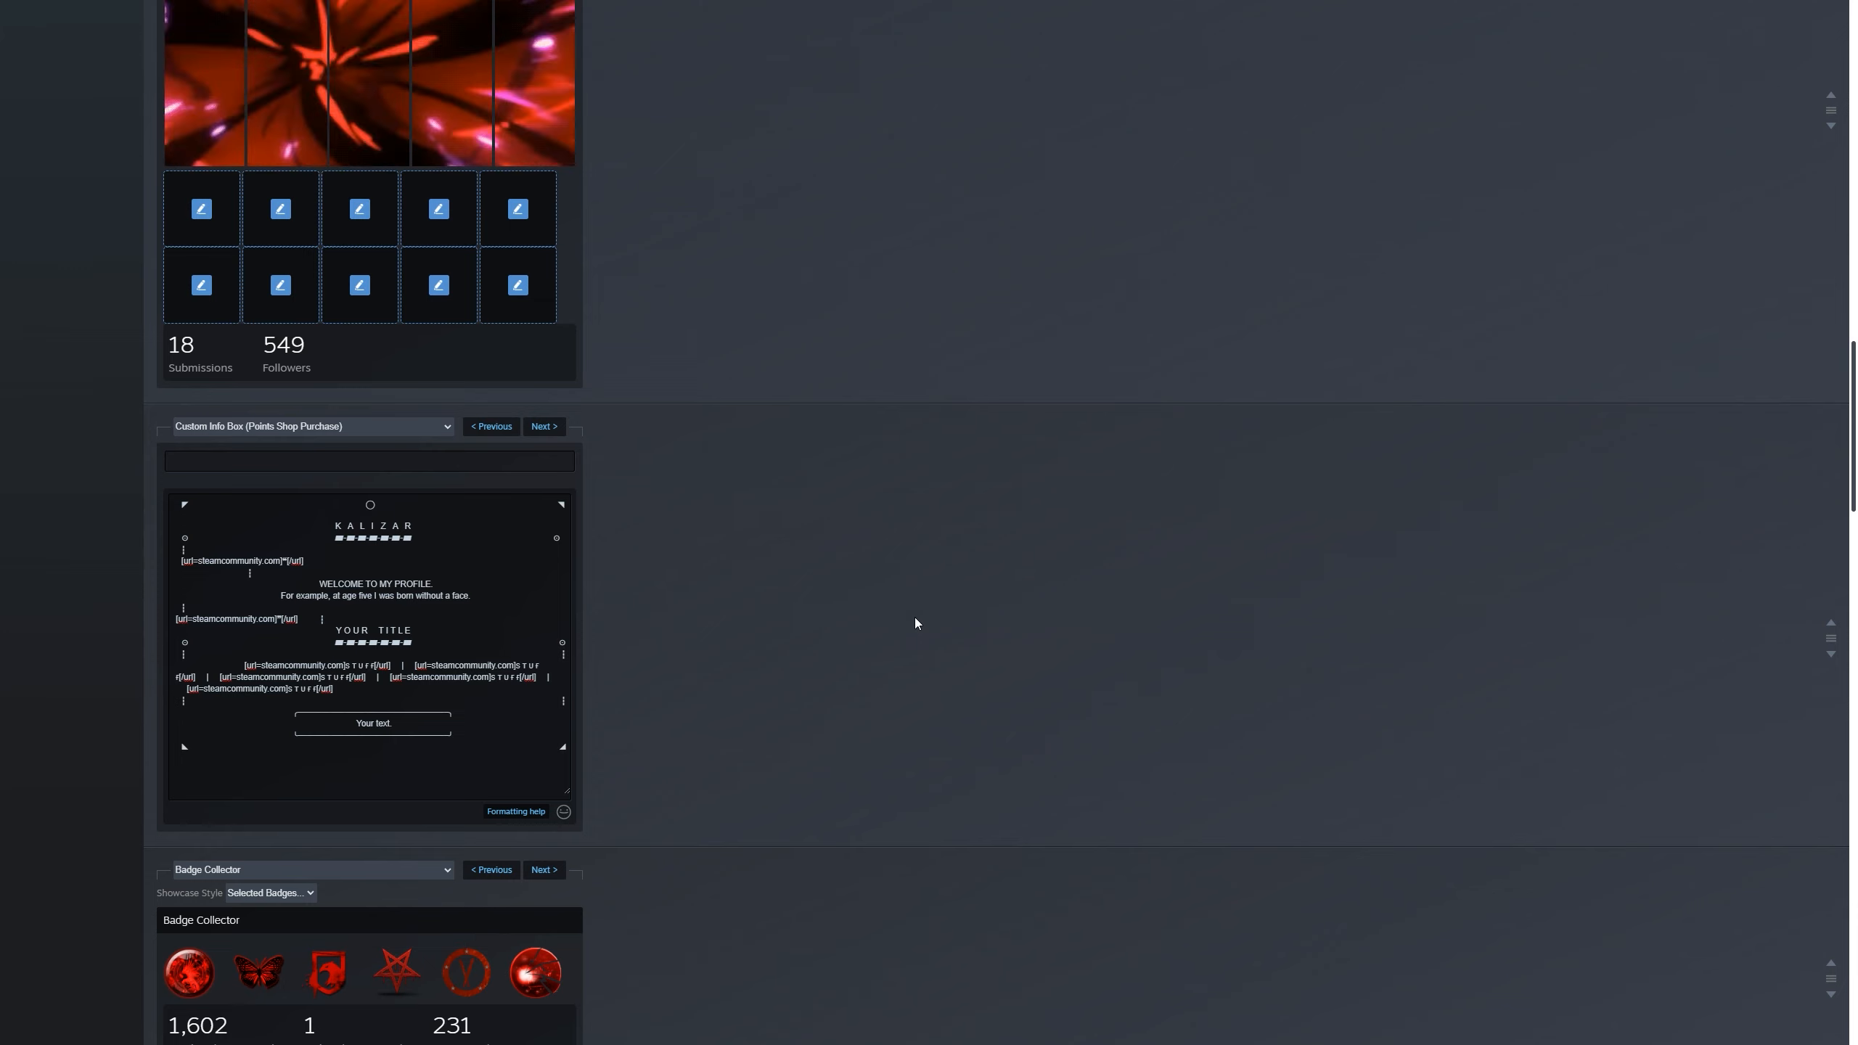
pyautogui.scroll(-3)
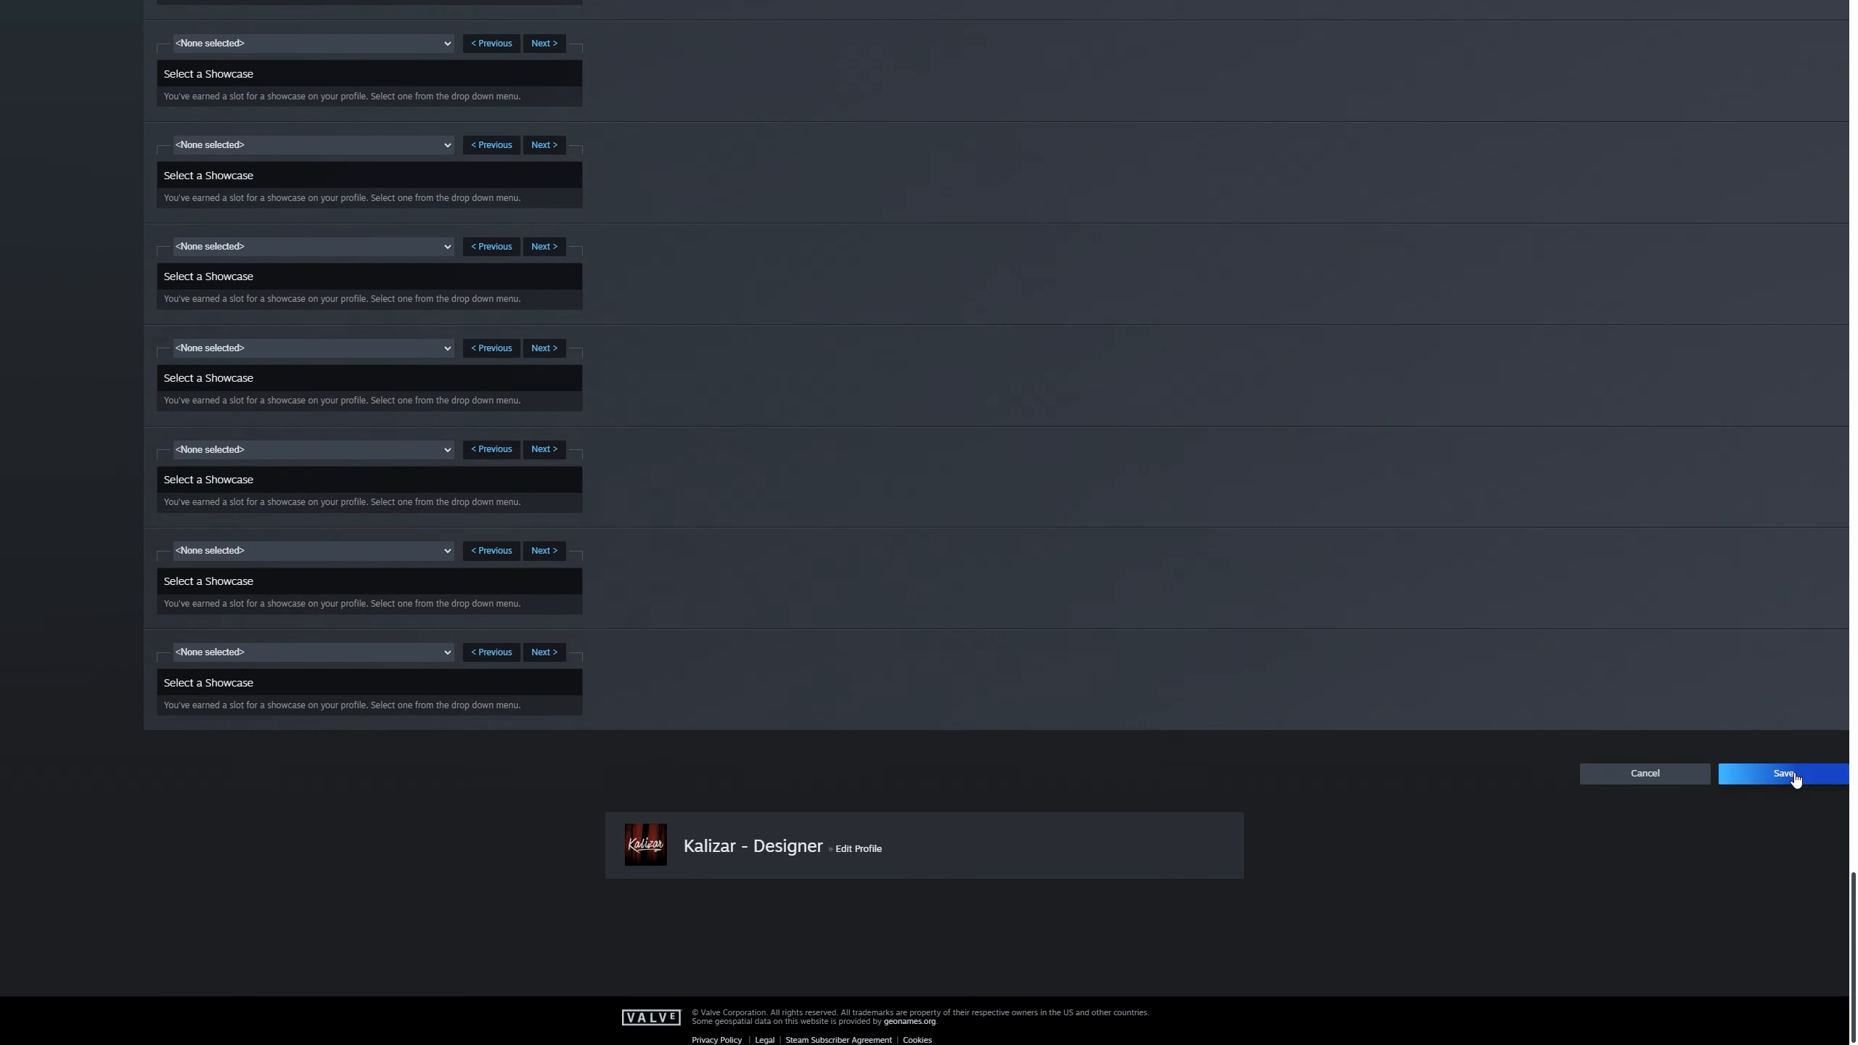
pyautogui.click(1783, 772)
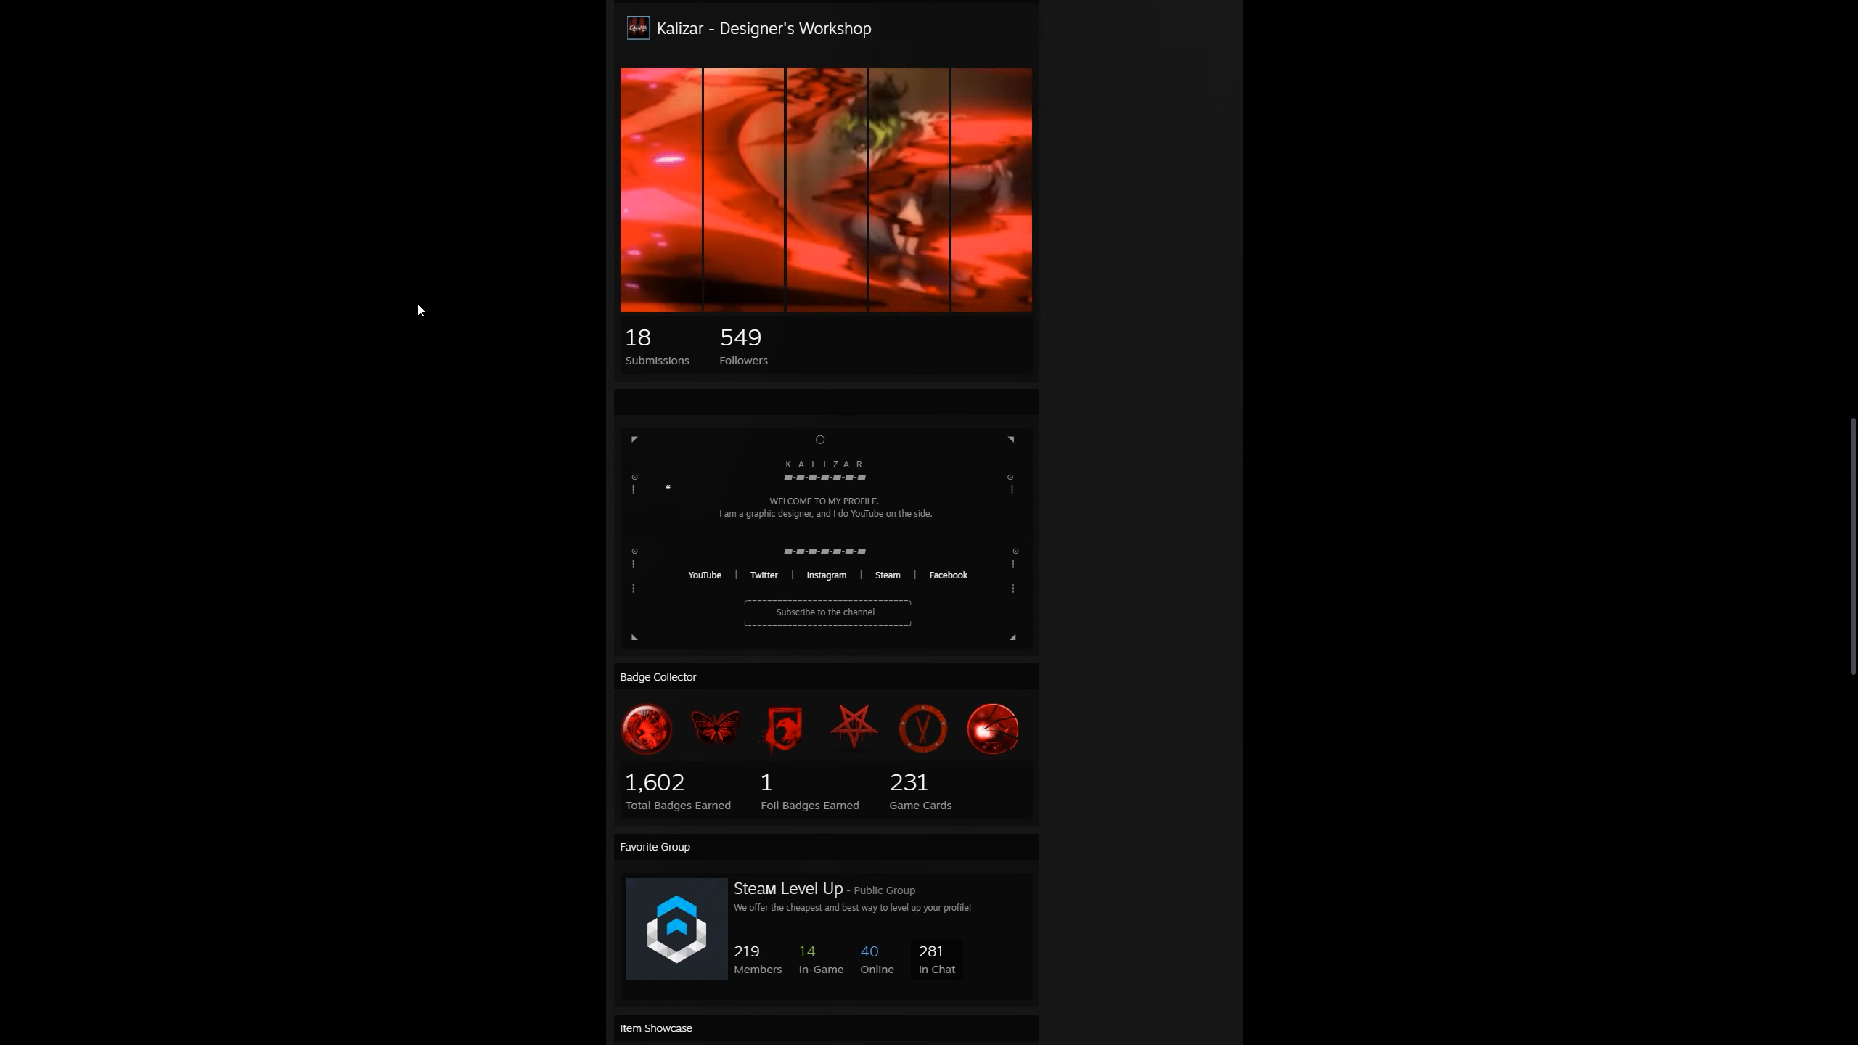